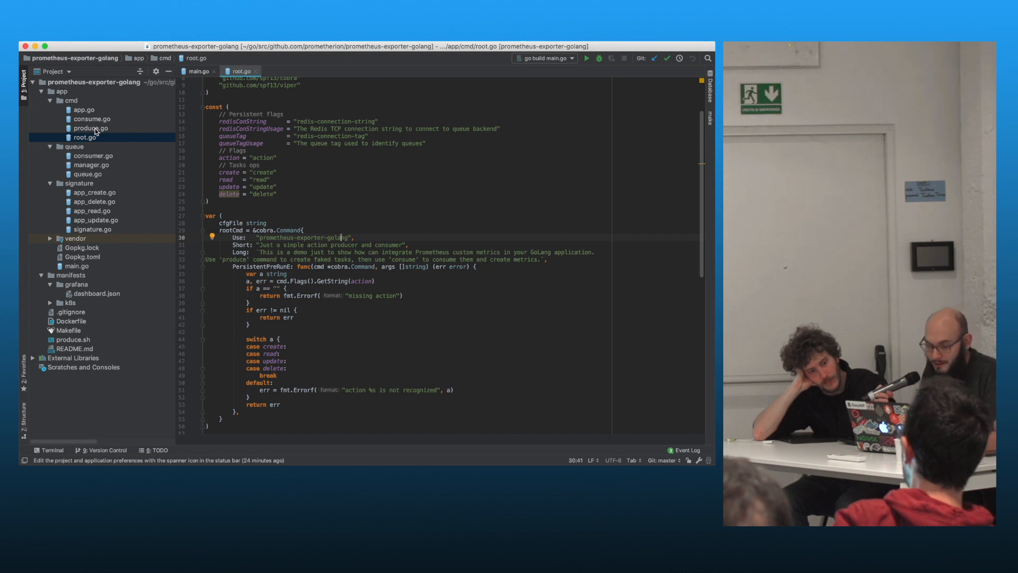
# Open app.go and highlight the RunE lines that read the root and app flags
pyautogui.click(83, 110)
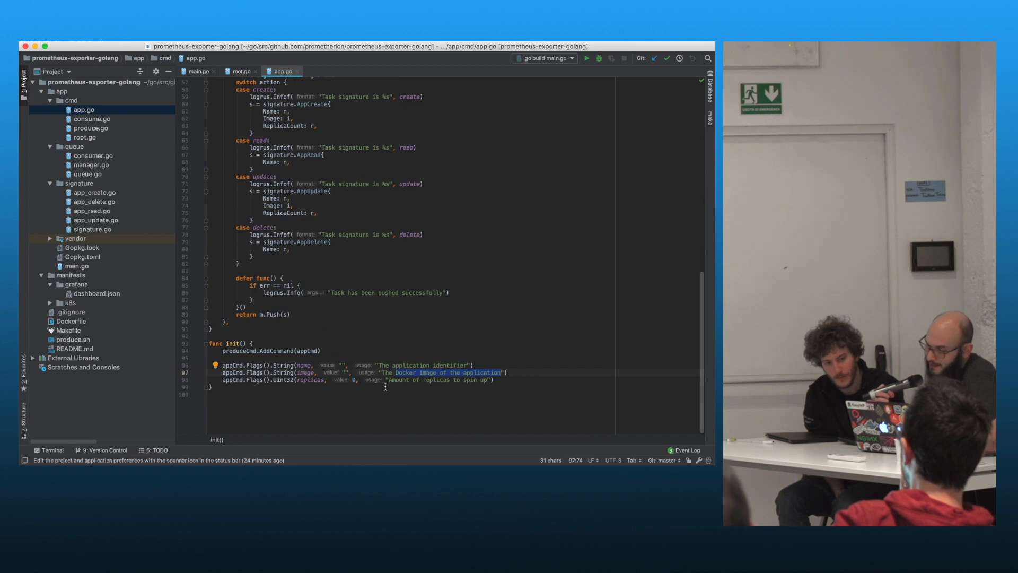
pyautogui.doubleClick(416, 380)
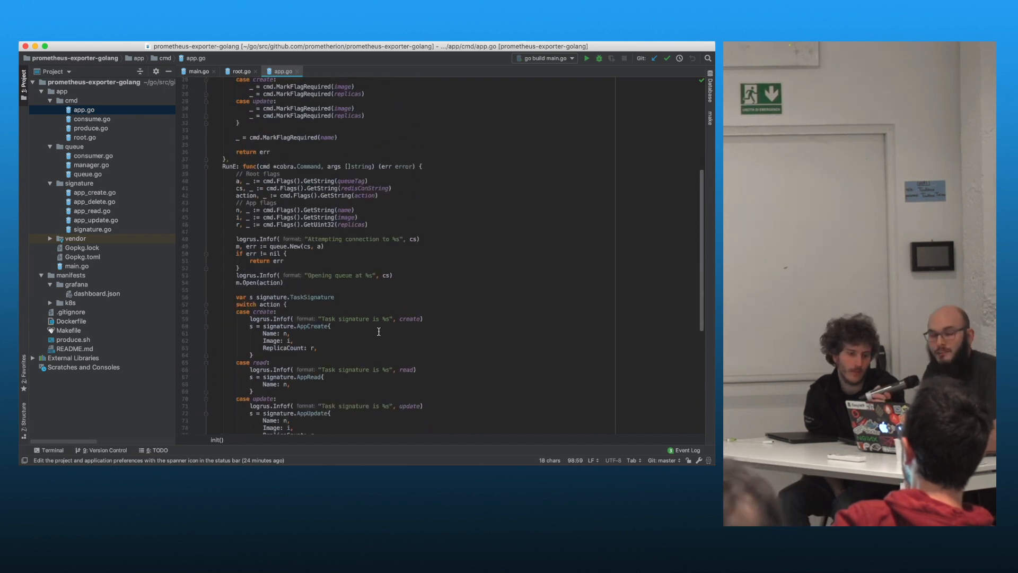
pyautogui.moveTo(230, 159); pyautogui.dragTo(367, 224)
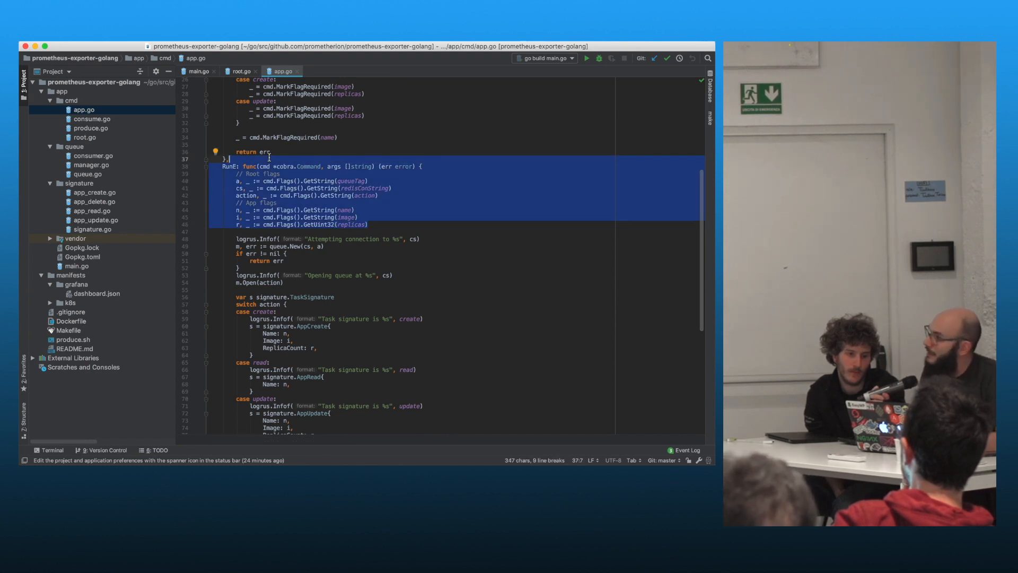
pyautogui.press('cmd+tab')
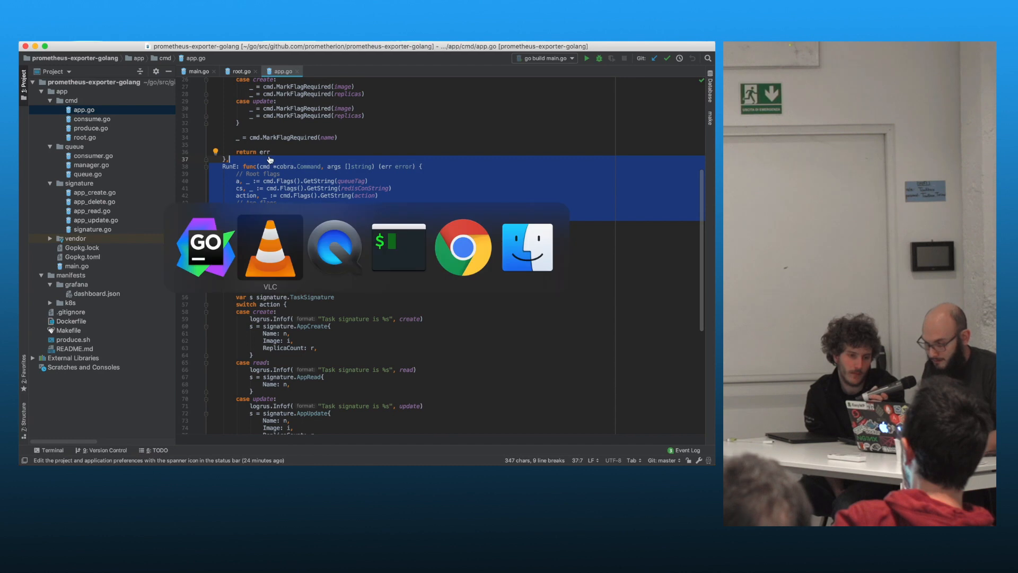
pyautogui.click(463, 247)
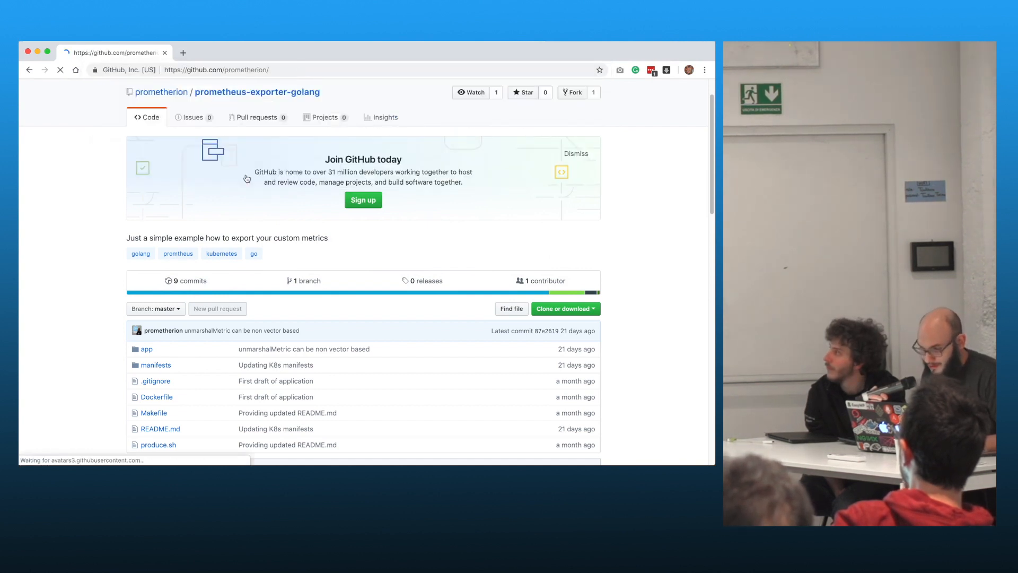
pyautogui.click(160, 92)
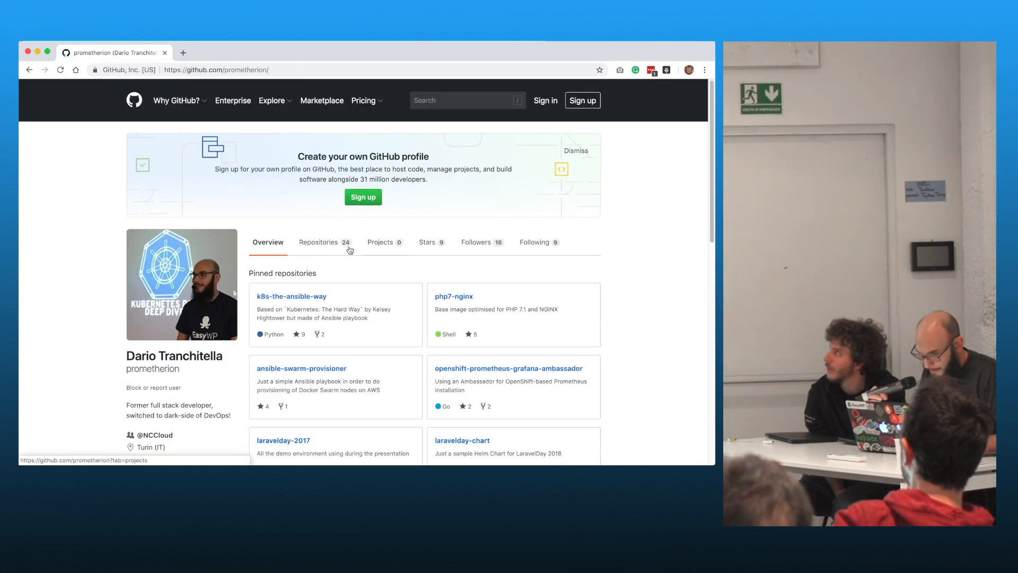
pyautogui.click(319, 241)
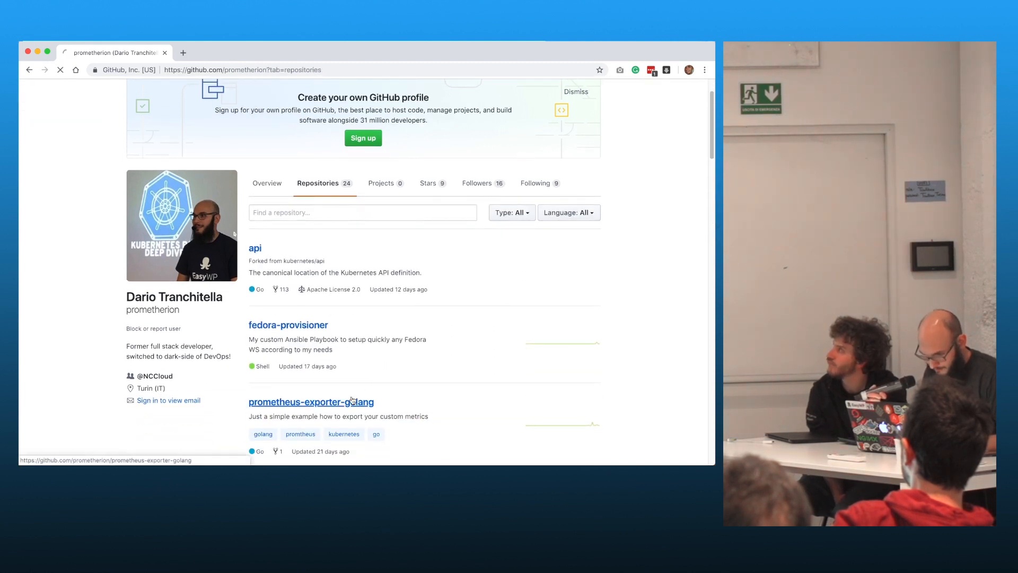
pyautogui.click(311, 402)
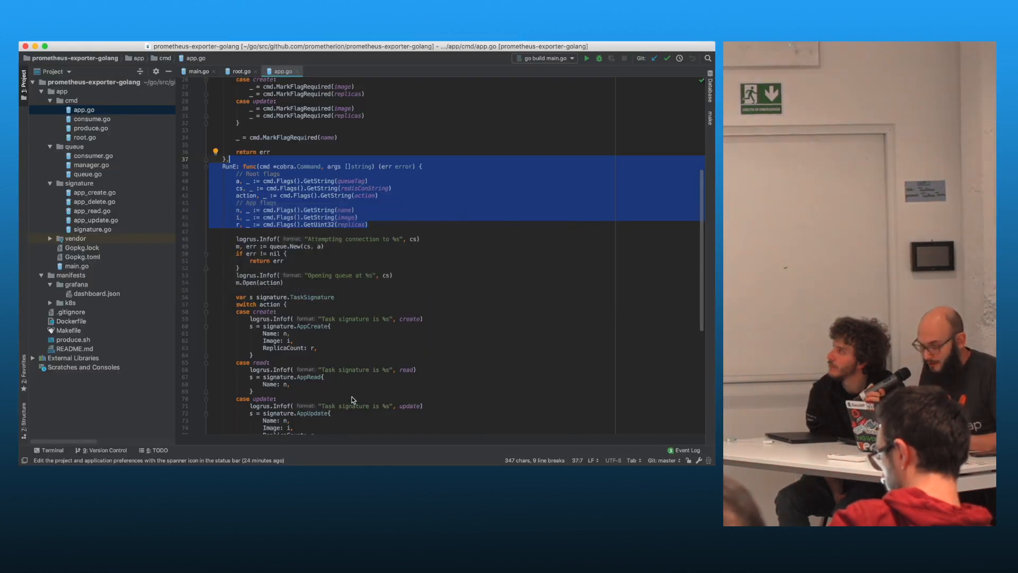
# Open produce.go and consume.go next to app.go, then show the Gopkg.toml constraints
pyautogui.click(350, 398)
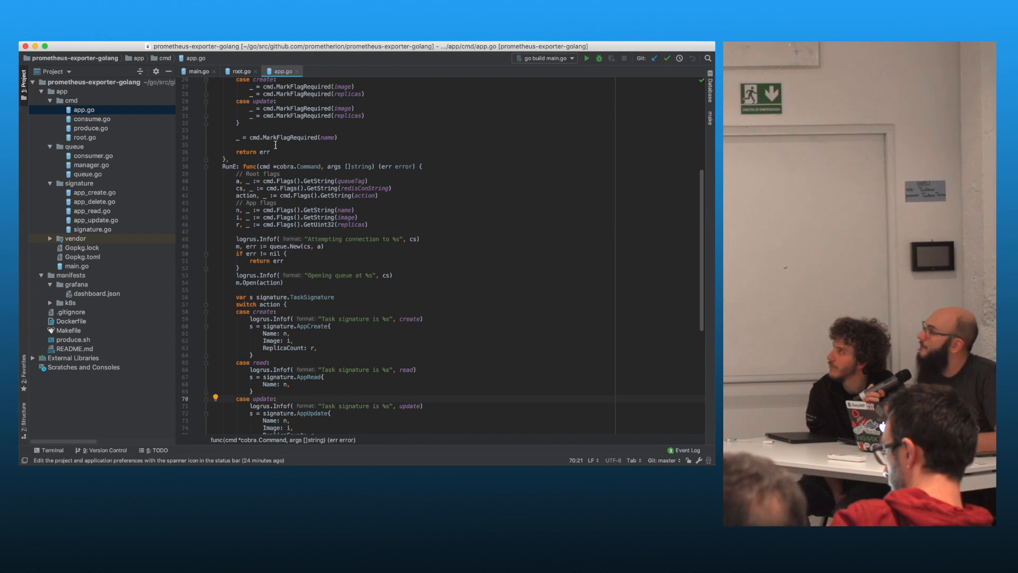
pyautogui.click(92, 128)
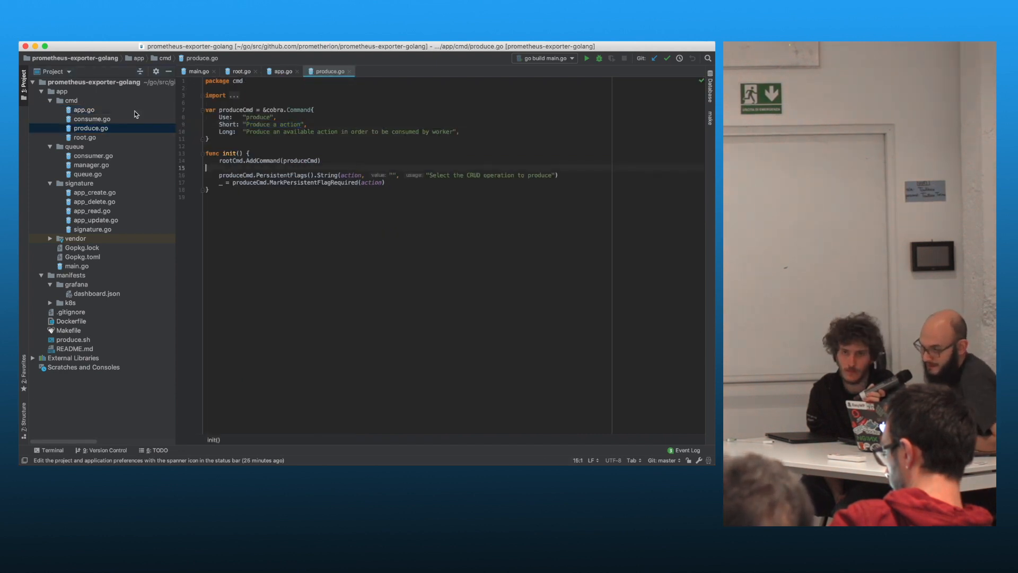
pyautogui.click(83, 110)
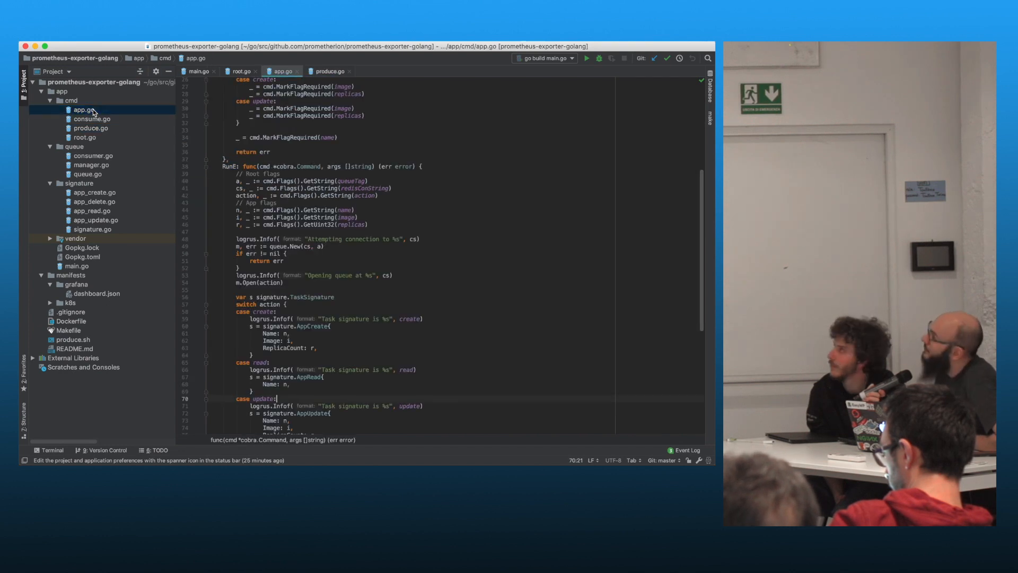
pyautogui.click(92, 119)
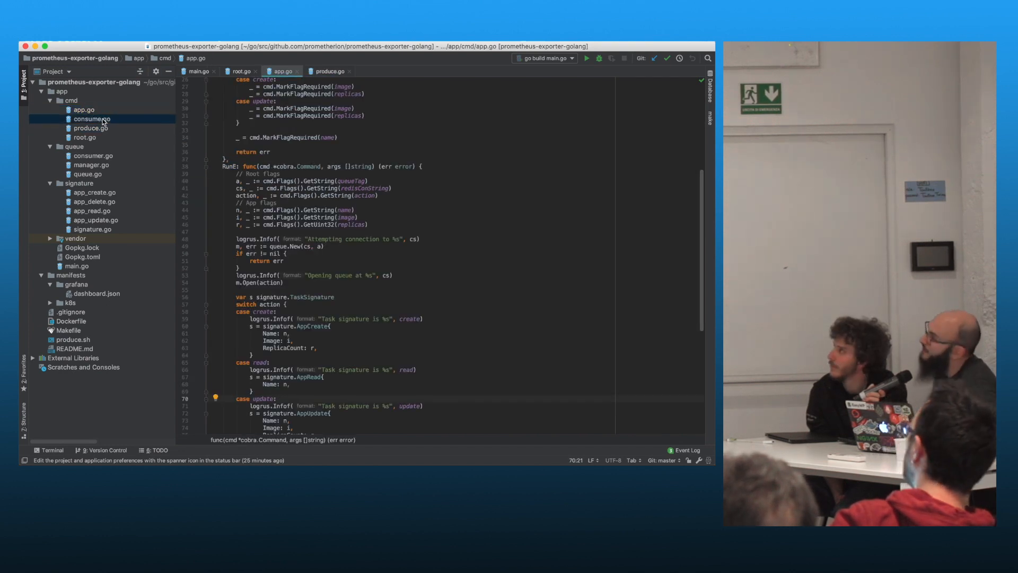
pyautogui.click(91, 119)
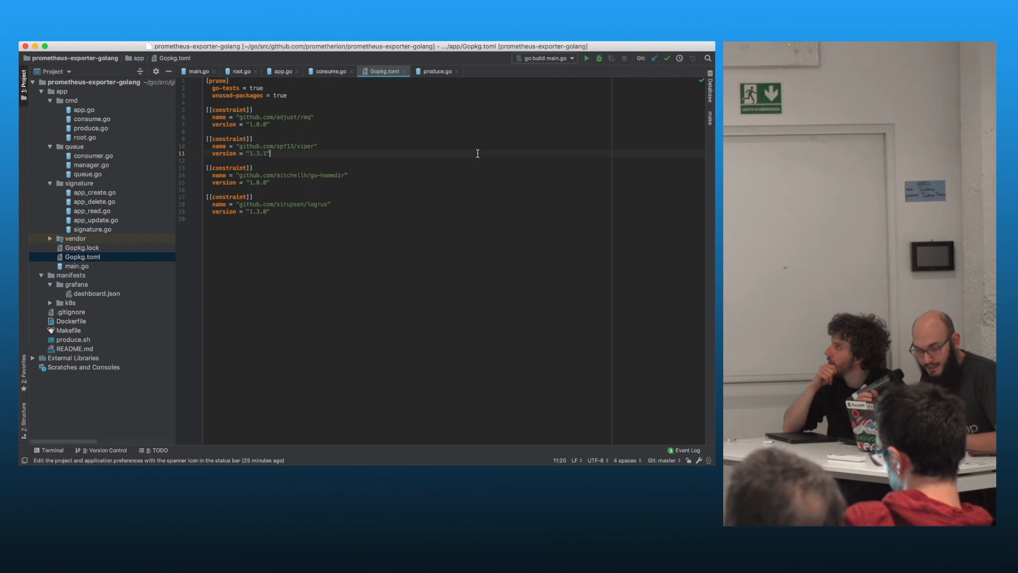
# Revisit consume.go and app.go's RunE, then open README.md with the Minikube steps
pyautogui.click(328, 71)
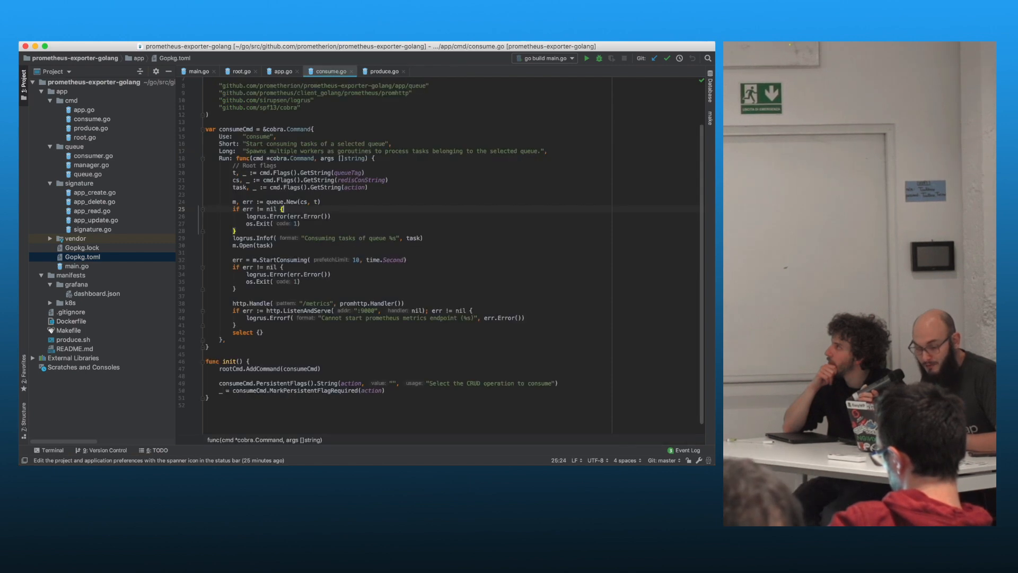
pyautogui.click(83, 109)
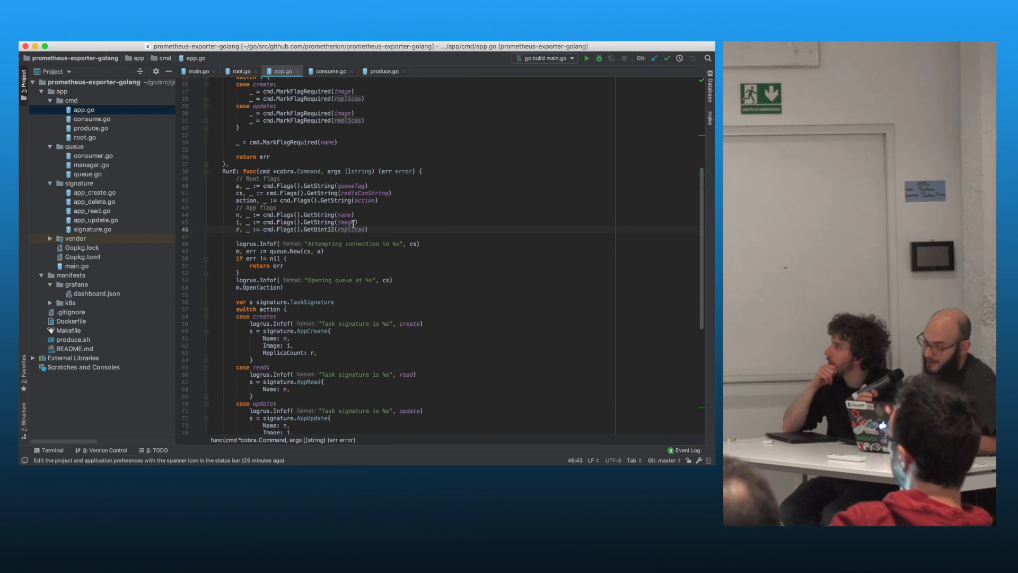
pyautogui.scroll(-3)
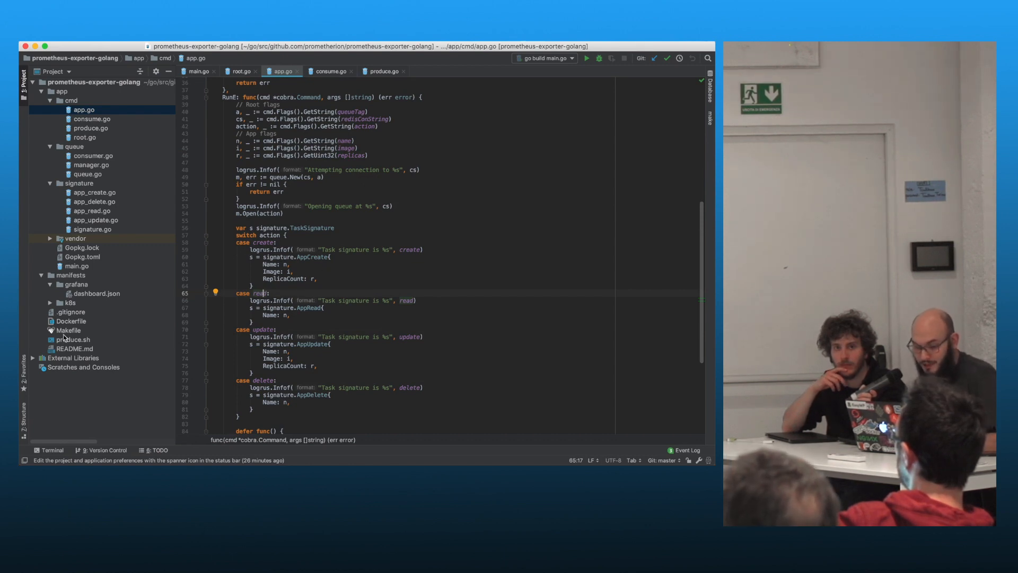
pyautogui.click(74, 349)
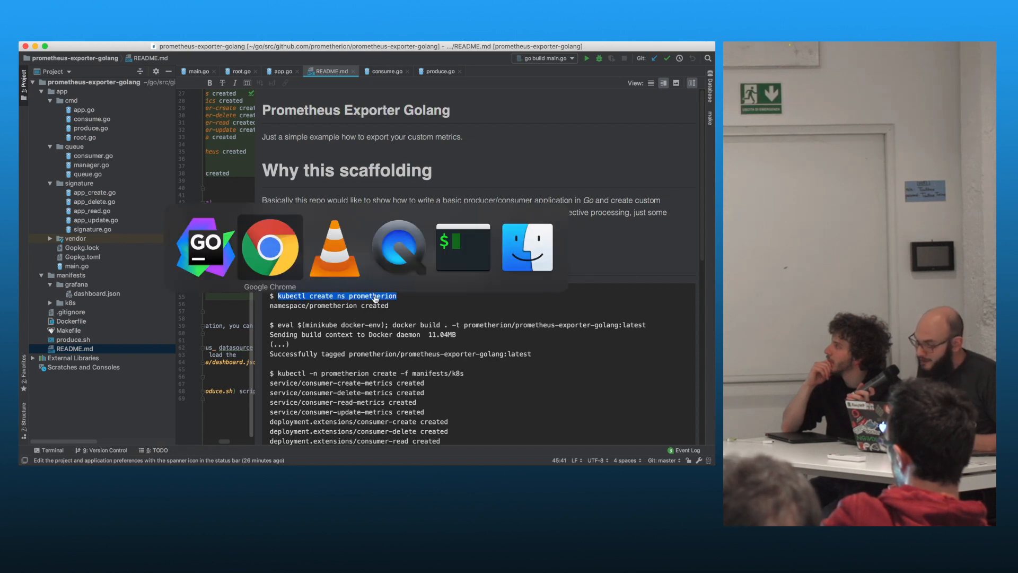
# Create the prometherion namespace in Terminal and select the README's Minikube docker build command
pyautogui.click(463, 247)
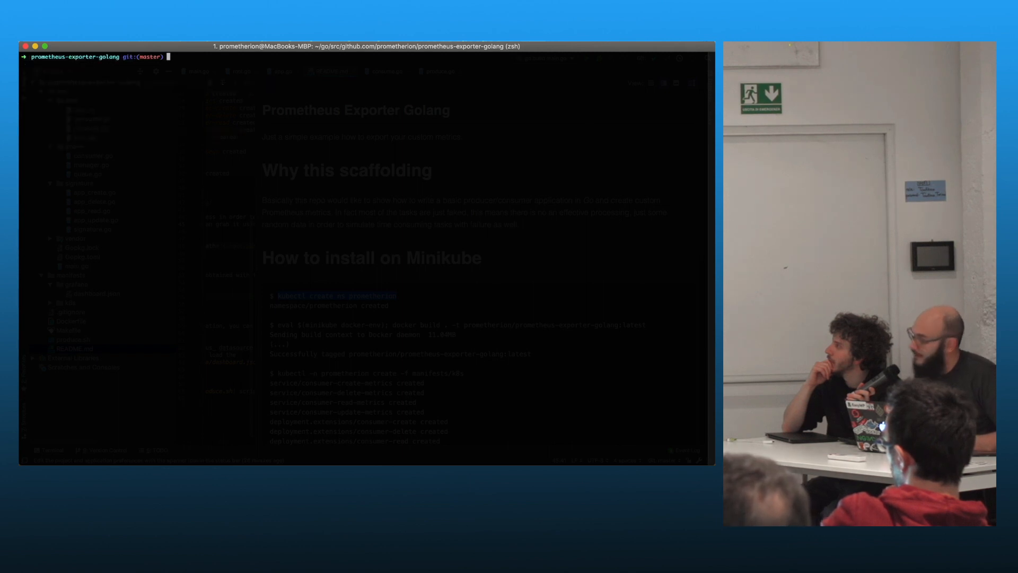
pyautogui.write('kubectl create ns prometherion')
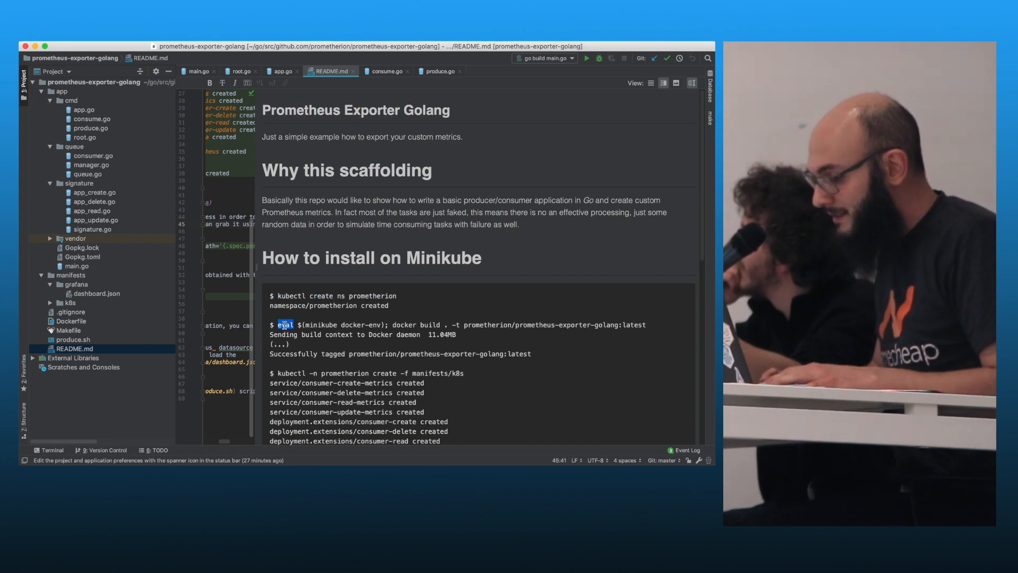
pyautogui.moveTo(279, 324); pyautogui.dragTo(642, 324)
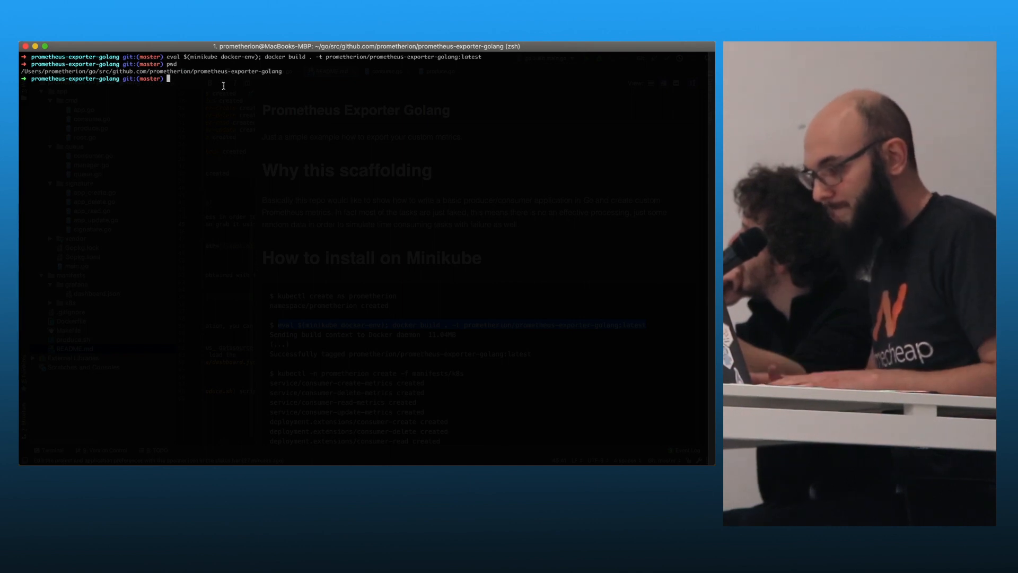
# Build the prometherion/prometheus-exporter-golang image against Minikube's Docker daemon
pyautogui.write('eval $(minikube docker-env); docker build . -t prometherion/prometheus-exporter-golang:latest')
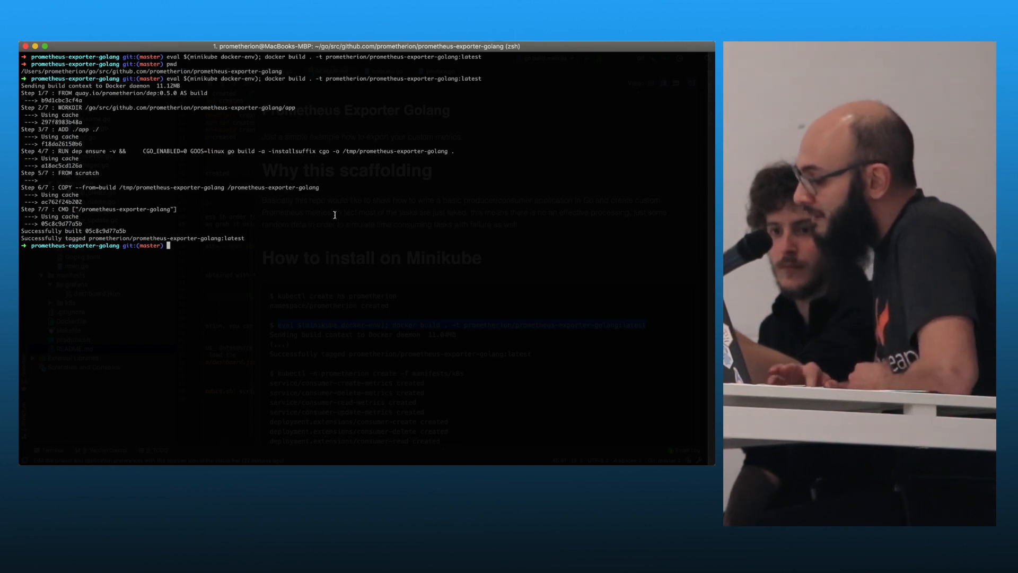
pyautogui.doubleClick(272, 187)
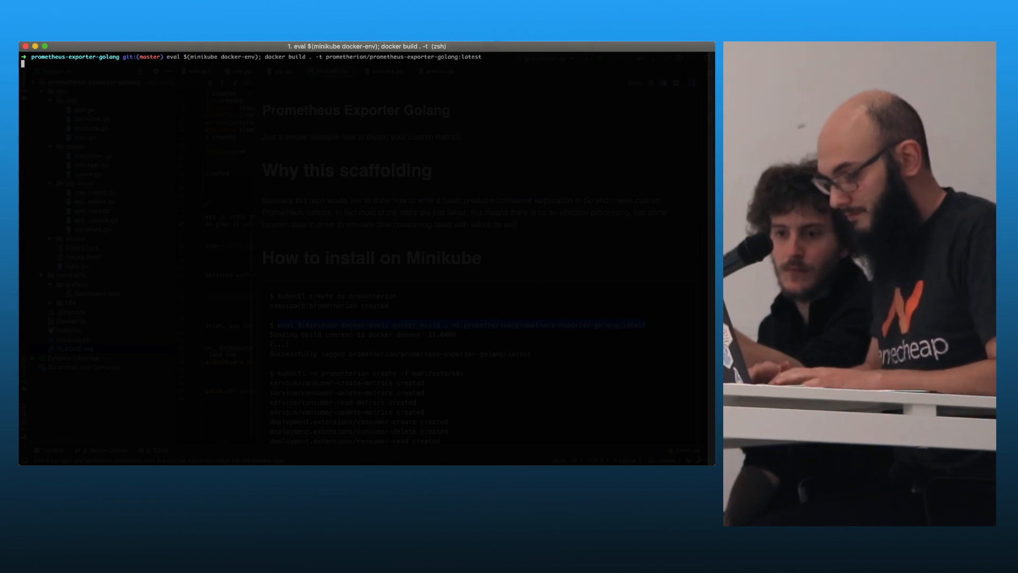
pyautogui.write('eval $(minikube docker-env')
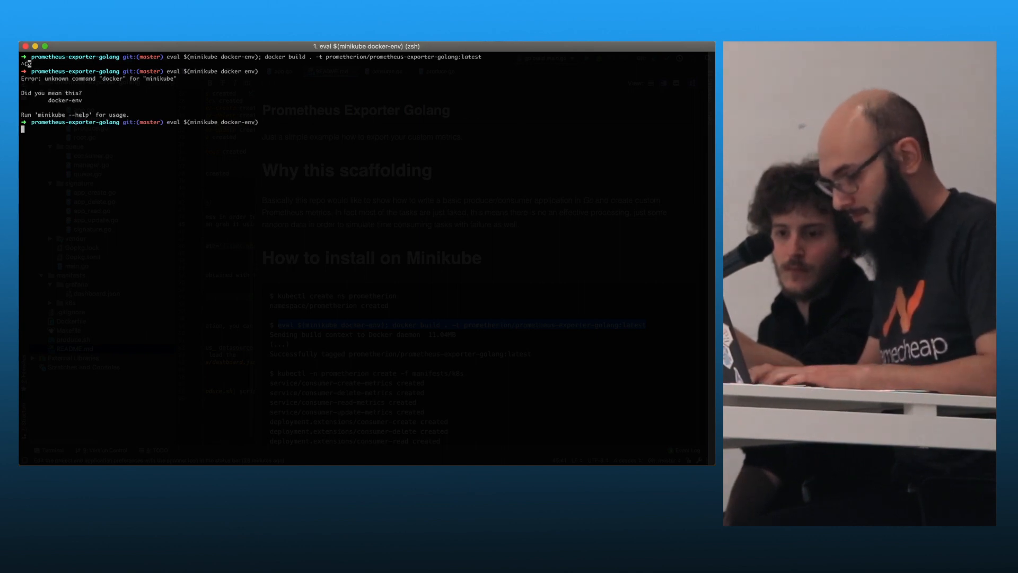
# List the built image with docker images | grep, then run the latest image with docker run --rm
pyautogui.write('docker images | grep dash')
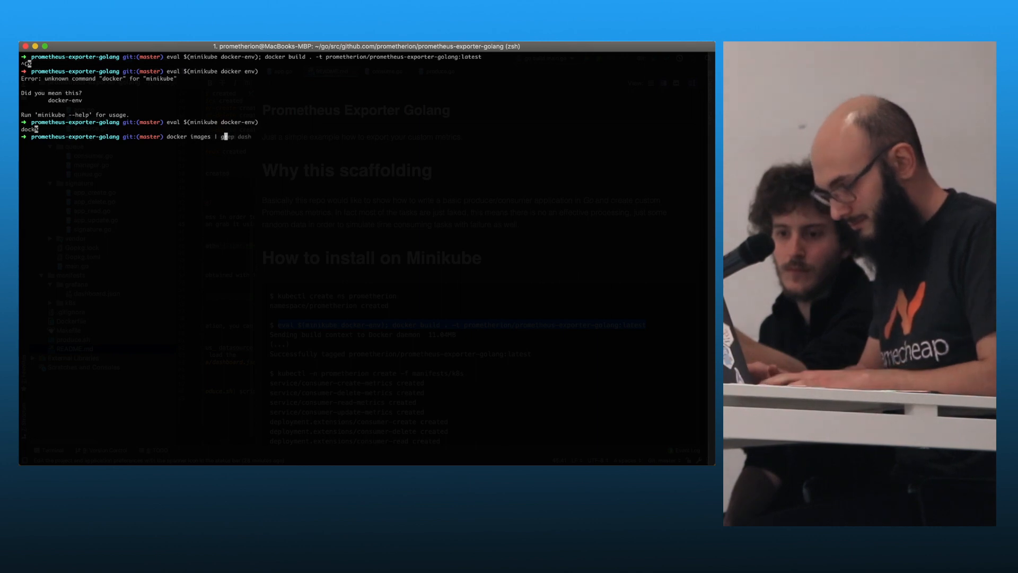
pyautogui.write('rep prometheus')
pyautogui.press('enter')
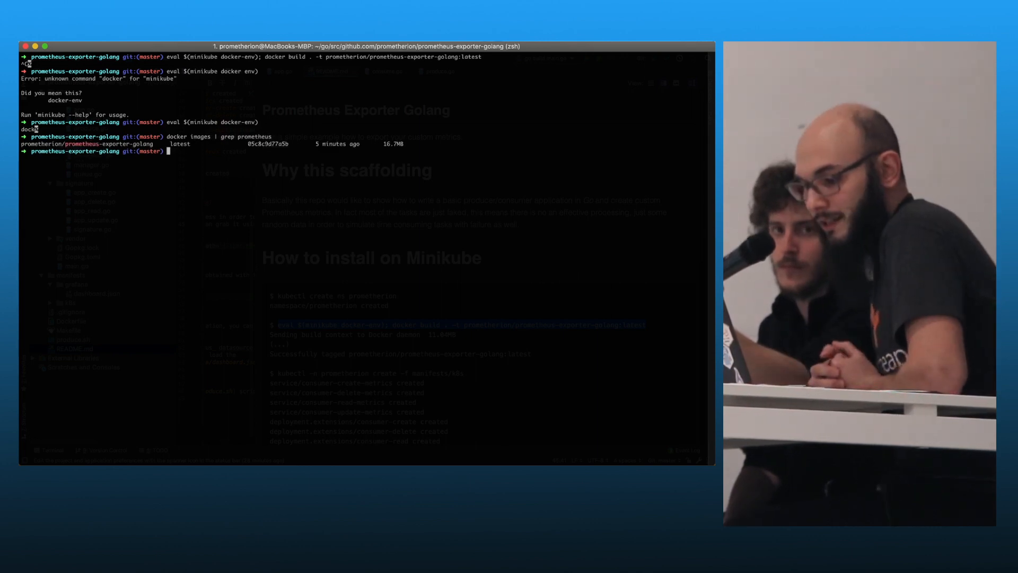
pyautogui.write('docker run --rm -it prometherion/prometheus-exporter-golang:latest')
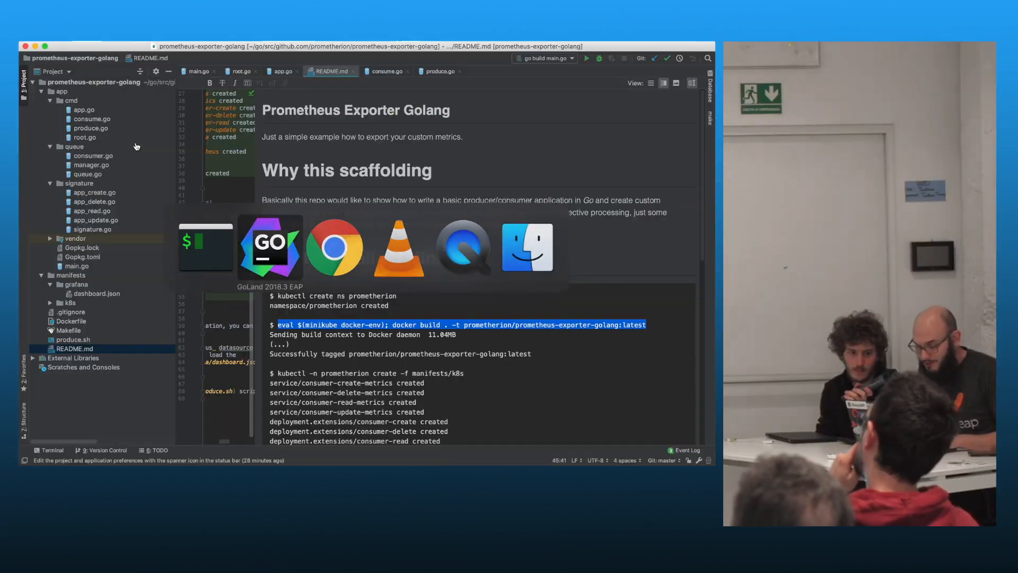
pyautogui.click(76, 285)
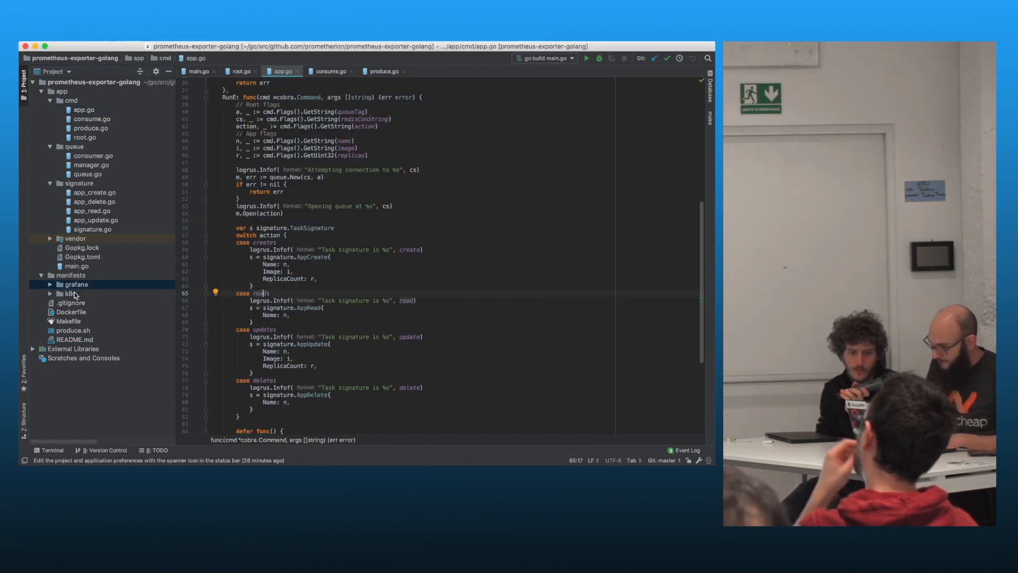
# Expand manifests > k8s to list the consumers, grafana, prometheus and redis YAML files
pyautogui.click(69, 292)
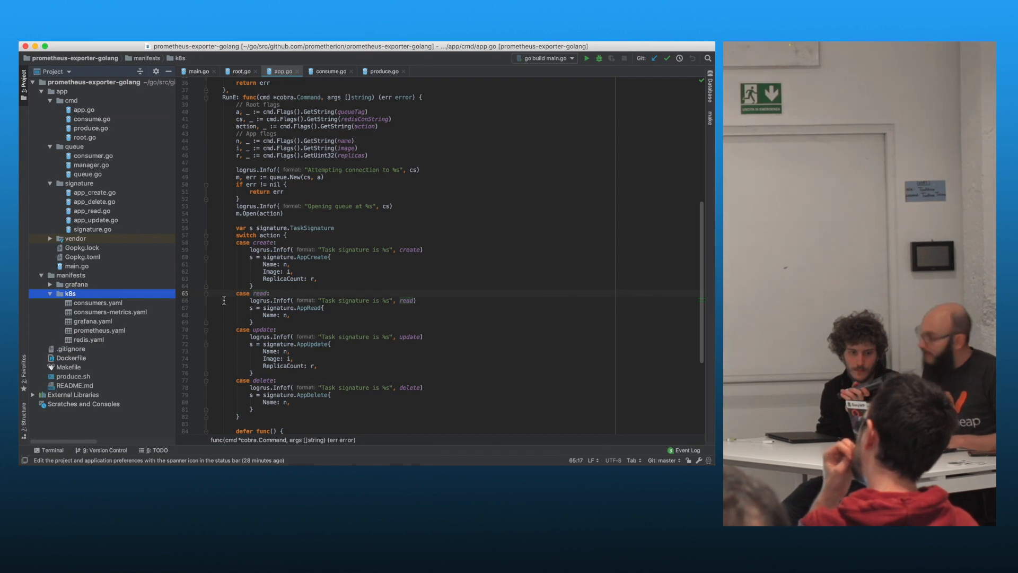
pyautogui.click(241, 71)
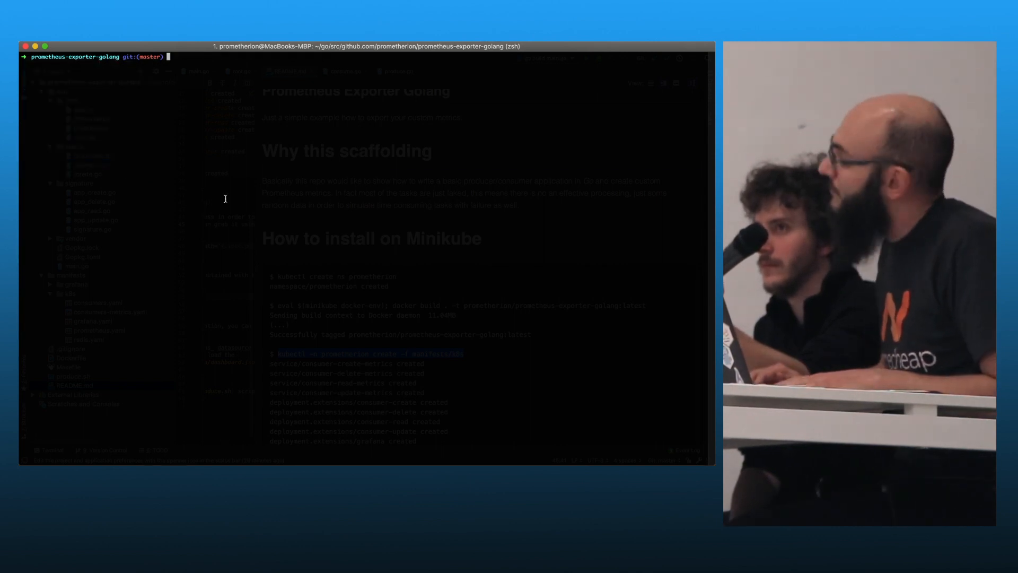
# Get the Minikube IP, create the manifests/k8s resources in prometherion, and list the pods
pyautogui.write('minkube ip')
pyautogui.write('minikube ip')
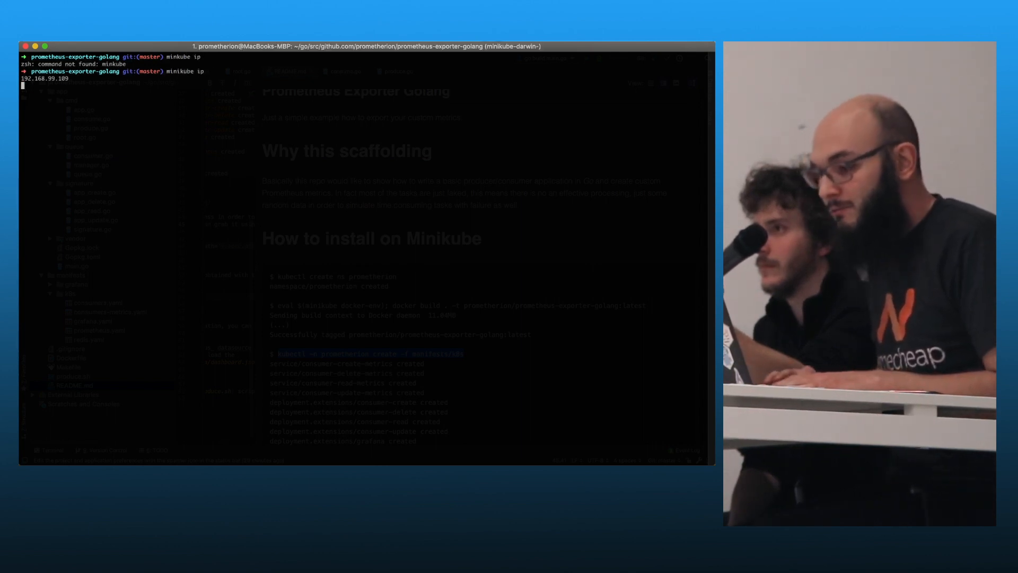
pyautogui.write('kubectl -n prometherion create -f manifests/k8s')
pyautogui.write('kubens prometheu')
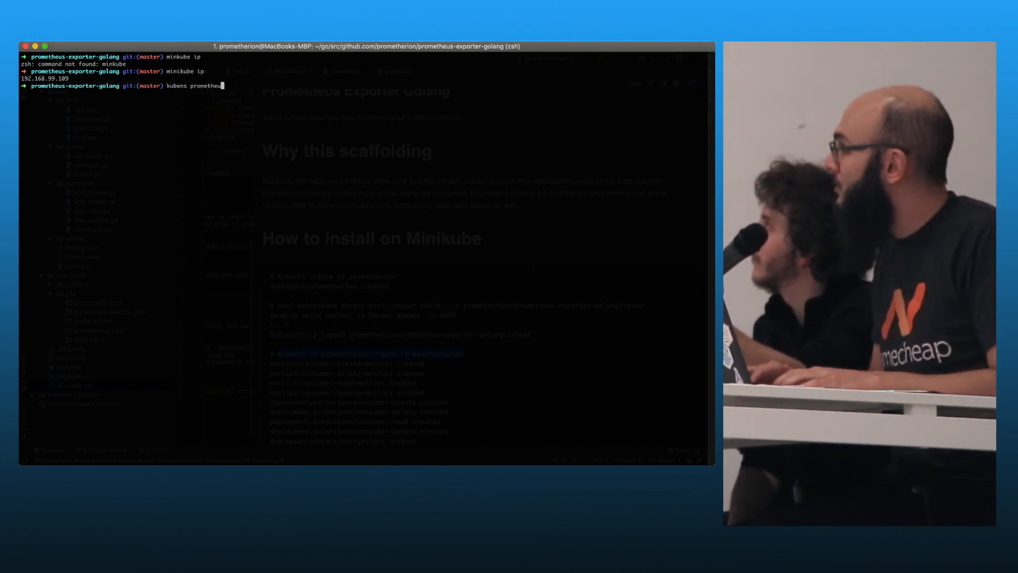
pyautogui.write('k get pods')
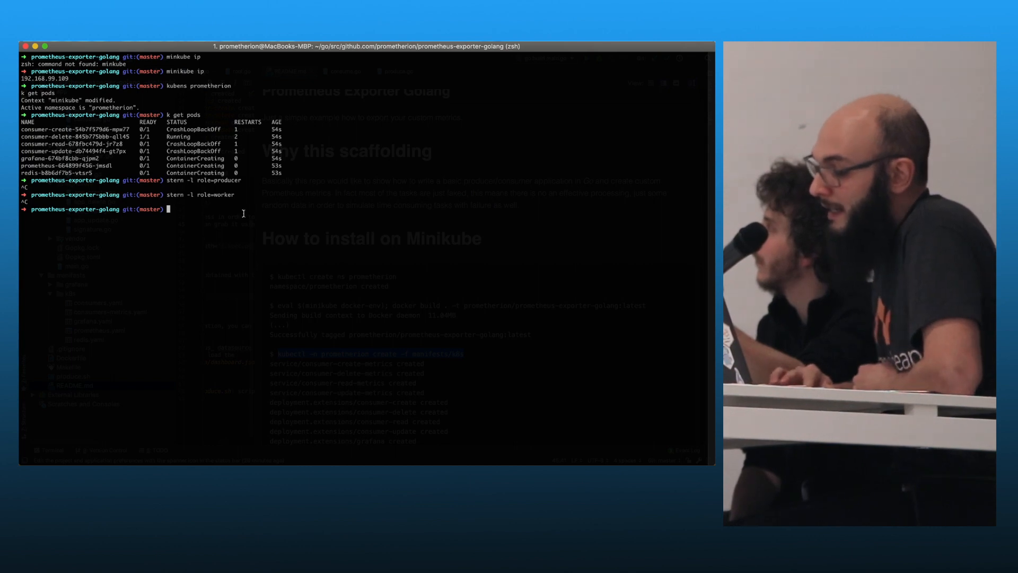
# Follow the consumer logs with stern, restarting once and stopping with Ctrl+C
pyautogui.press('cmd+tab')
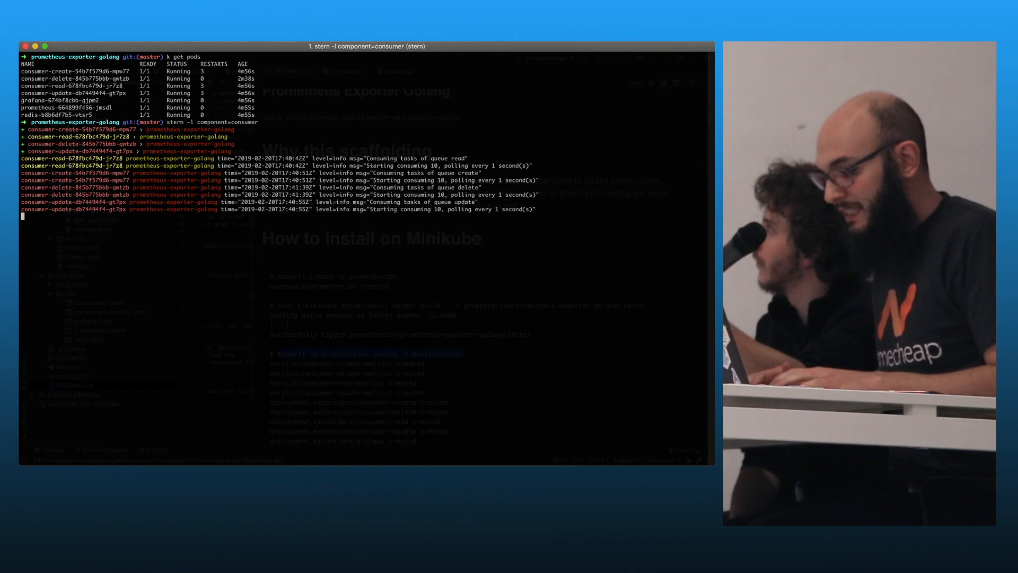
pyautogui.press('ctrl+c')
pyautogui.write('stern -l component=consumer')
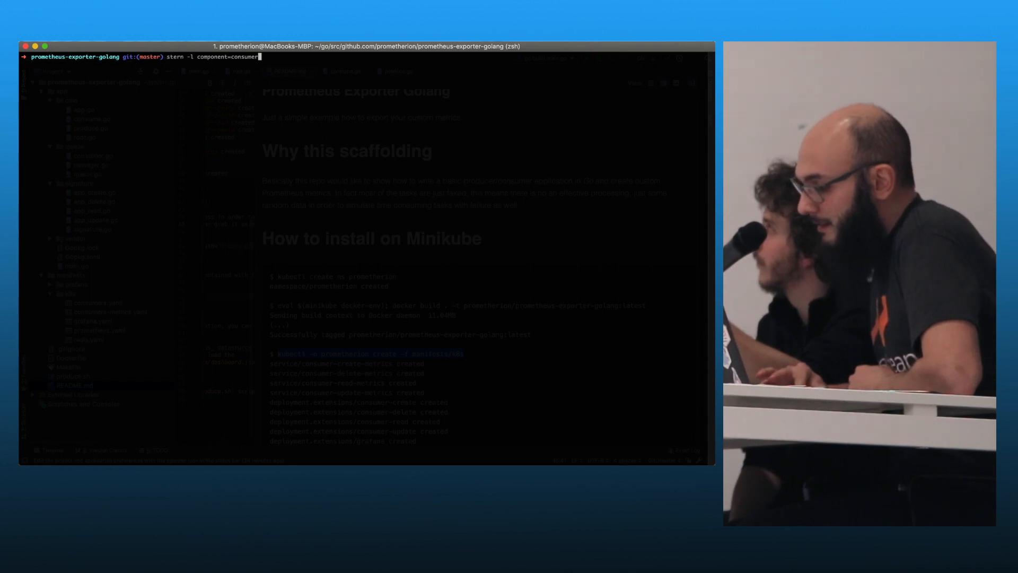
pyautogui.press('enter')
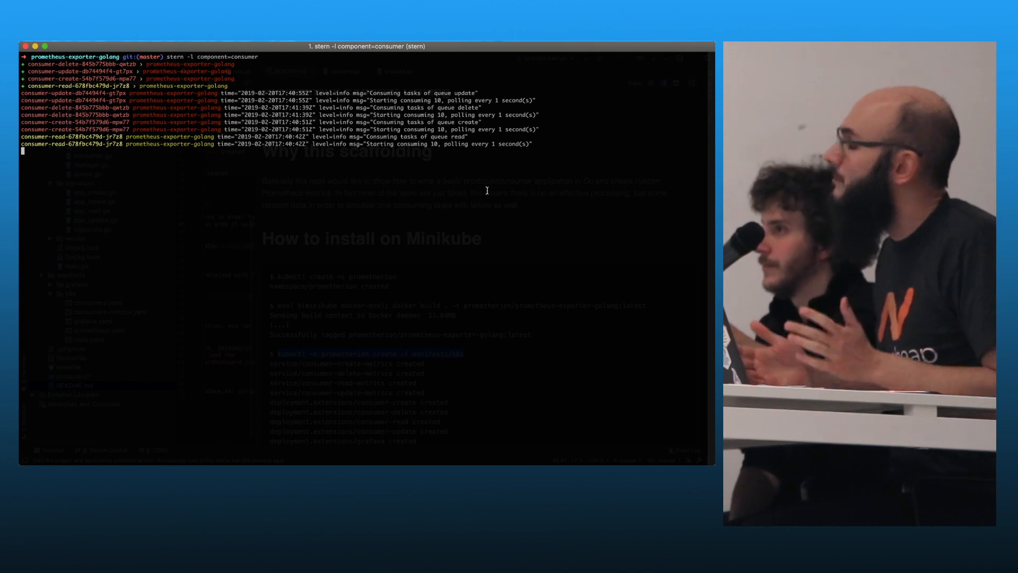
pyautogui.press('ctrl+c')
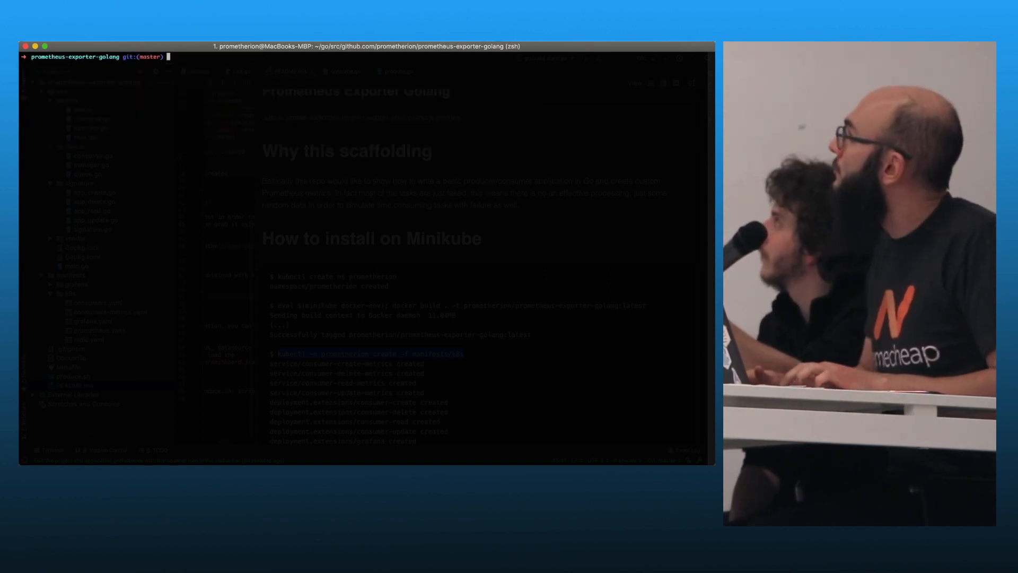
# Open produce.sh, the script picking random task actions, names and images
pyautogui.press('cmd+tab')
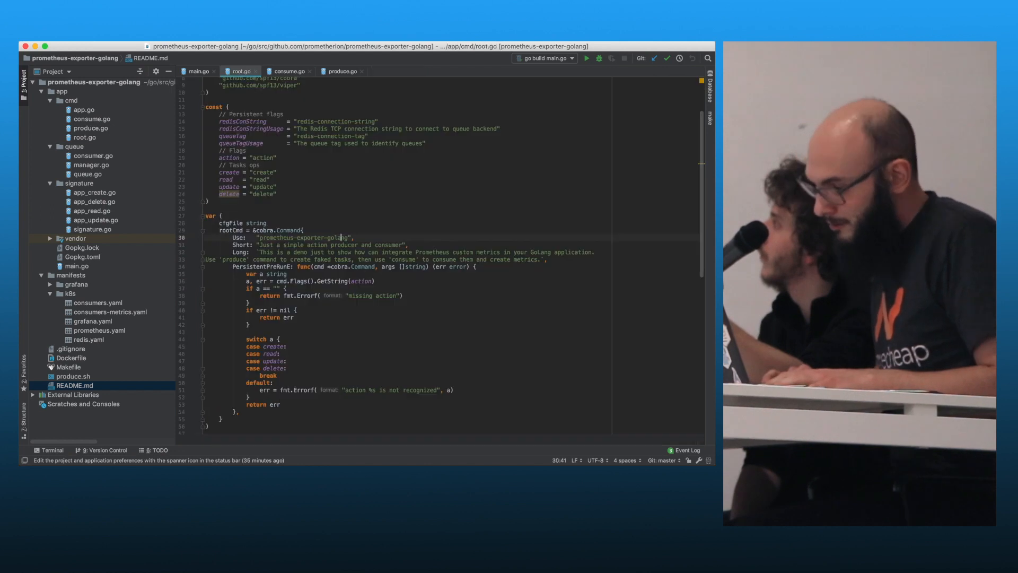
pyautogui.click(84, 137)
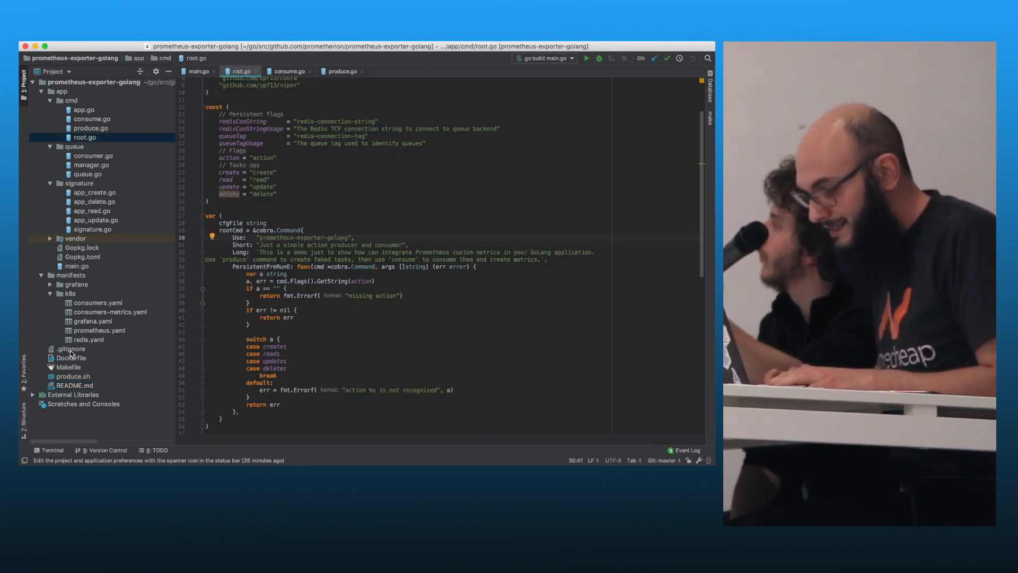
pyautogui.click(70, 275)
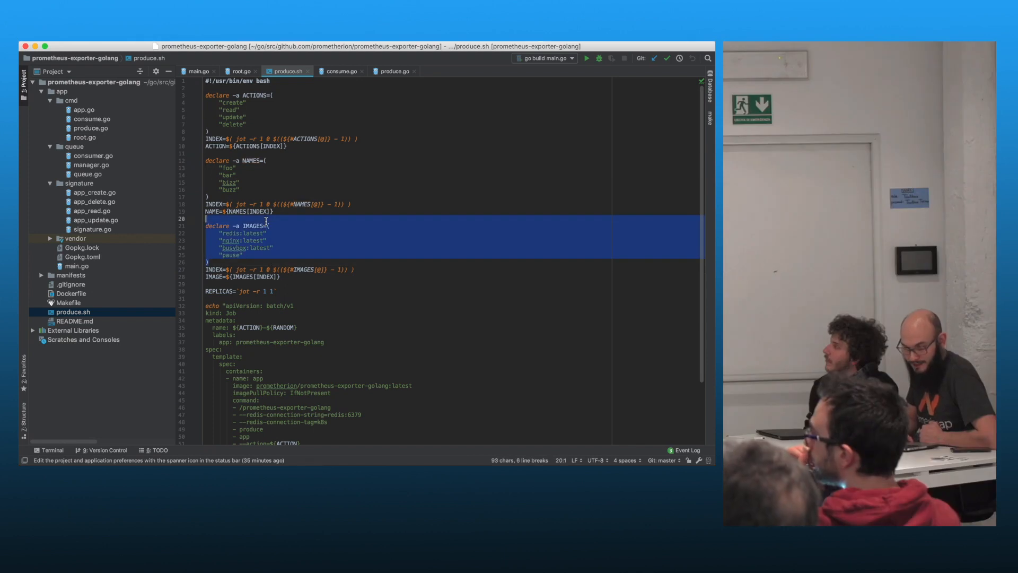
pyautogui.scroll(-3)
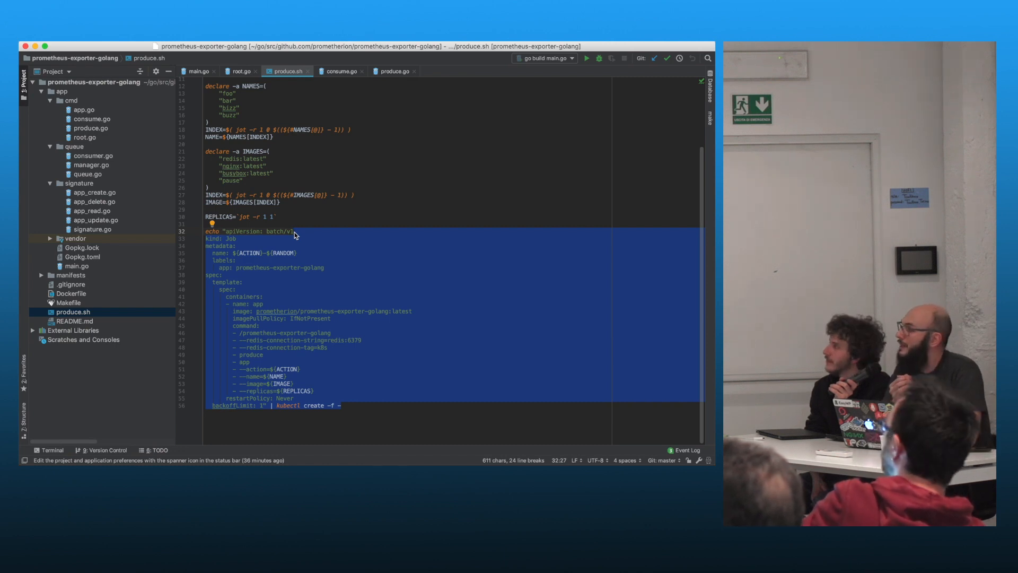
pyautogui.click(295, 235)
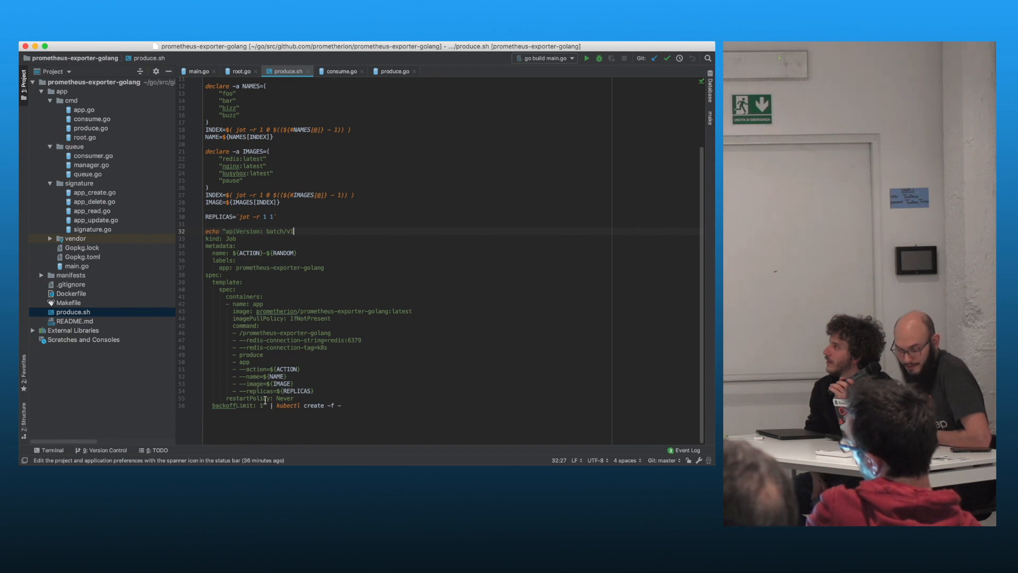
pyautogui.moveTo(297, 262)
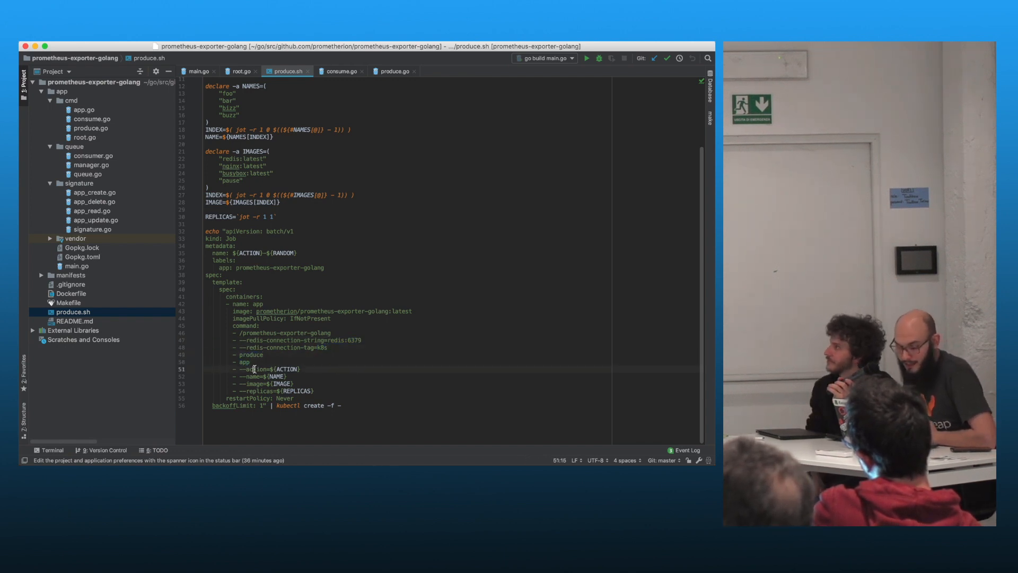
pyautogui.doubleClick(255, 369)
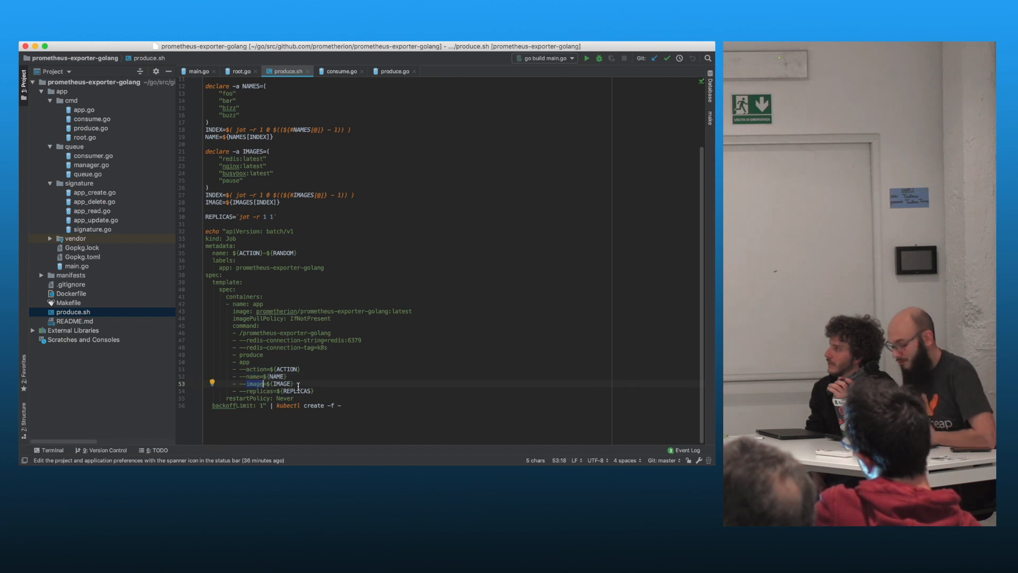
pyautogui.moveTo(266, 383); pyautogui.dragTo(296, 376)
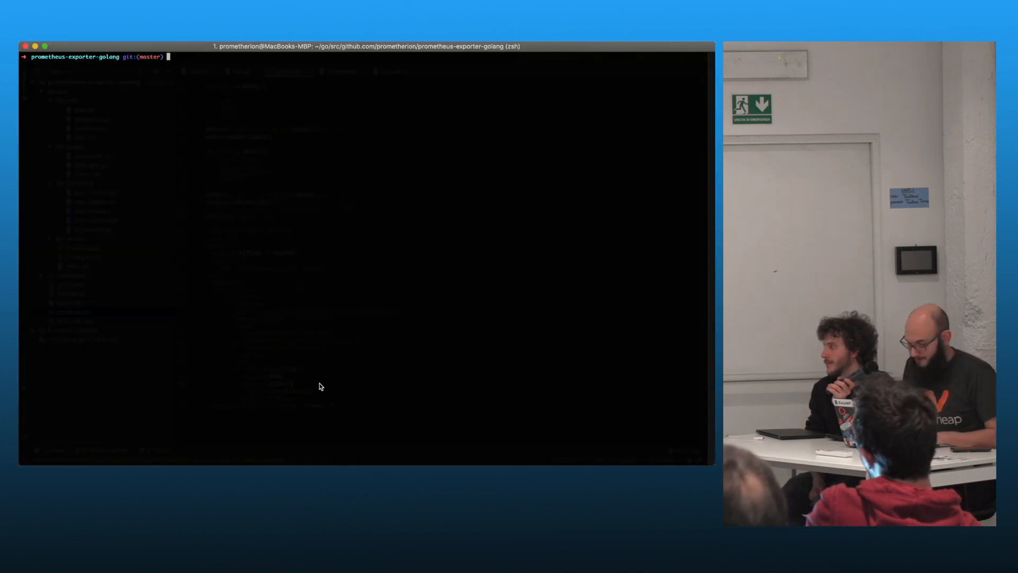
# Run ./scripts/prereq.sh, then follow consumer logs with stern -l component=consumer
pyautogui.write('./scripts/prereq.sh')
pyautogui.write('./produce.sh')
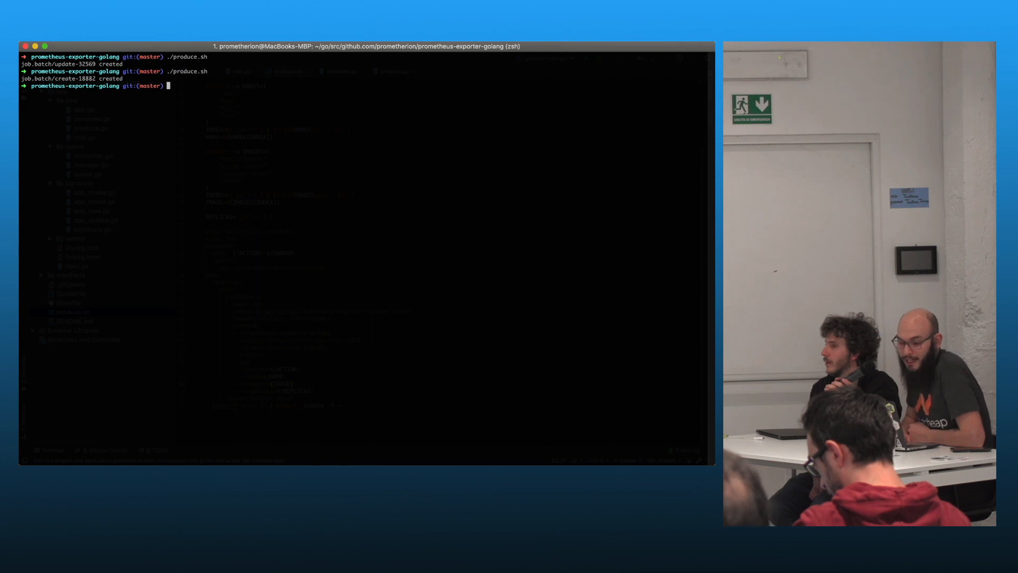
pyautogui.write('stern -l component=consumer')
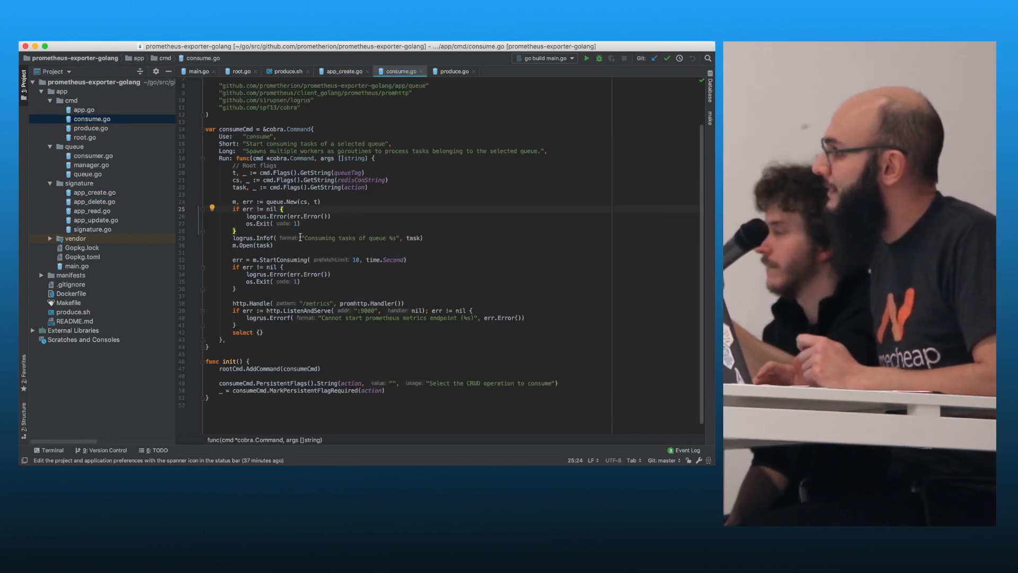
# Jump to StartConsuming in manager.go, navigate to NewConsumer, then open app_create.go
pyautogui.click(295, 259)
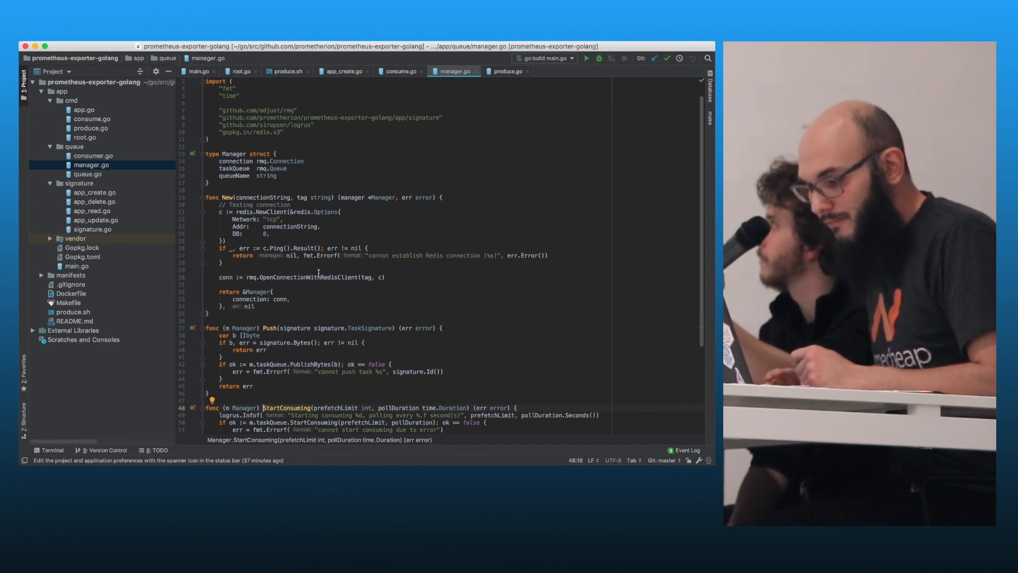
pyautogui.write('NewConsumer(queue string) Consumer {')
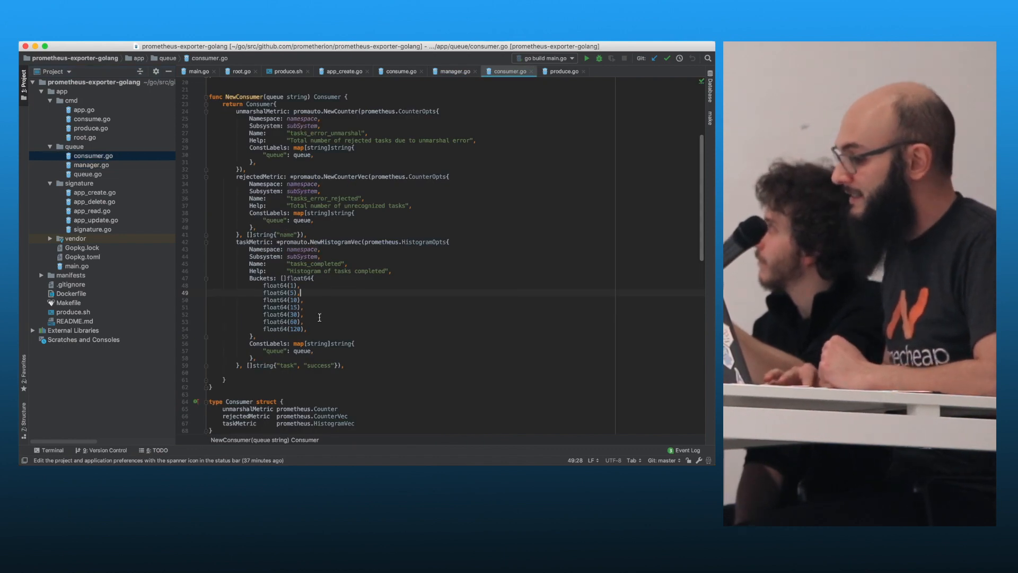
pyautogui.click(343, 71)
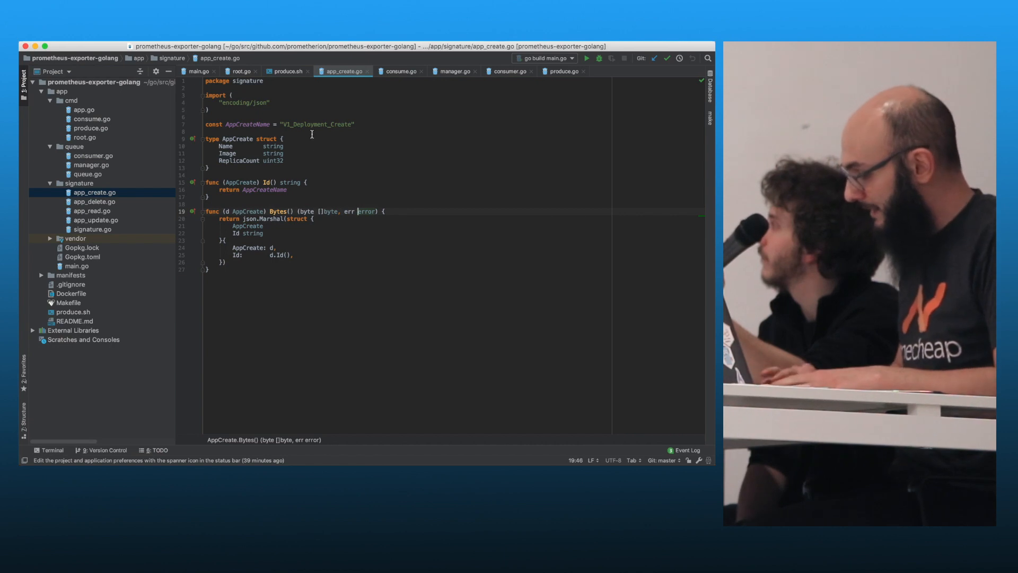
# Review app_create.go's V1_Deployment_Create name and Bytes JSON method, then return to consume.go
pyautogui.doubleClick(316, 124)
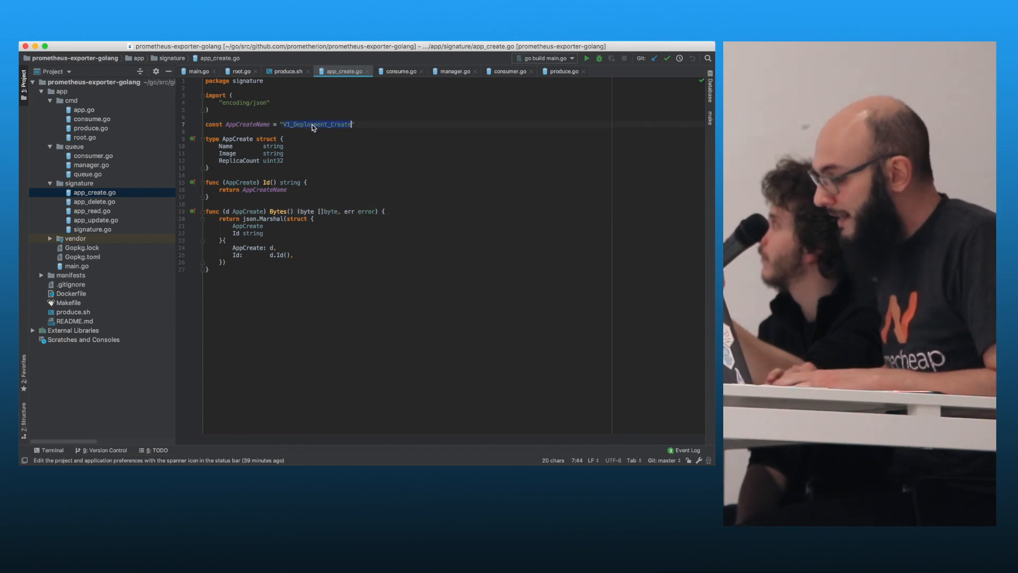
pyautogui.press('cmd+tab')
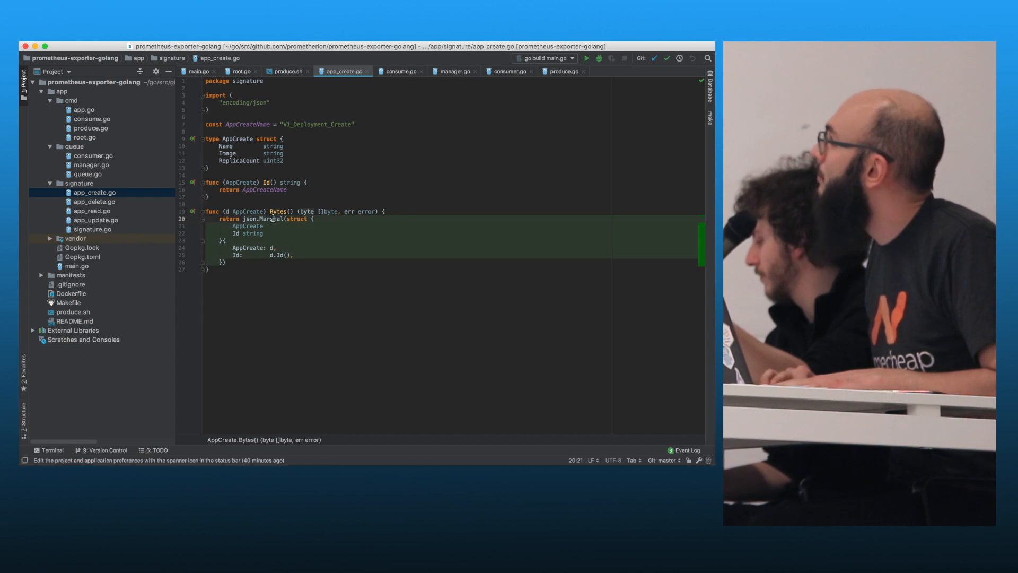
pyautogui.doubleClick(331, 211)
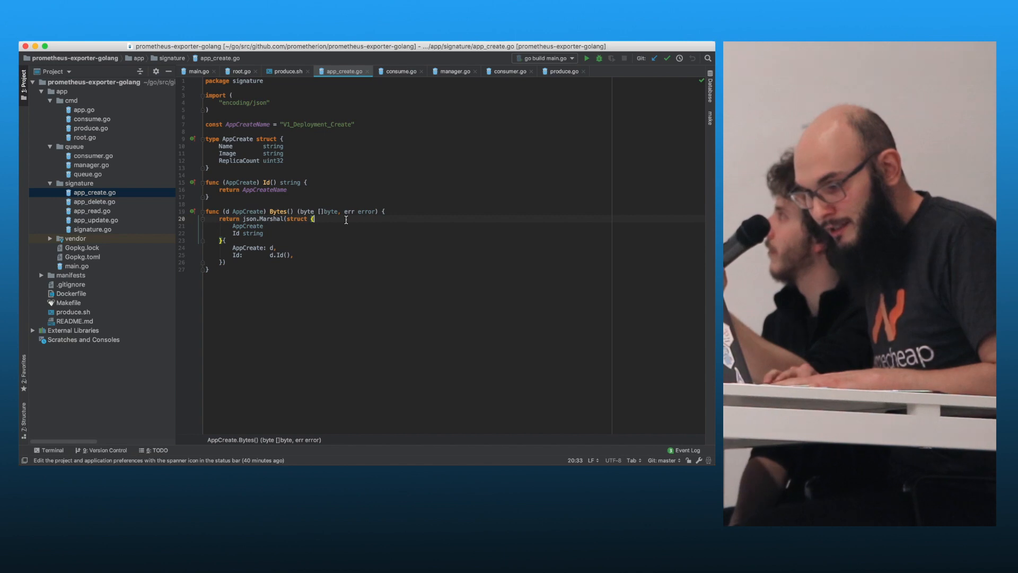
pyautogui.click(338, 71)
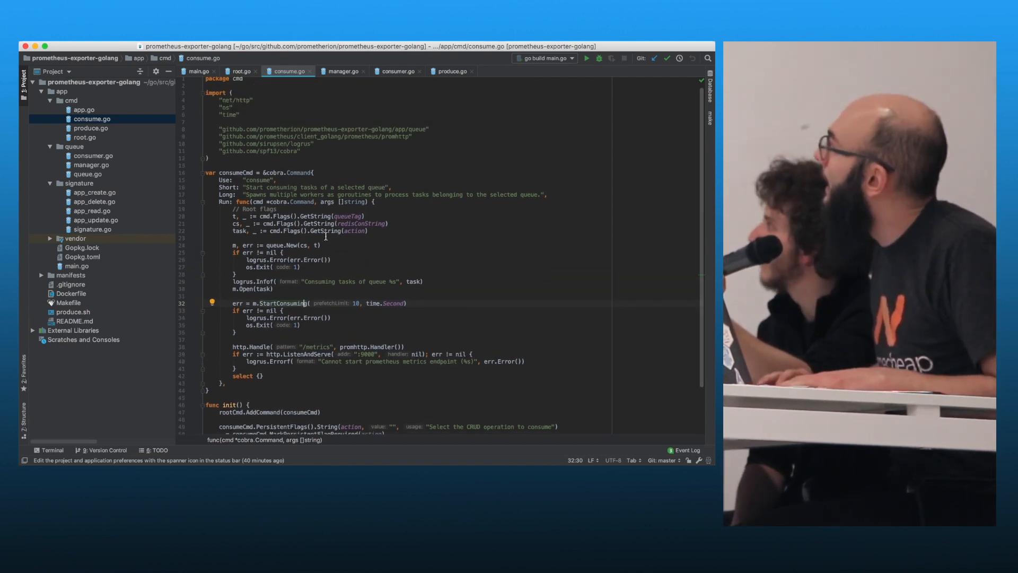
# Jump from consume.go to the StartConsuming definition and point out its AddConsumer call
pyautogui.scroll(-3)
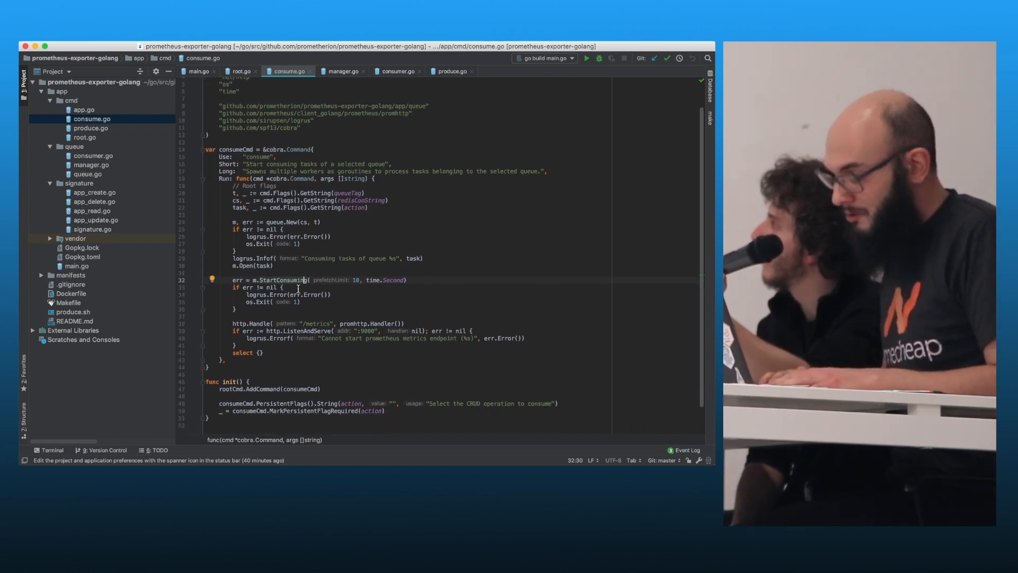
pyautogui.doubleClick(282, 280)
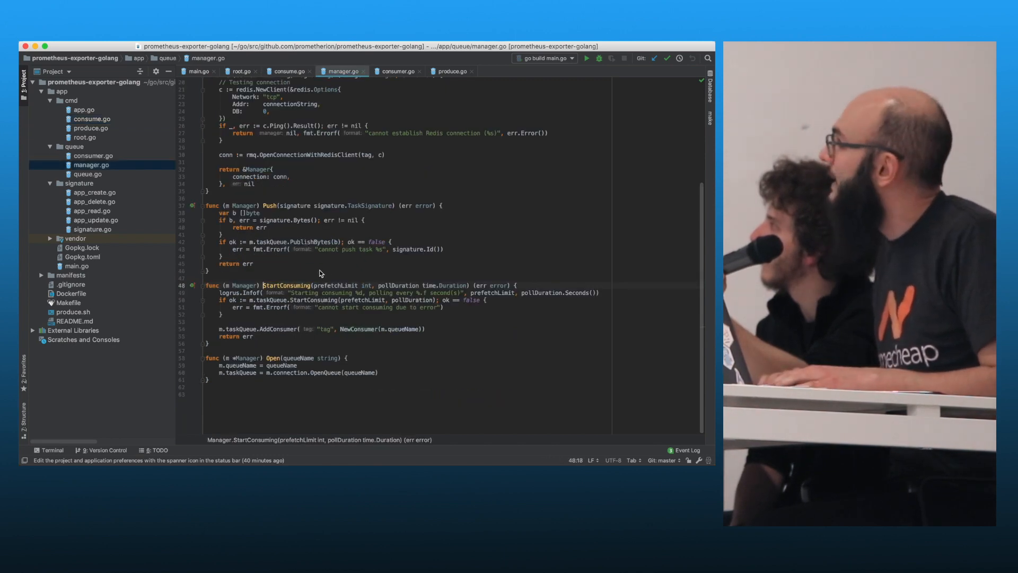
pyautogui.moveTo(224, 292); pyautogui.dragTo(435, 301)
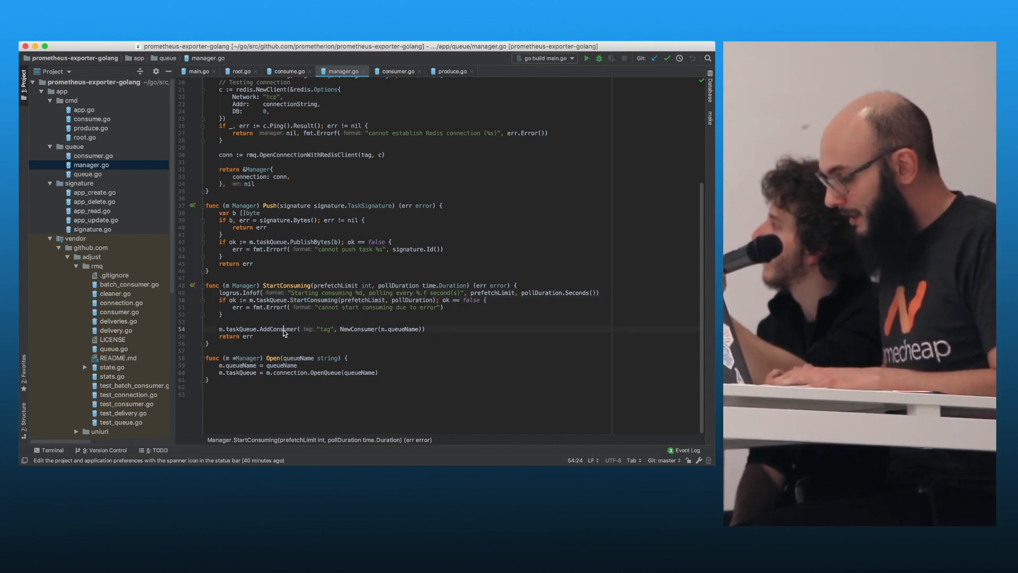
pyautogui.click(396, 71)
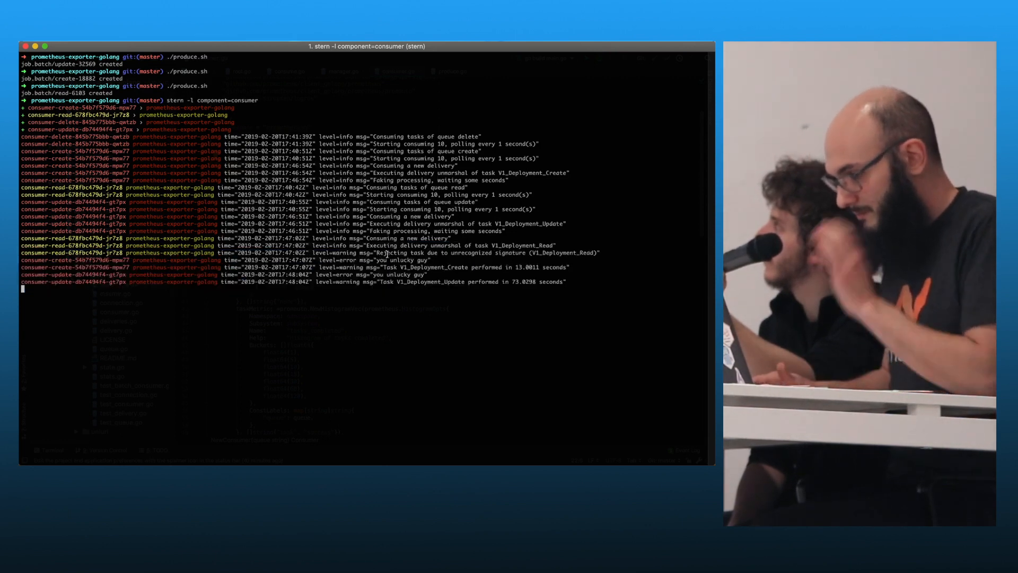
# Highlight the rejected-task message in the stern consumer logs
pyautogui.doubleClick(435, 230)
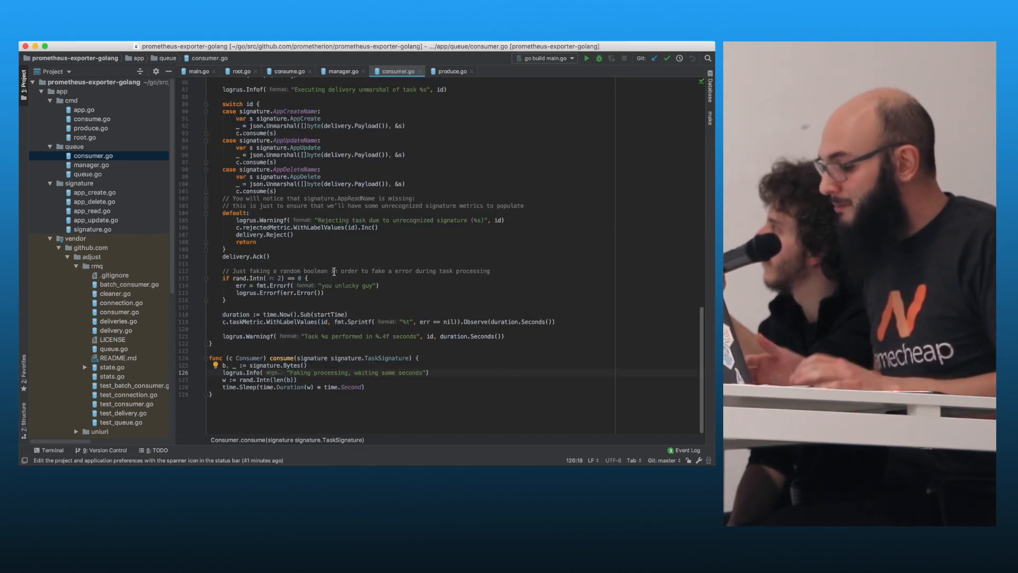
# Mark Consume's default rejection case and follow WithLabelValues into the Prometheus histogram.go source
pyautogui.doubleClick(283, 358)
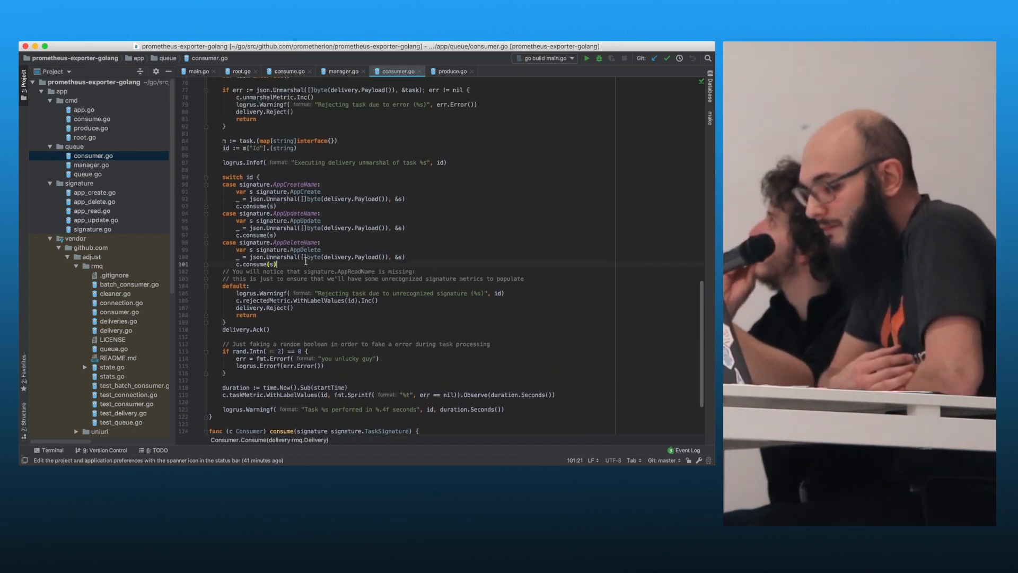
pyautogui.moveTo(222, 176); pyautogui.dragTo(280, 264)
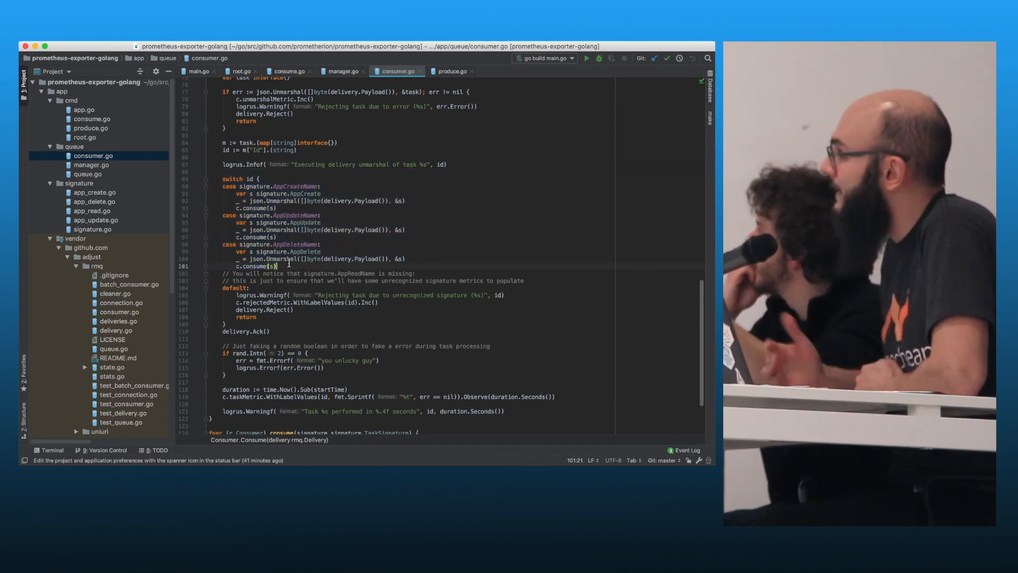
pyautogui.scroll(3)
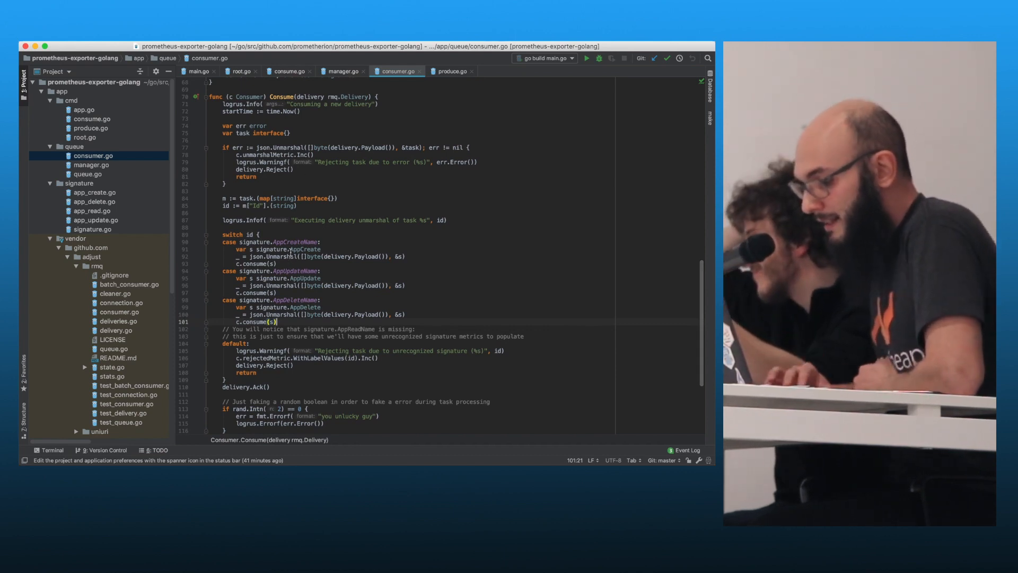
pyautogui.doubleClick(295, 242)
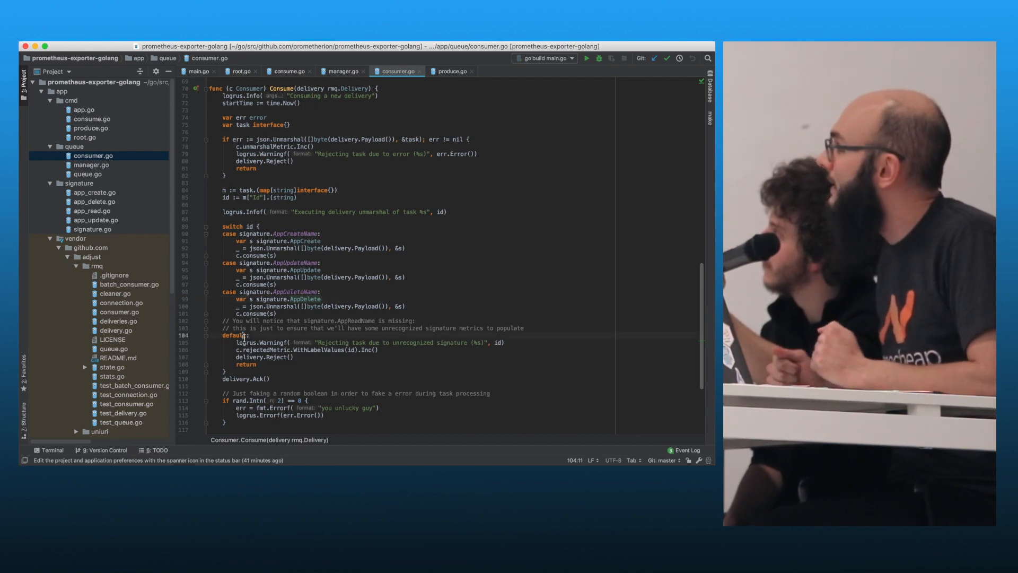
pyautogui.moveTo(223, 335); pyautogui.dragTo(305, 367)
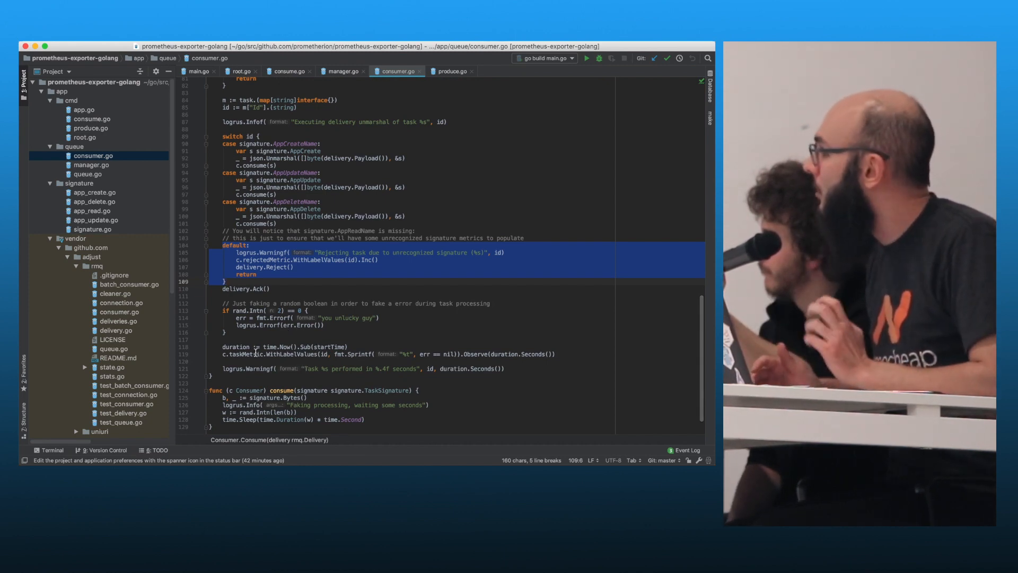
pyautogui.doubleClick(258, 353)
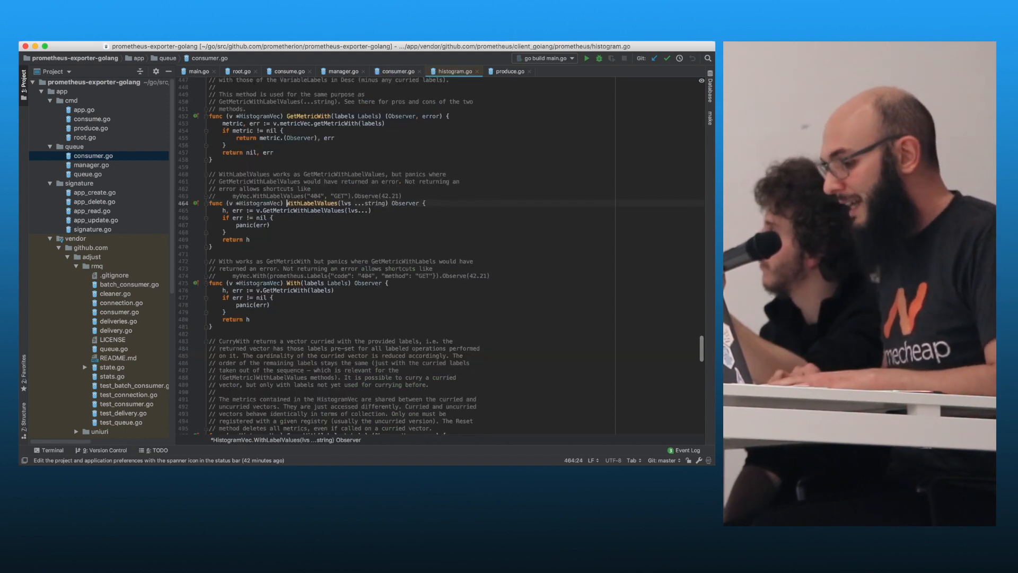
# Go back to consumer.go and scroll up to the Consumer struct's metrics
pyautogui.click(397, 71)
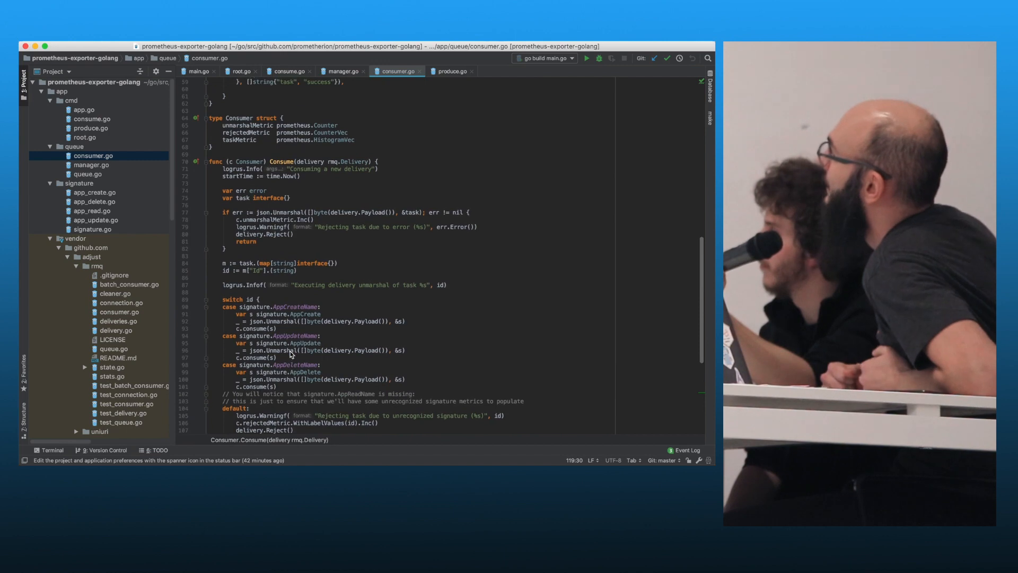
pyautogui.scroll(3)
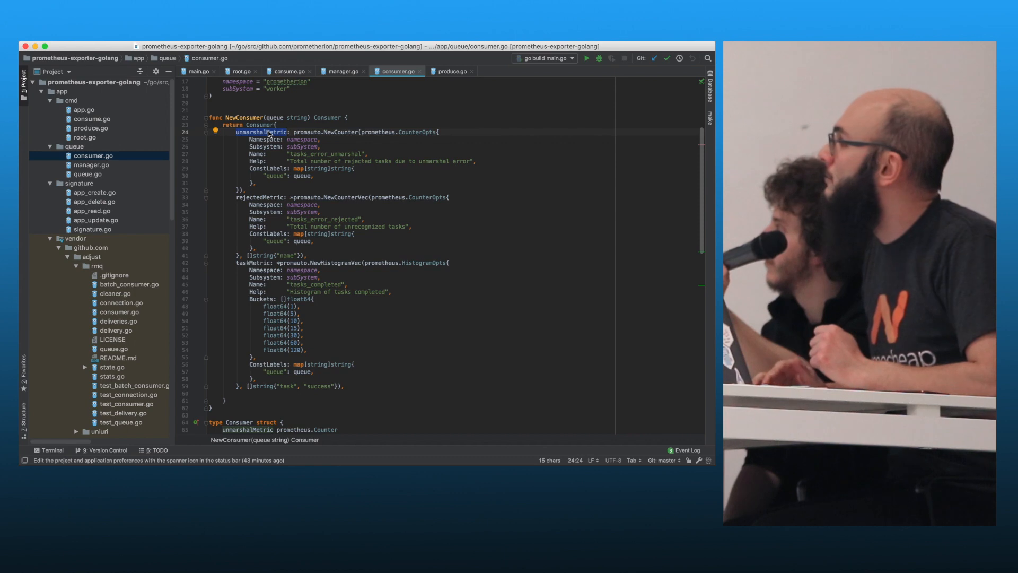
pyautogui.click(297, 184)
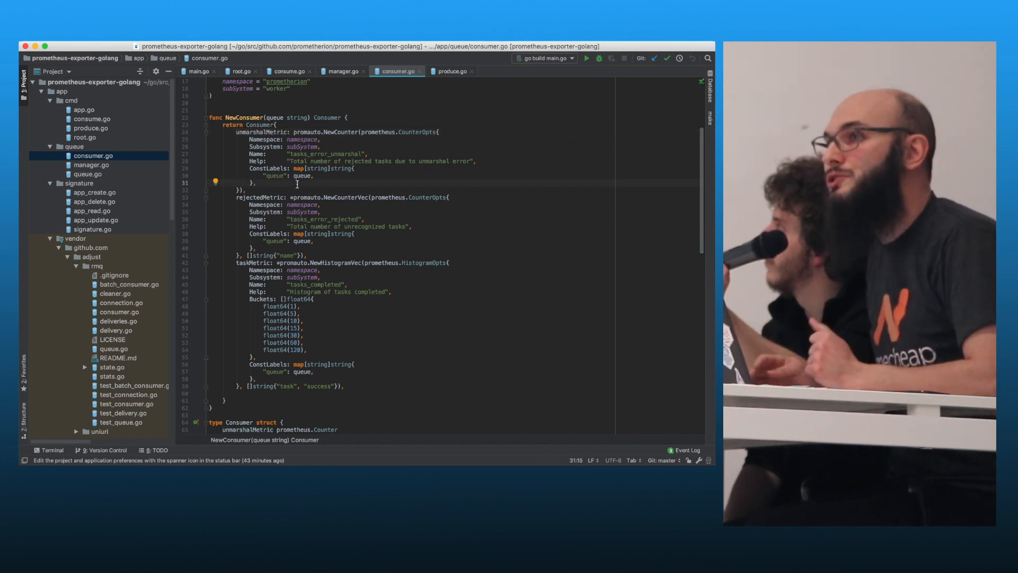
pyautogui.scroll(-3)
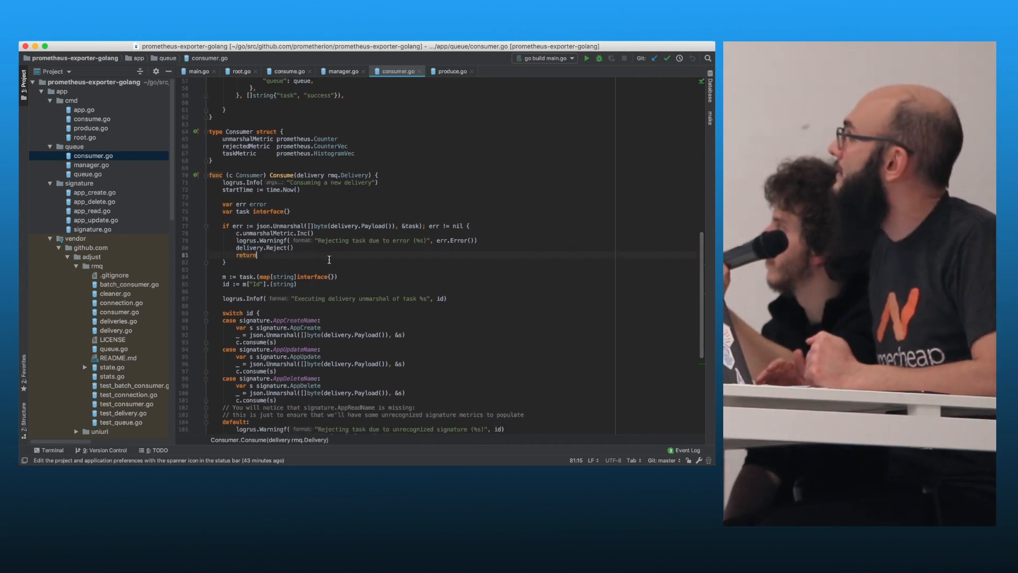
pyautogui.moveTo(227, 225); pyautogui.dragTo(257, 263)
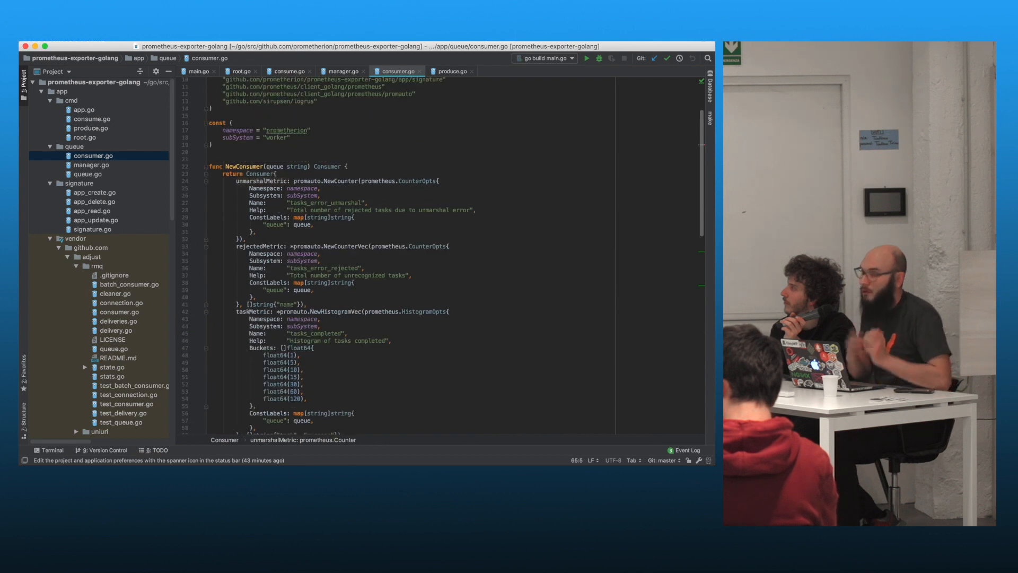
pyautogui.scroll(-3)
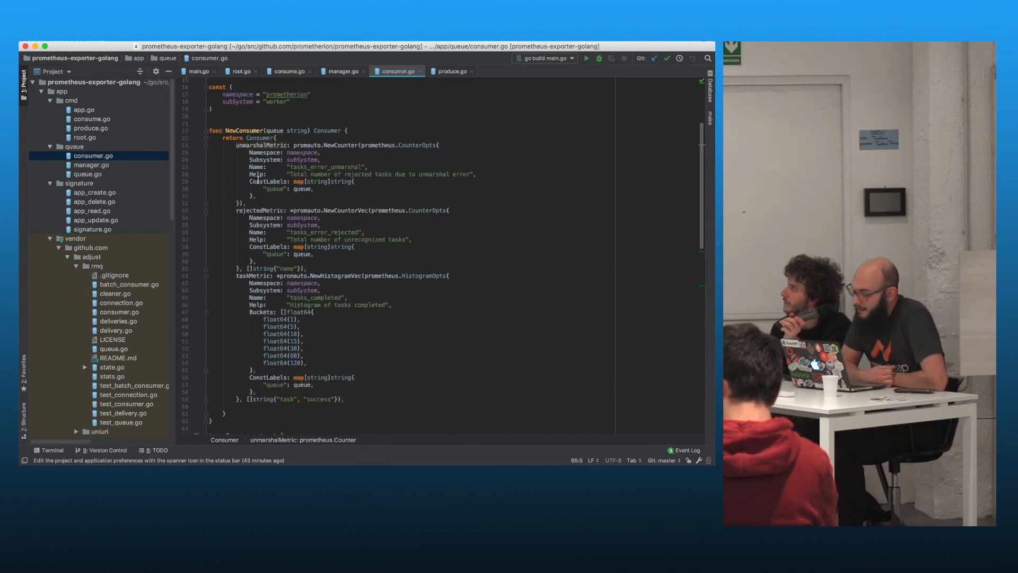
pyautogui.moveTo(231, 145); pyautogui.dragTo(282, 210)
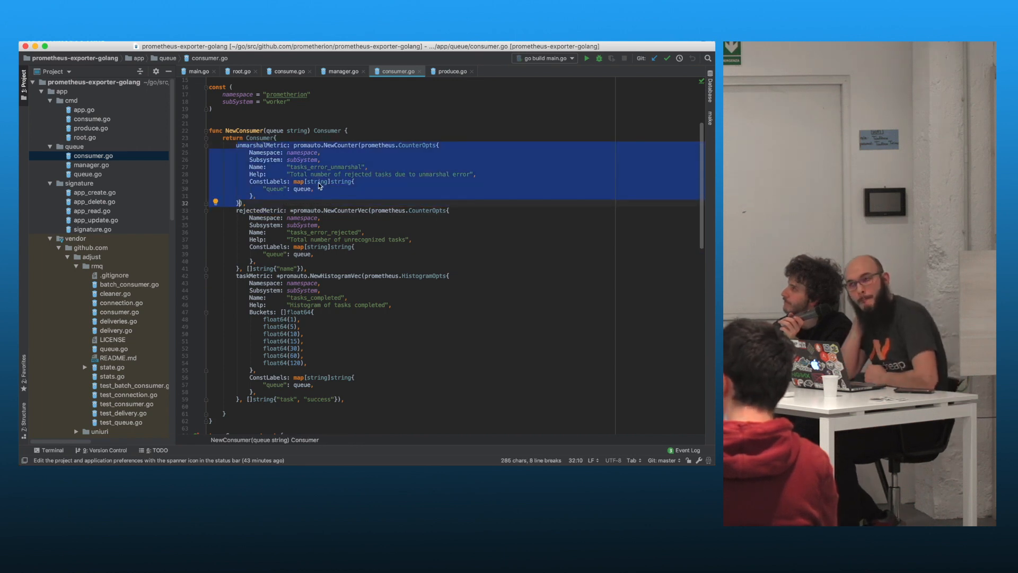
pyautogui.click(298, 153)
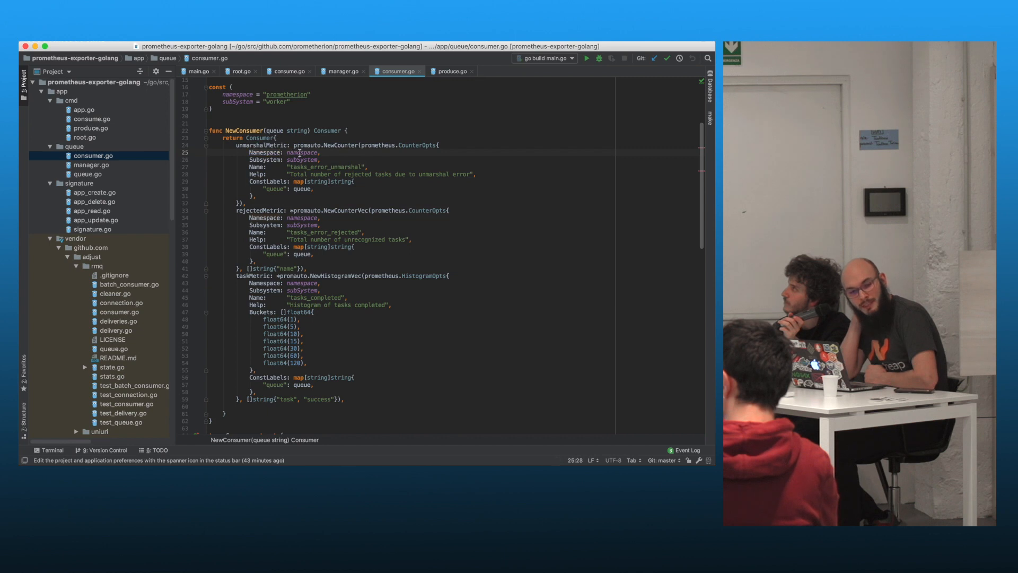
pyautogui.doubleClick(238, 95)
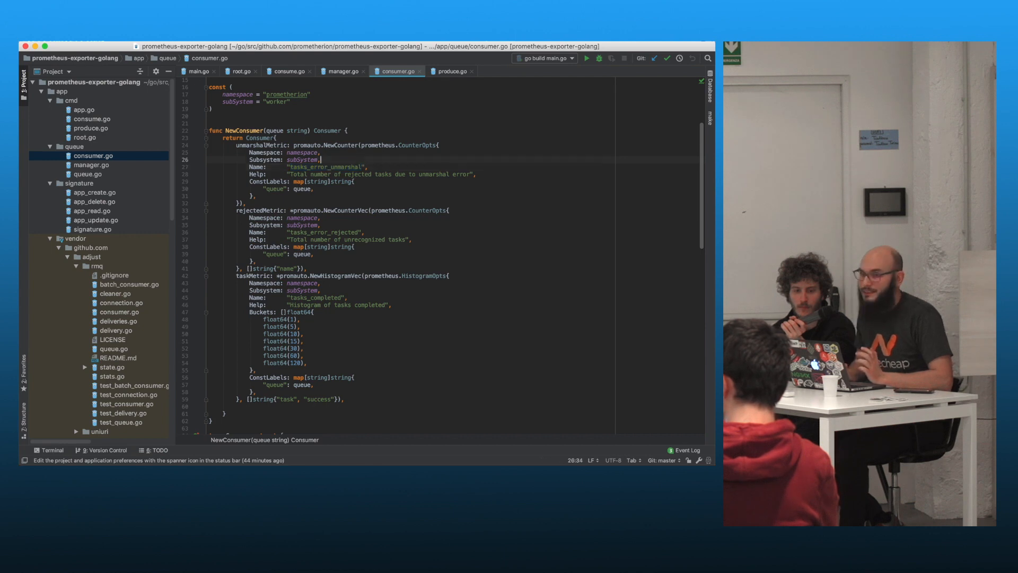
pyautogui.doubleClick(265, 152)
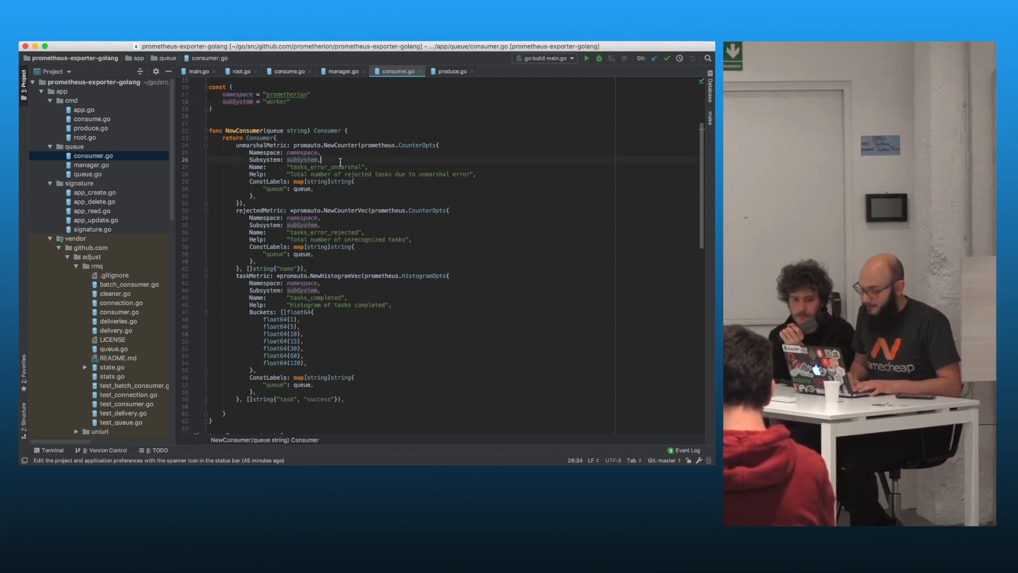
pyautogui.doubleClick(324, 166)
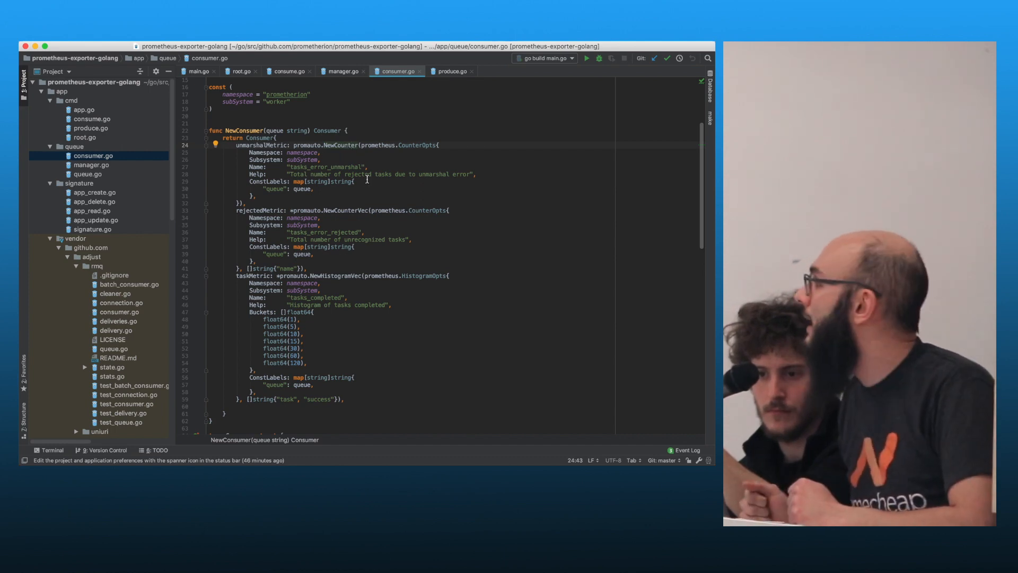
pyautogui.doubleClick(339, 145)
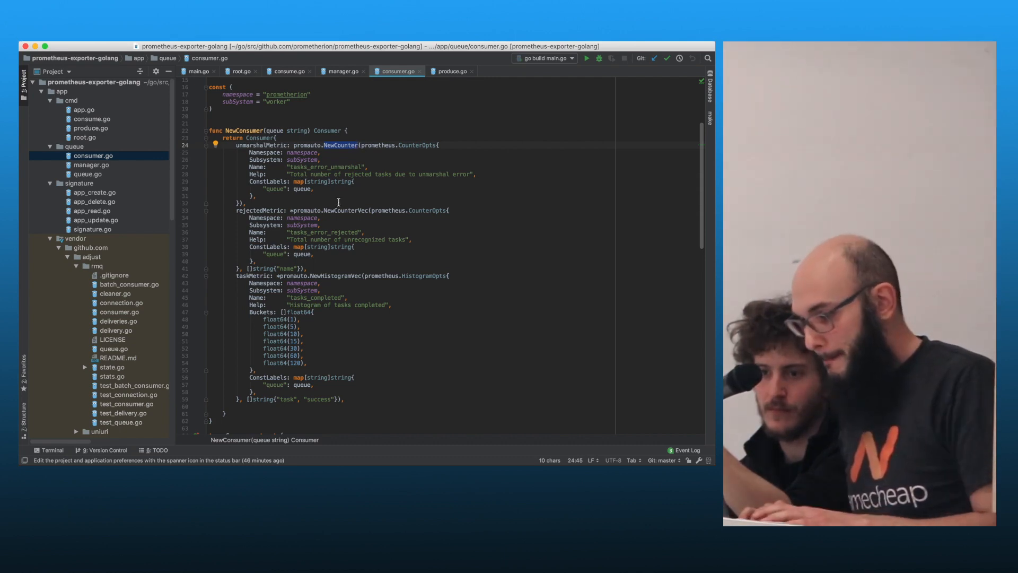
pyautogui.press('cmd+tab')
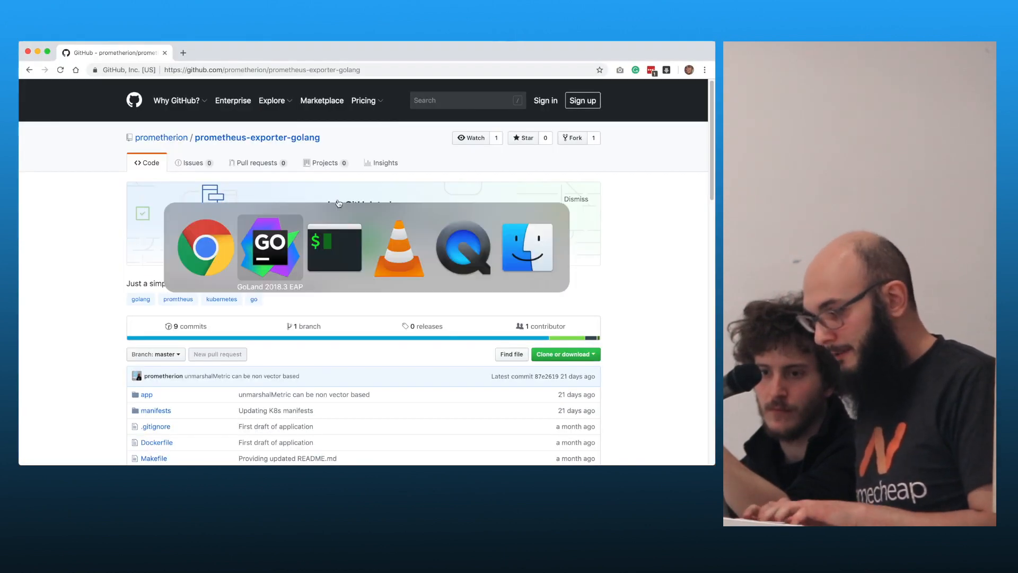
# Bring iTerm forward and start typing a minikube command at the project prompt
pyautogui.click(335, 247)
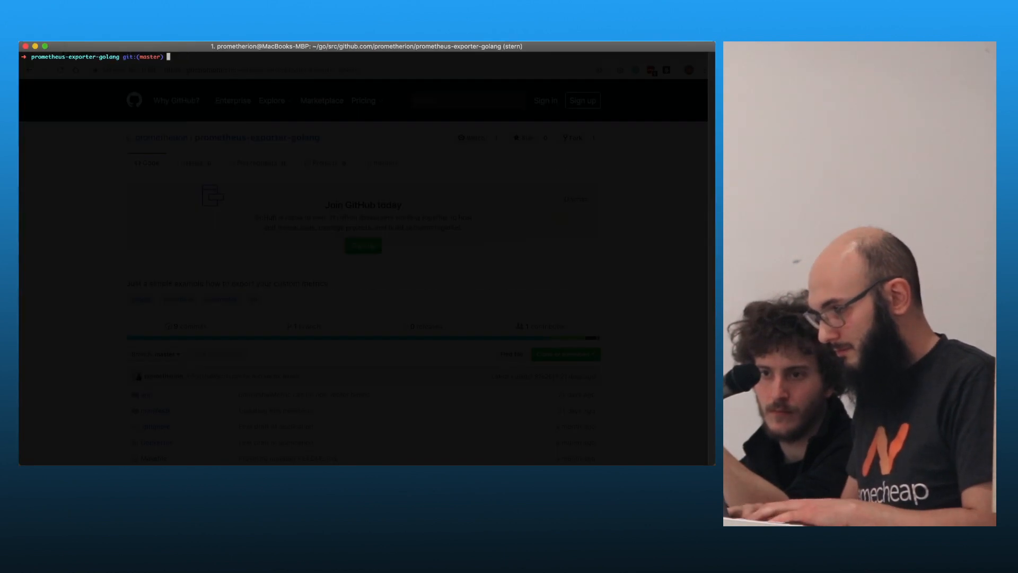
pyautogui.write('miniki')
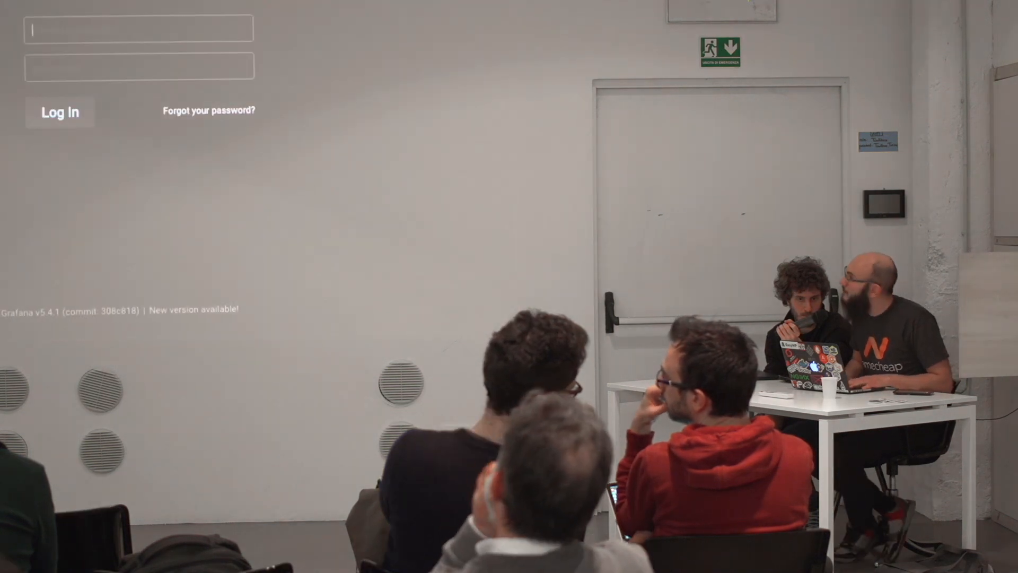
# Focus the username field on the Grafana sign-in page
pyautogui.click(59, 112)
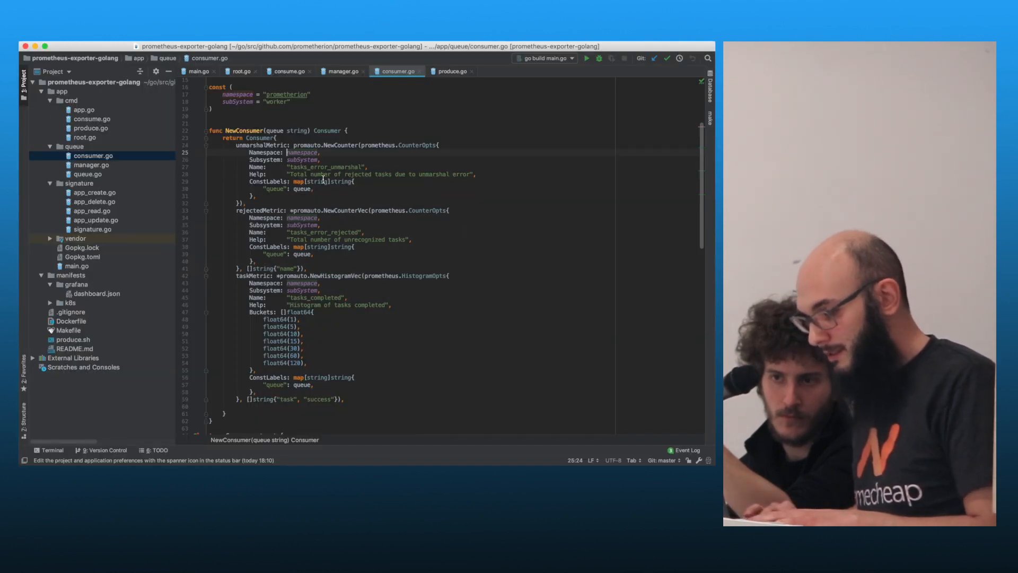
# Select and copy the tasks_error_unmarshal metric name from consumer.go
pyautogui.doubleClick(325, 167)
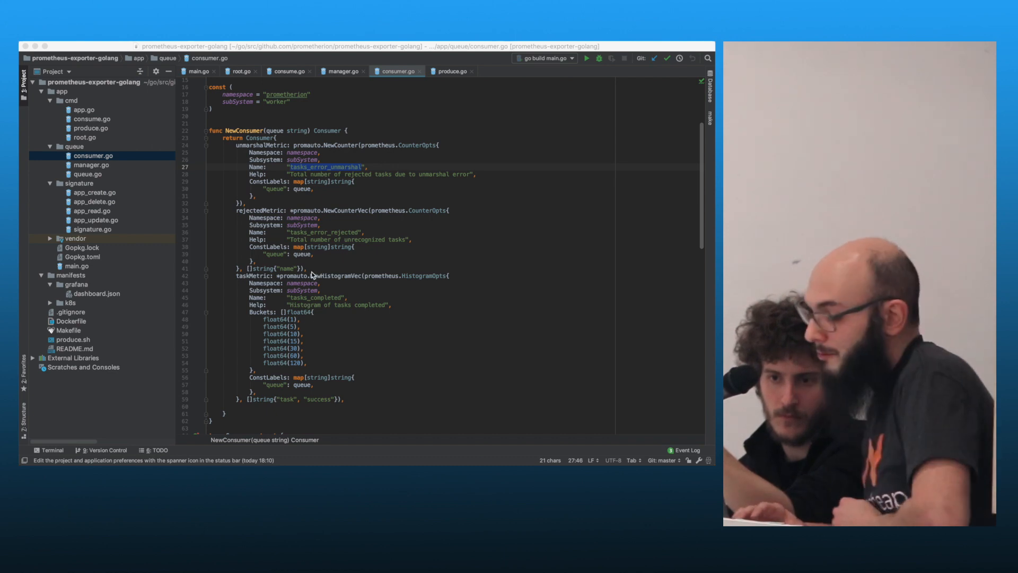
pyautogui.press('cmd+tab')
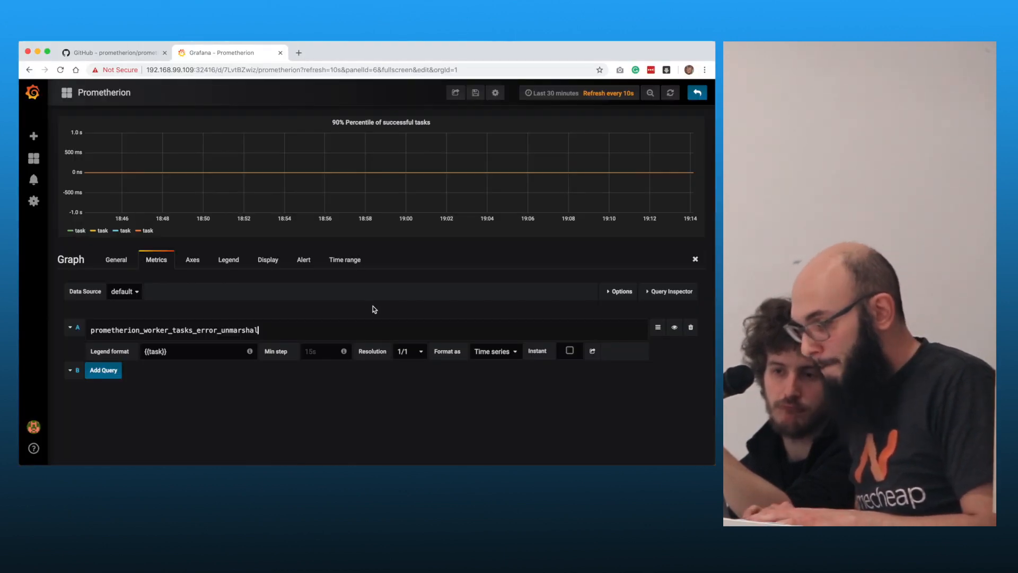
# Switch to Grafana to paste tasks_error_unmarshal into the graph's query A
pyautogui.press('cmd+tab')
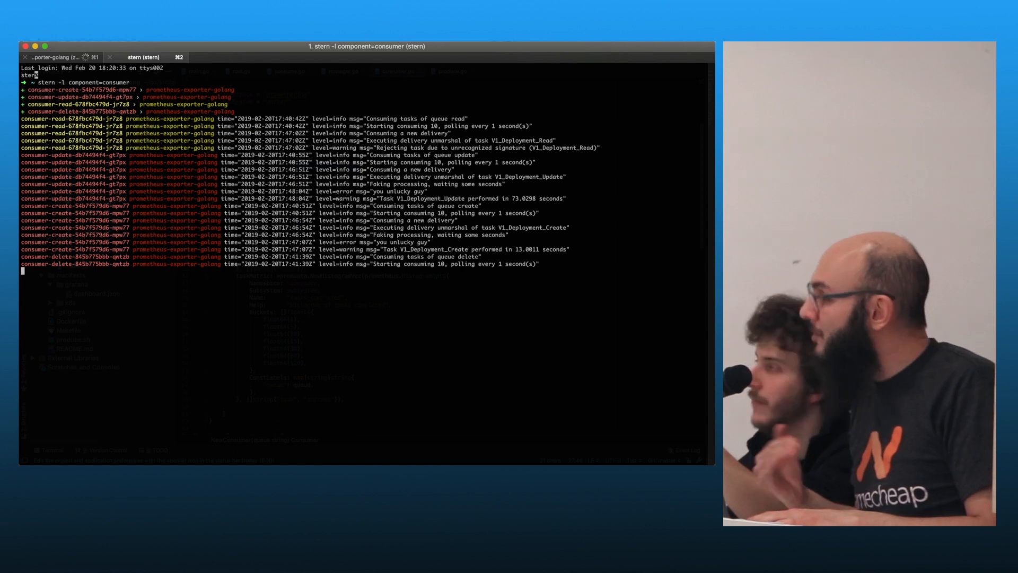
# Type 'read' in iTerm while reviewing the consumer task logs
pyautogui.write('read')
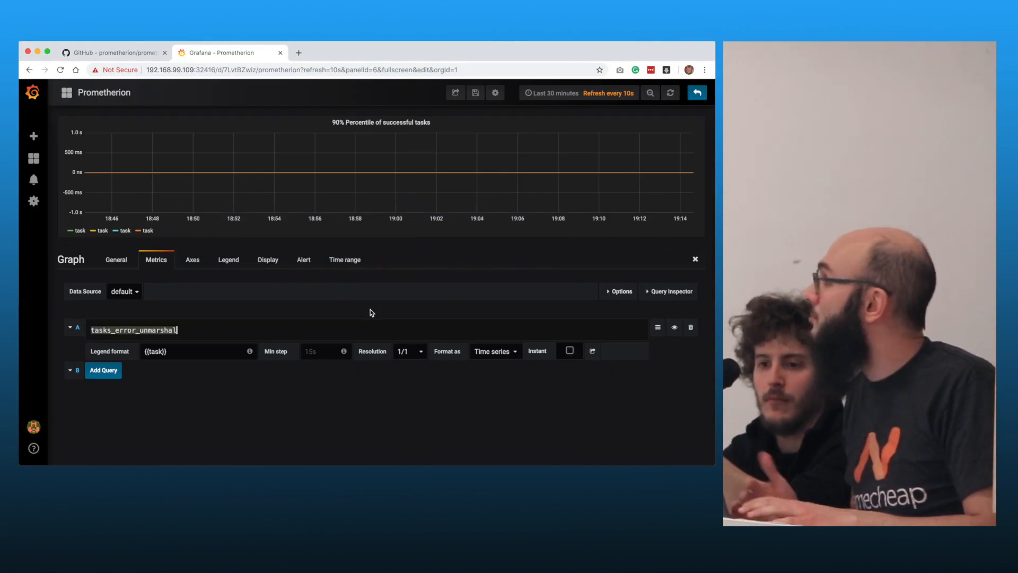
# Restore the histogram_quantile(0.9) query, show Last 6 hours, and edit the Rejected tasks table
pyautogui.write('histogram_quantile(0.9, prometherion_worker_tasks_completed_bucket{success="true"})')
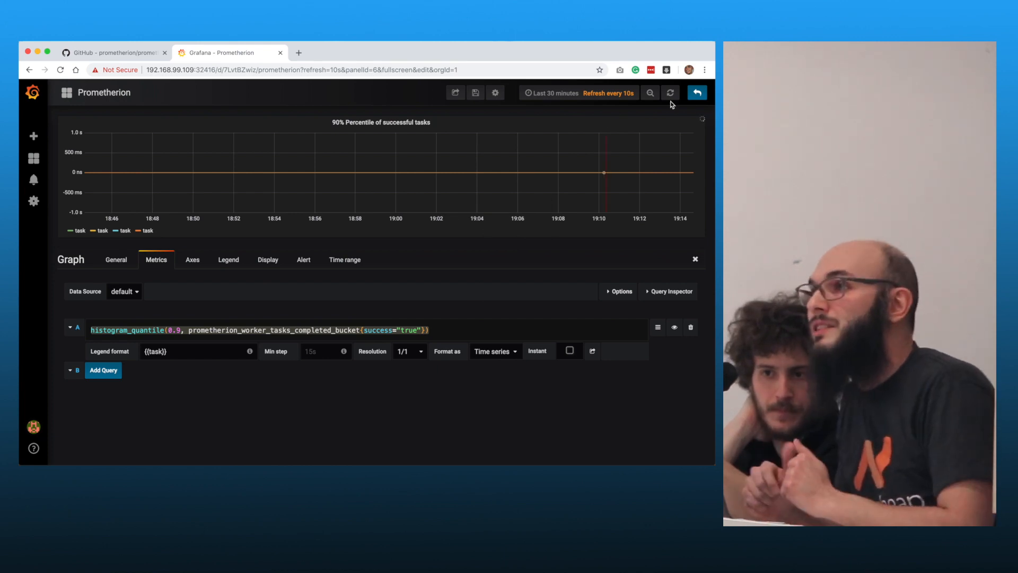
pyautogui.click(697, 92)
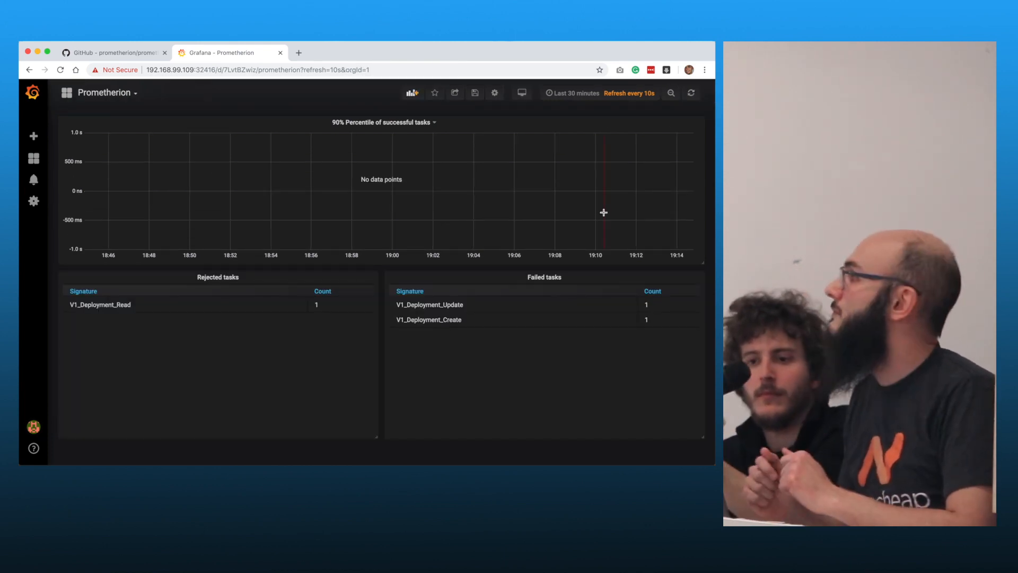
pyautogui.click(574, 92)
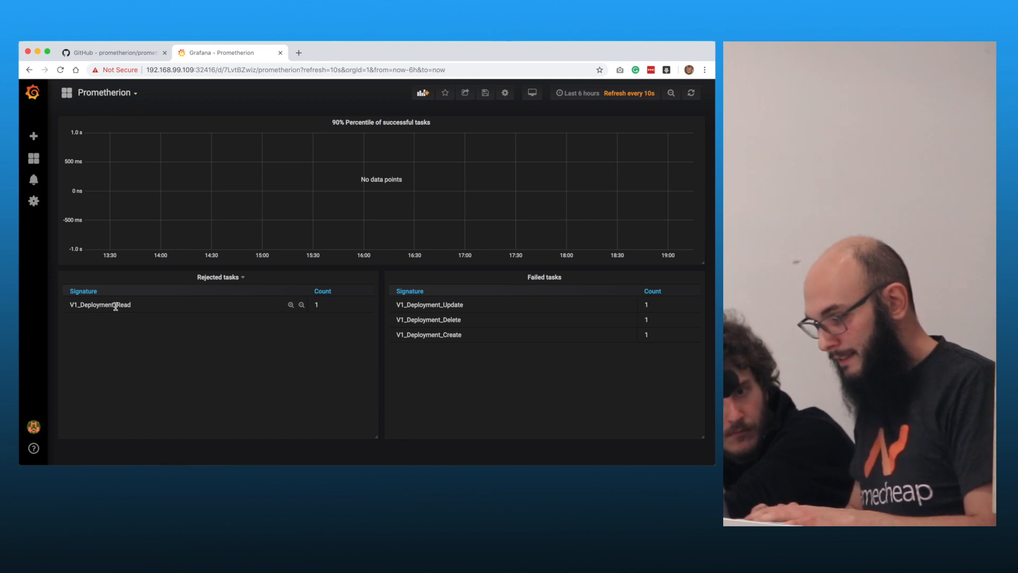
pyautogui.doubleClick(98, 304)
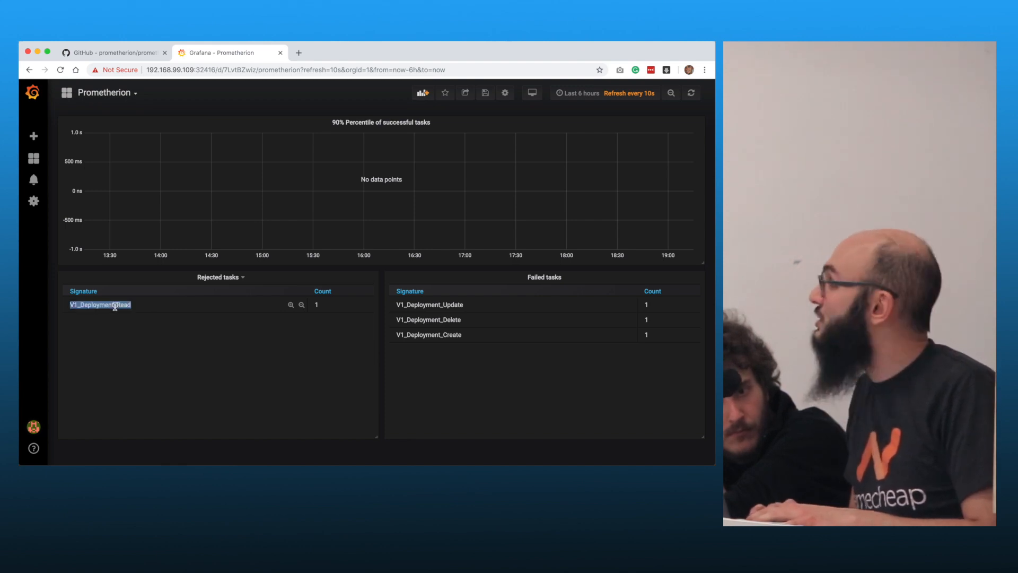
pyautogui.click(219, 277)
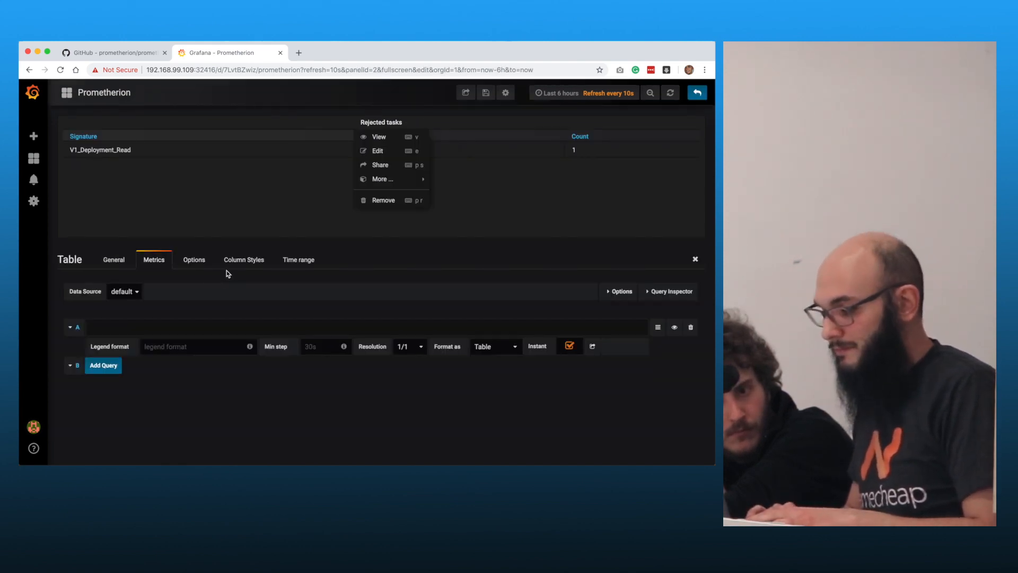
# Enter prometherion_worker_tasks_error_rejected as query A of the Rejected tasks table
pyautogui.write('prometherion_worker_tasks_error_rejected')
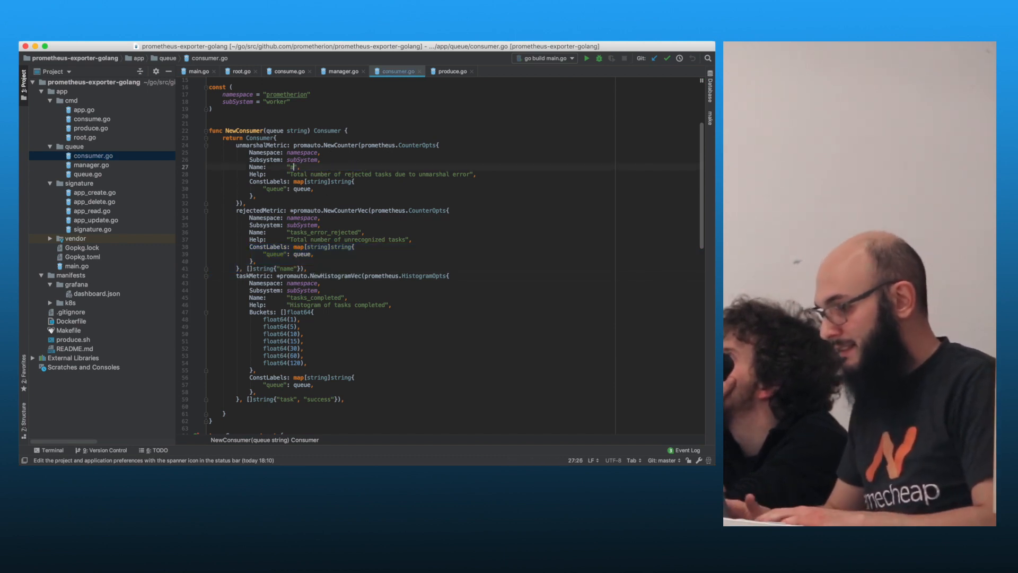
# Briefly type task_pr_wrong as the counter name, then undo back to tasks_error_unmarshal
pyautogui.write('task_processd_create')
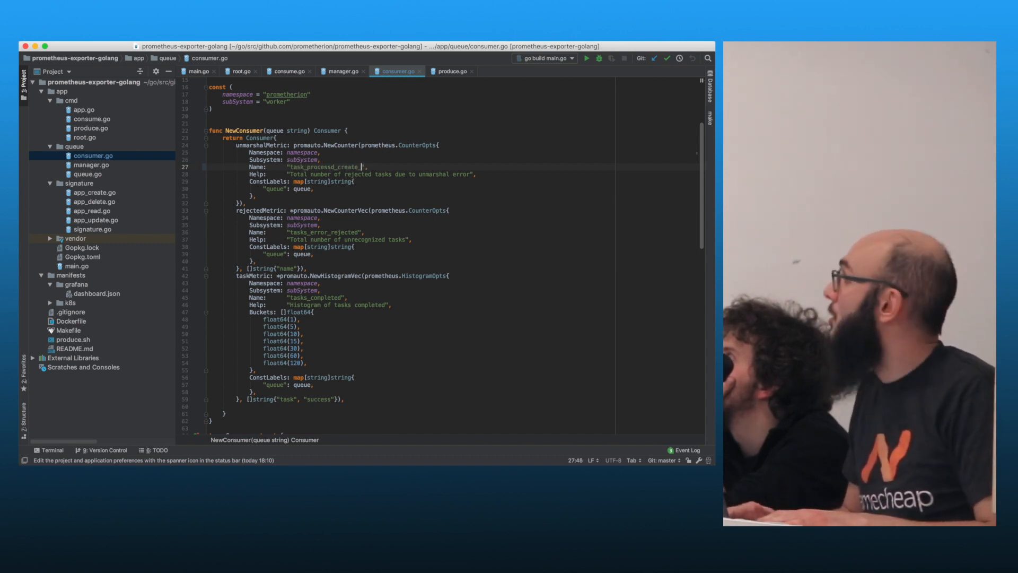
pyautogui.write('_wrong')
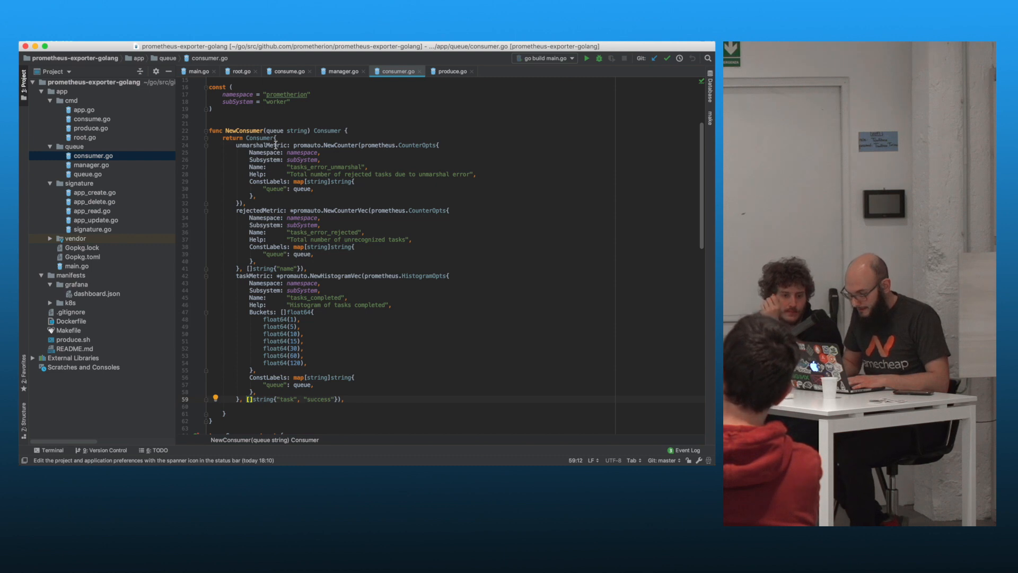
pyautogui.scroll(-3)
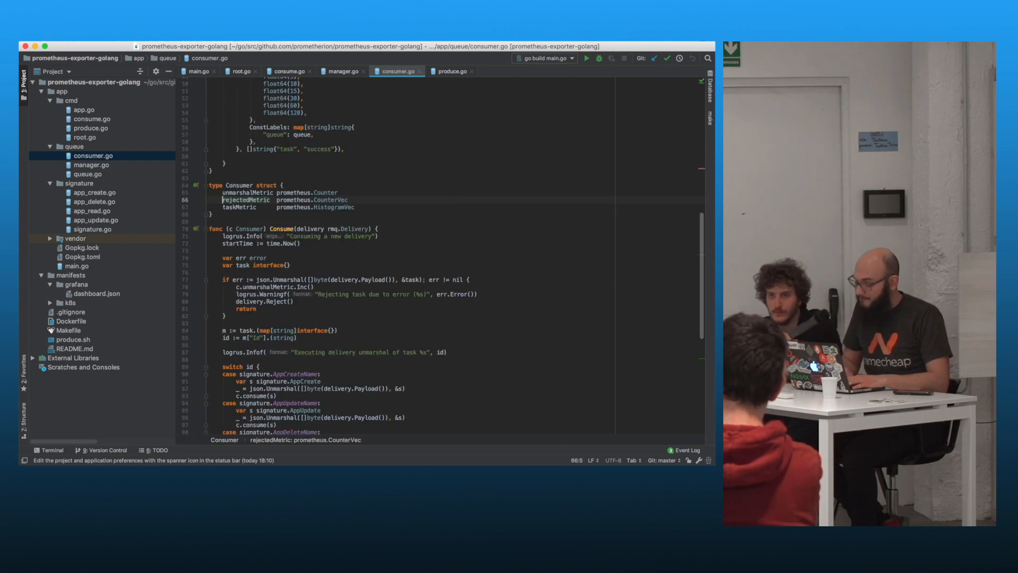
pyautogui.scroll(3)
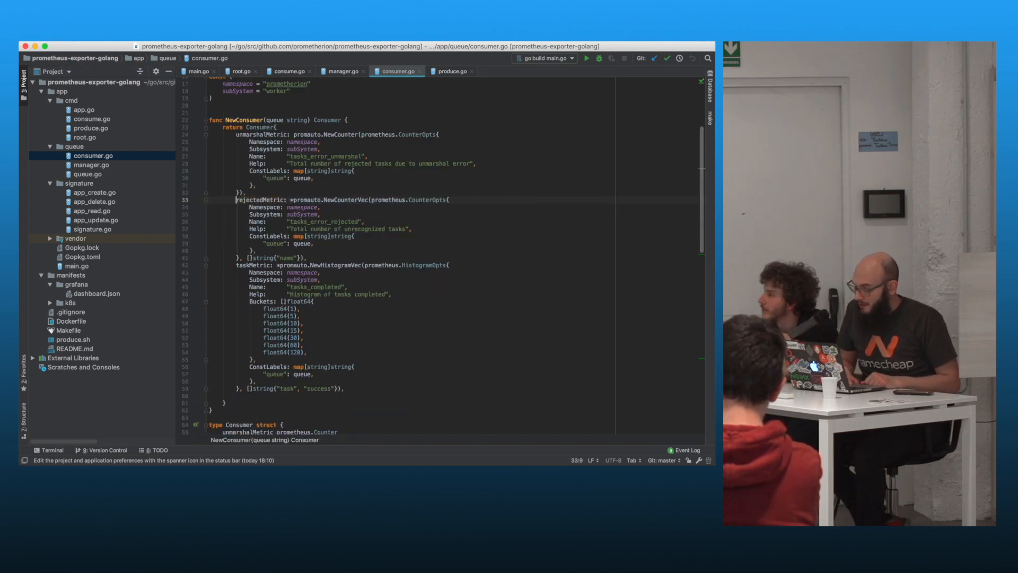
pyautogui.scroll(-3)
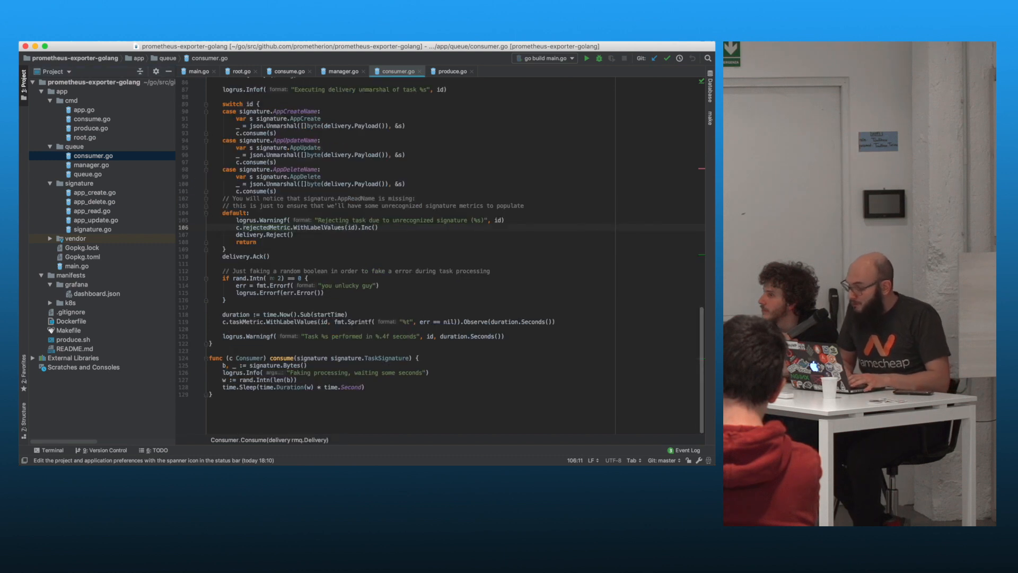
pyautogui.moveTo(316, 220); pyautogui.dragTo(477, 220)
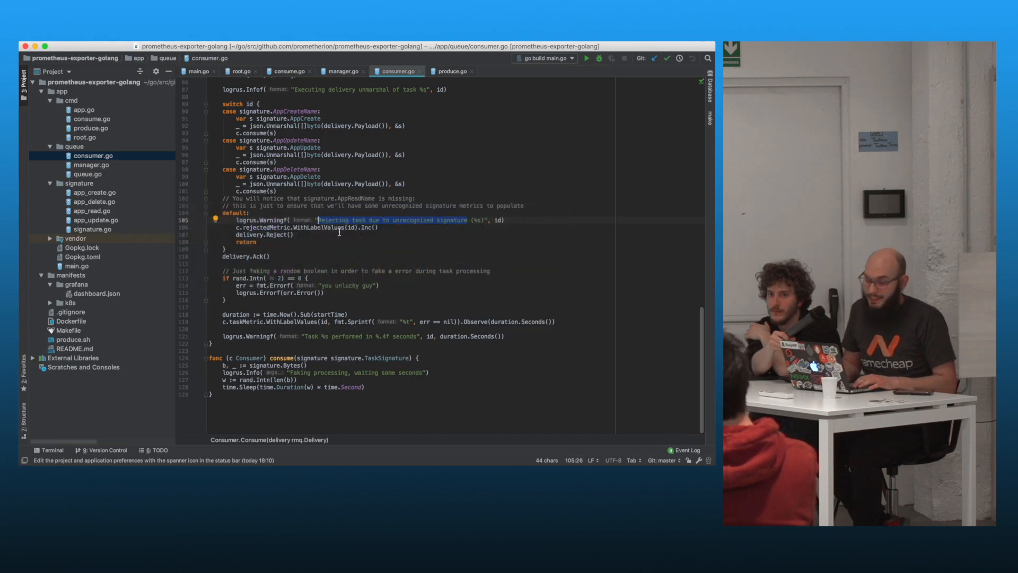
pyautogui.moveTo(318, 220); pyautogui.dragTo(293, 234)
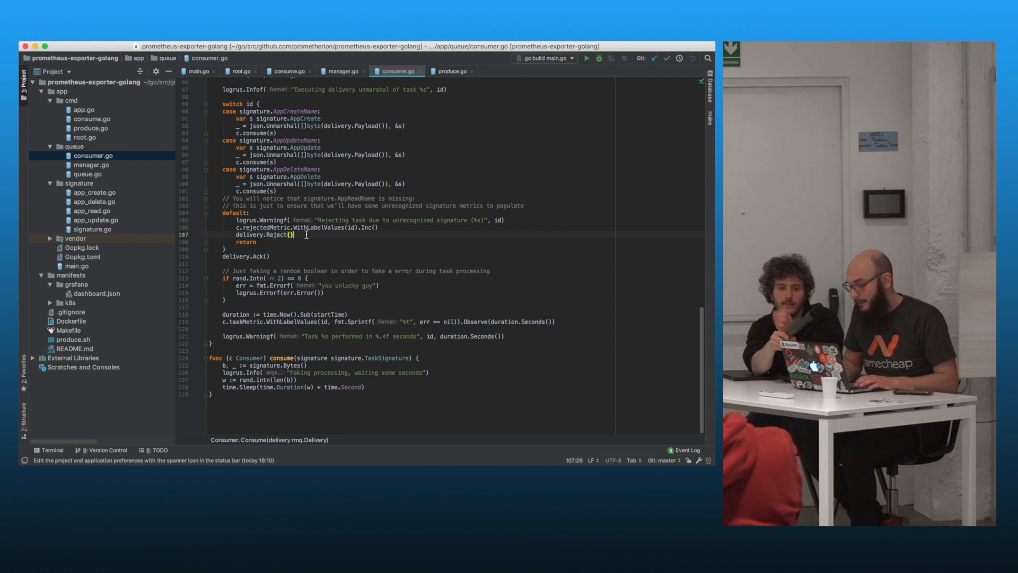
pyautogui.doubleClick(318, 228)
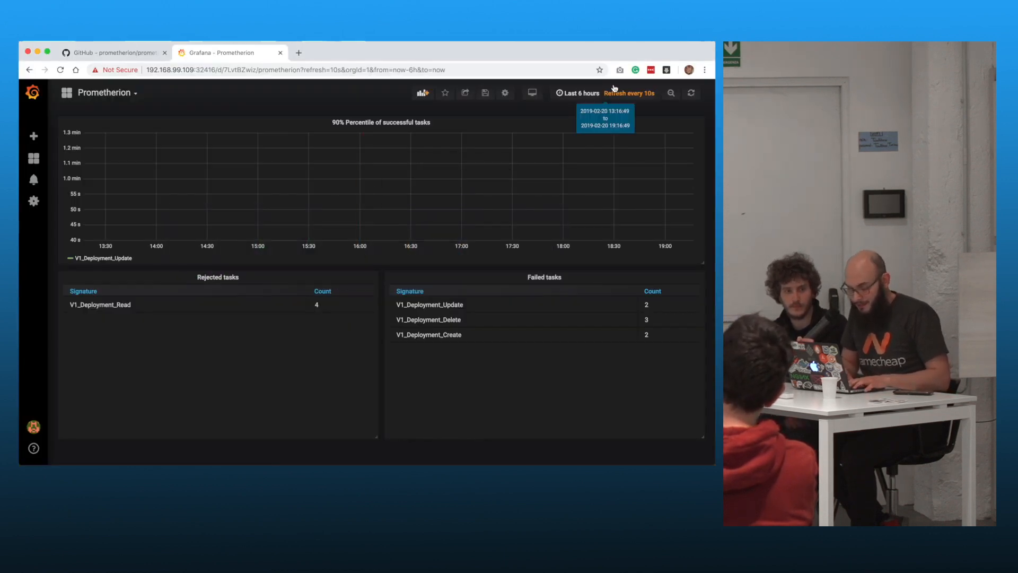
pyautogui.moveTo(588, 86)
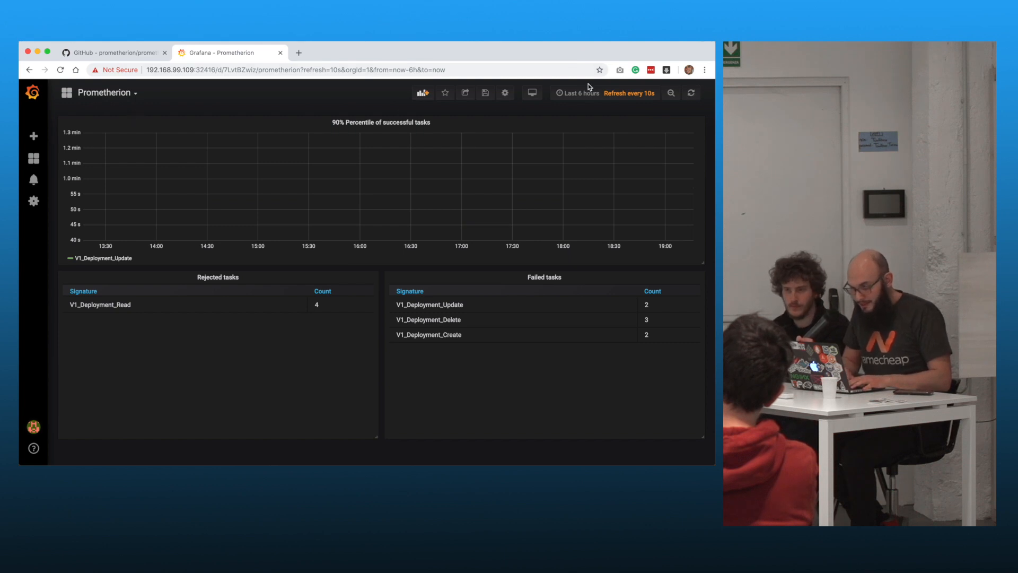
pyautogui.moveTo(322, 173)
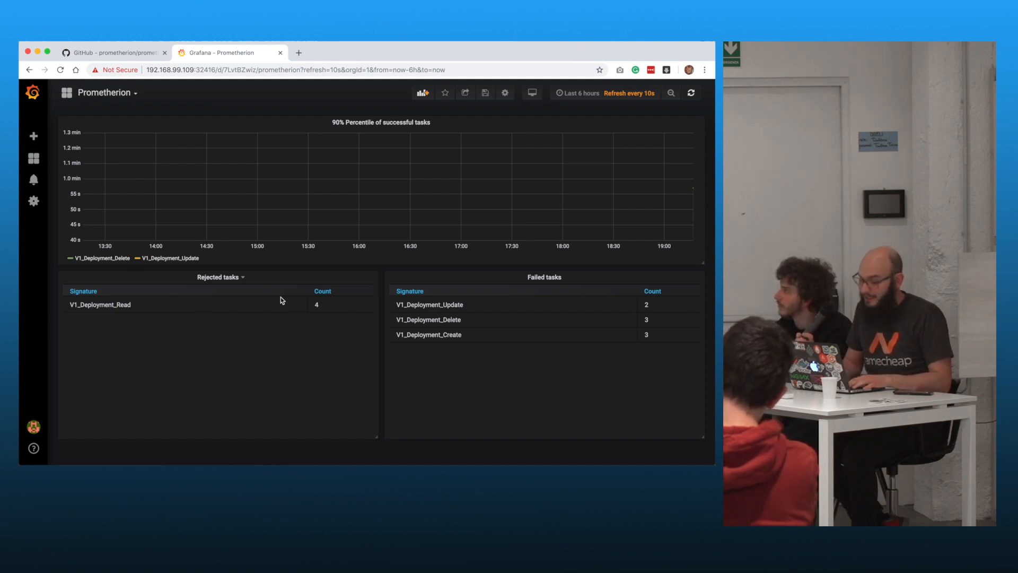
# Set the dashboard time range to Last 5 minutes and refresh the data
pyautogui.click(576, 93)
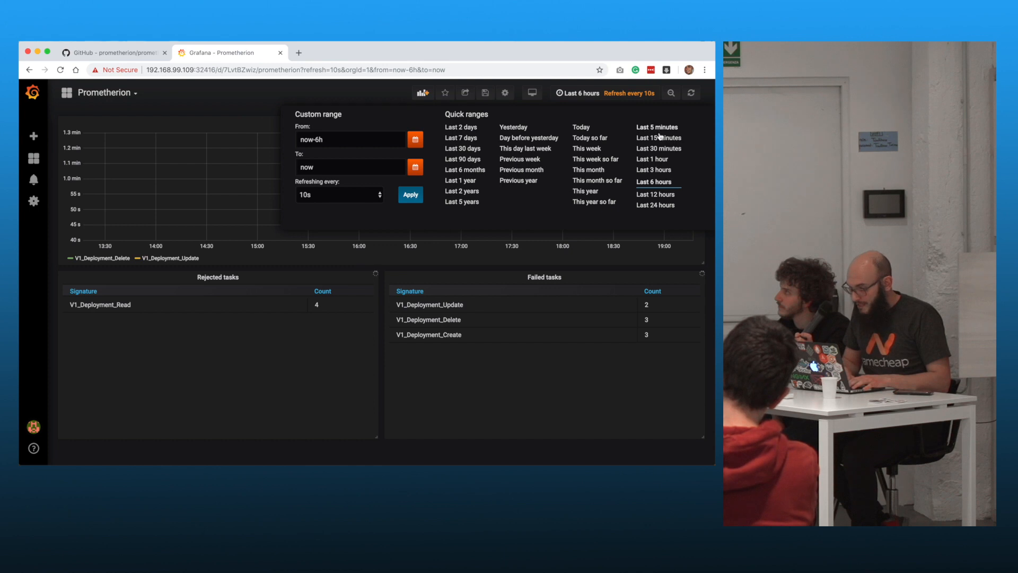
pyautogui.click(657, 127)
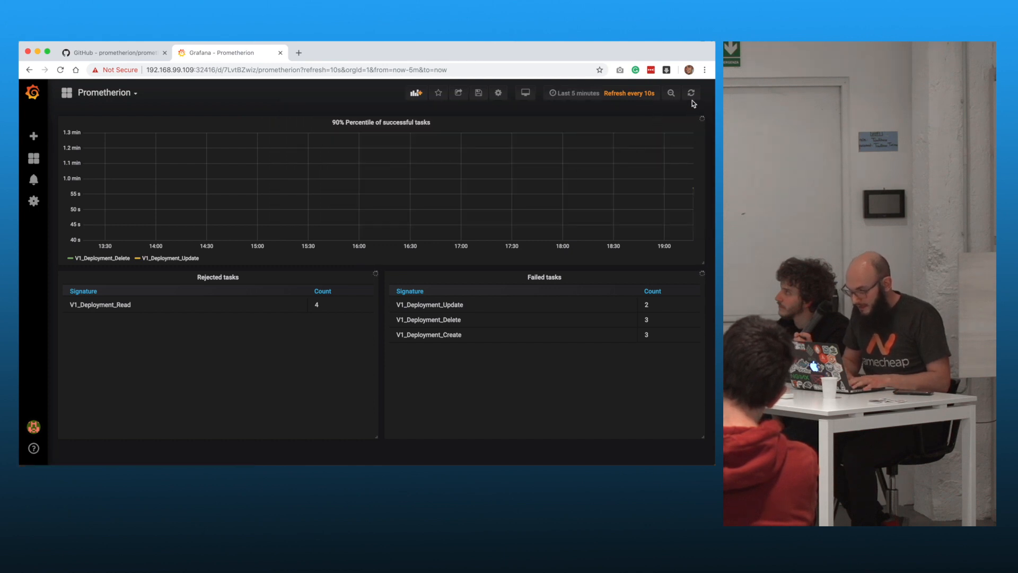
pyautogui.click(690, 93)
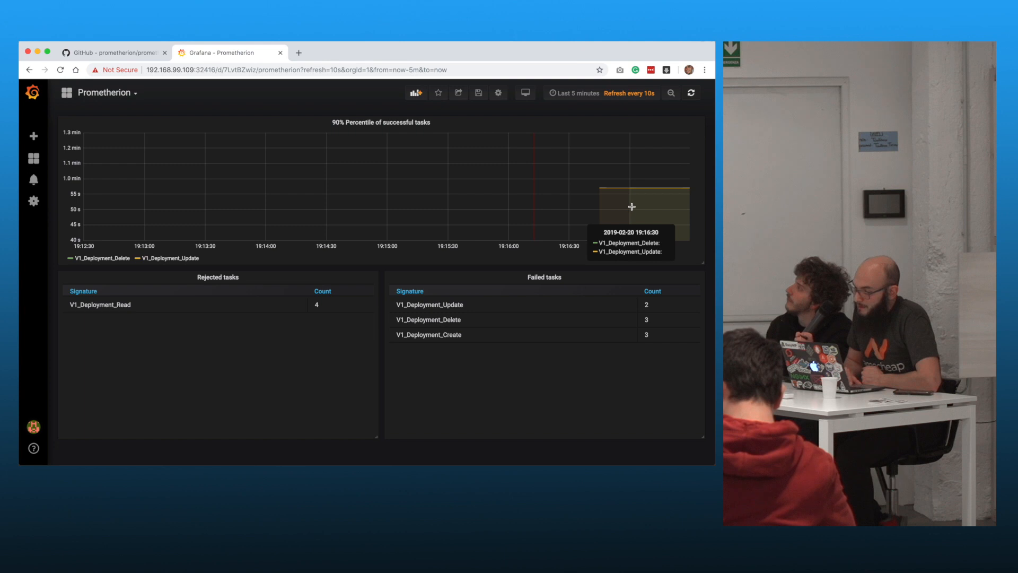
pyautogui.moveTo(640, 198)
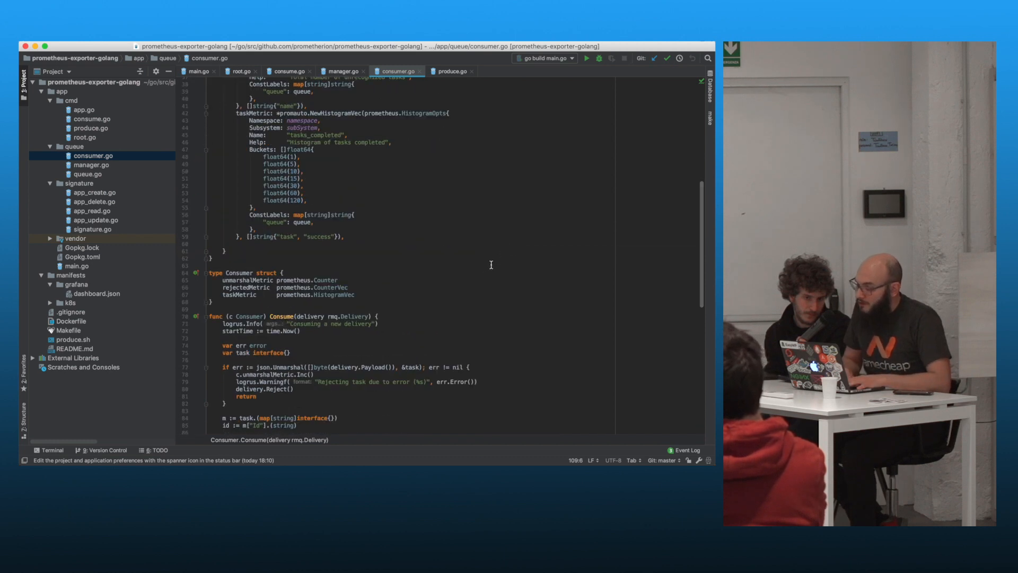
# Switch from GoLand back to the Grafana dashboard in Chrome
pyautogui.moveTo(258, 207); pyautogui.dragTo(312, 228)
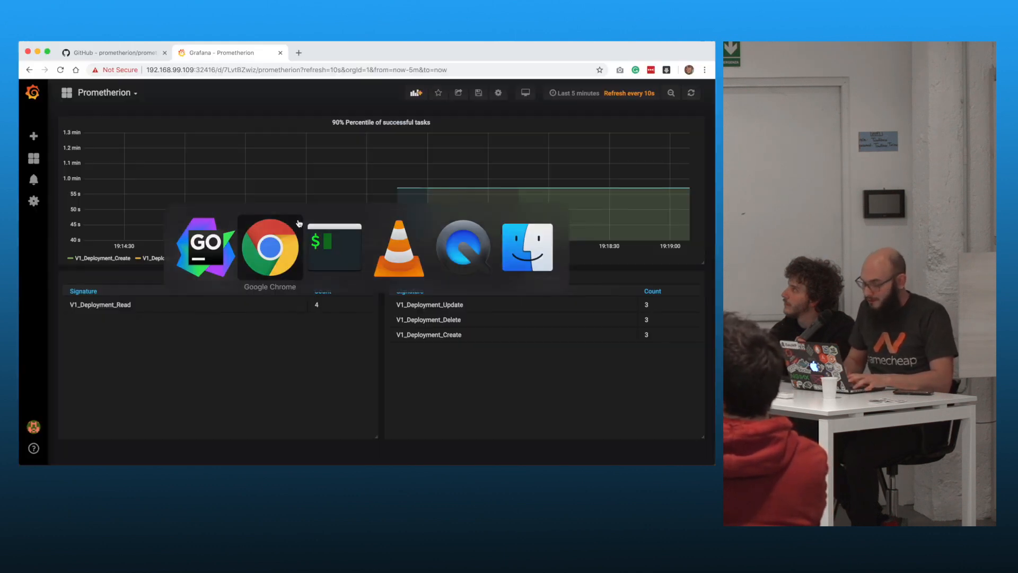
# Edit the 90% percentile panel and search its legend for the queue label
pyautogui.click(382, 122)
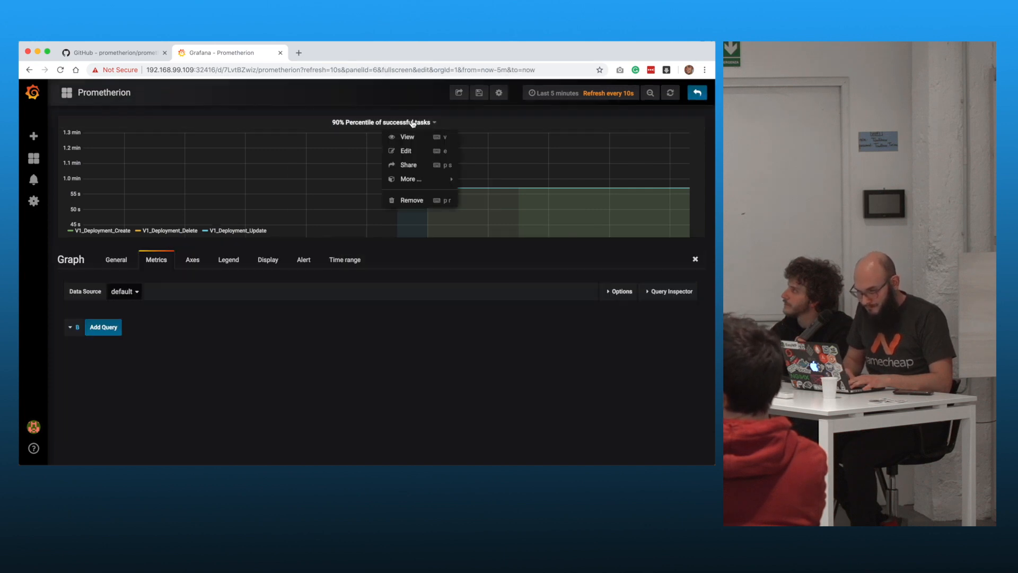
pyautogui.click(405, 150)
pyautogui.write('queue')
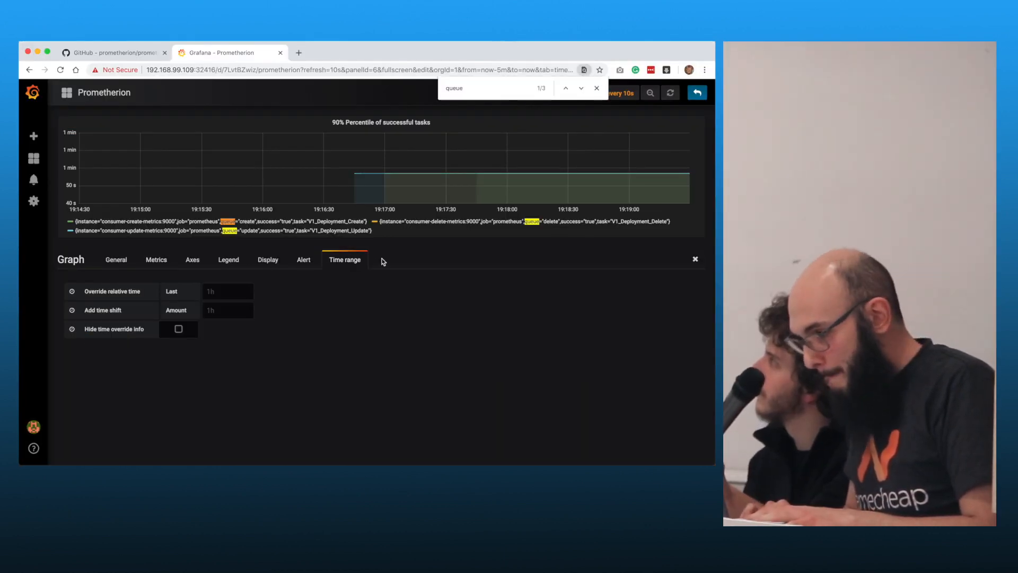
pyautogui.click(156, 260)
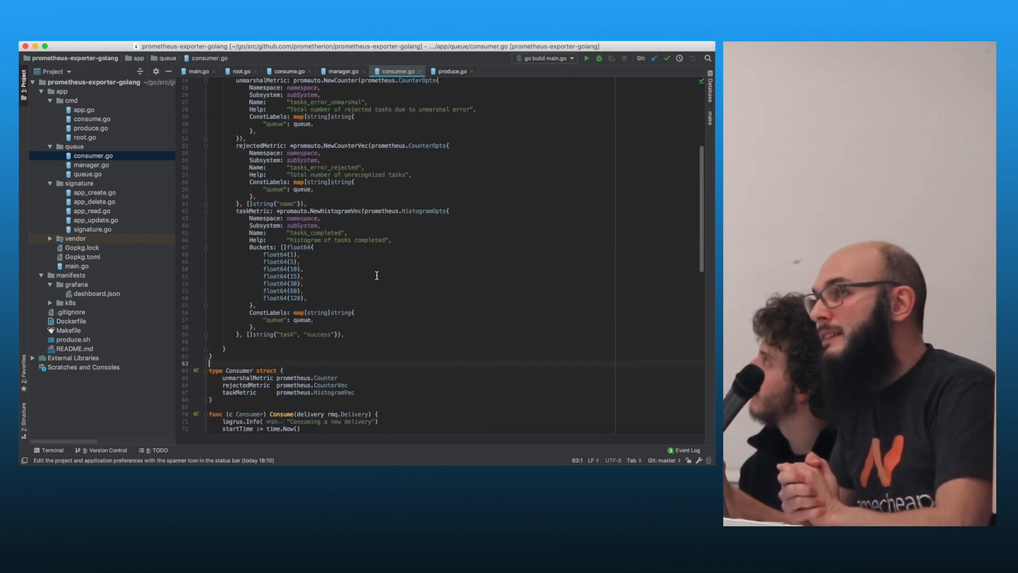
pyautogui.doubleClick(335, 214)
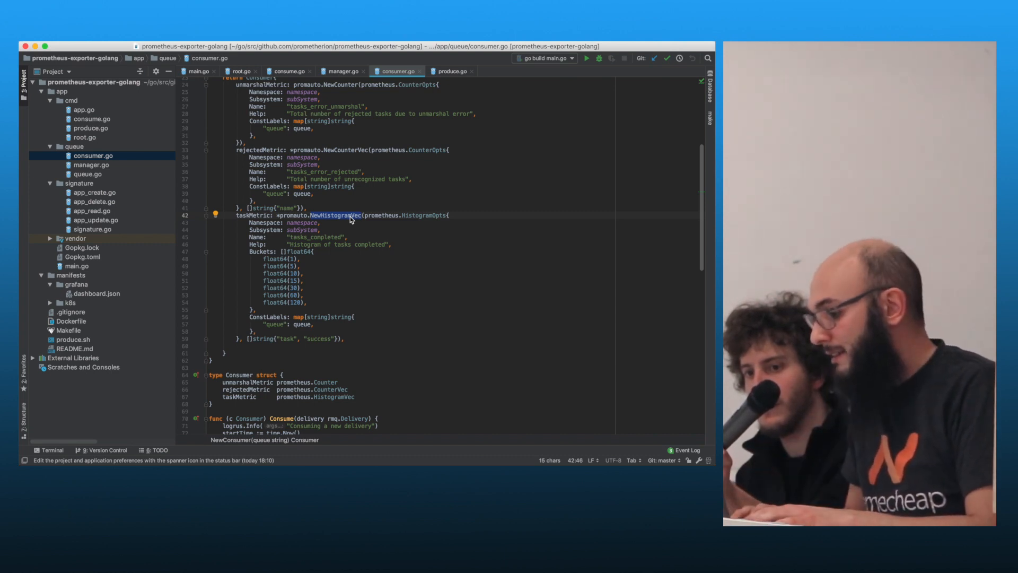
pyautogui.click(310, 215)
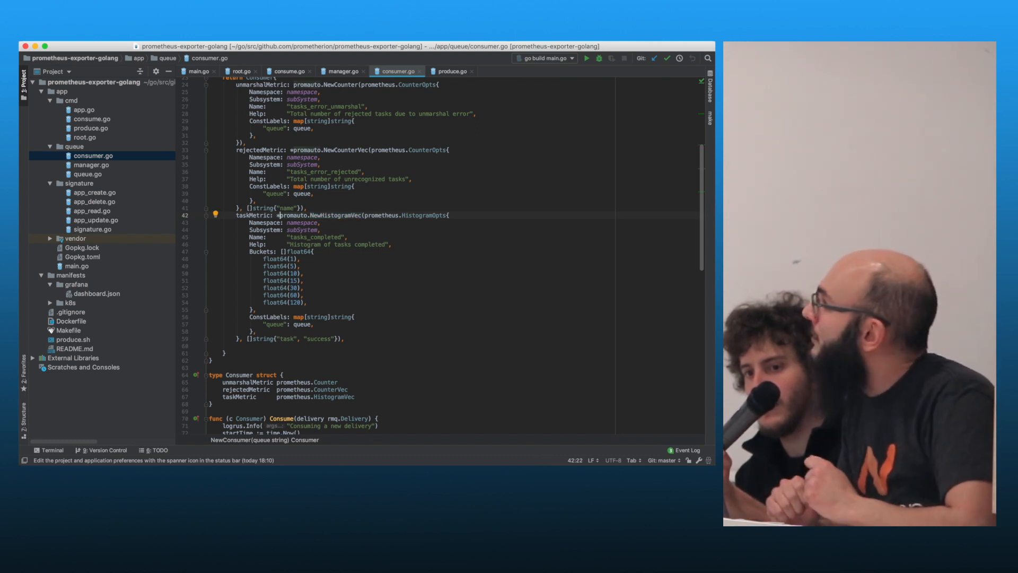
pyautogui.moveTo(280, 252); pyautogui.dragTo(301, 280)
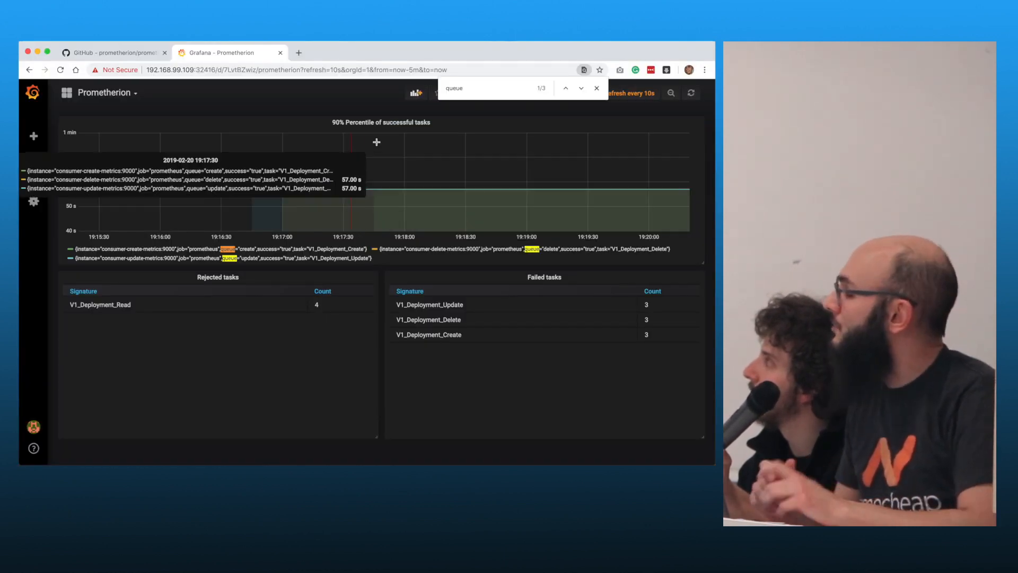
# Choose Edit from the '90% Percentile of successful tasks' panel title menu
pyautogui.click(381, 122)
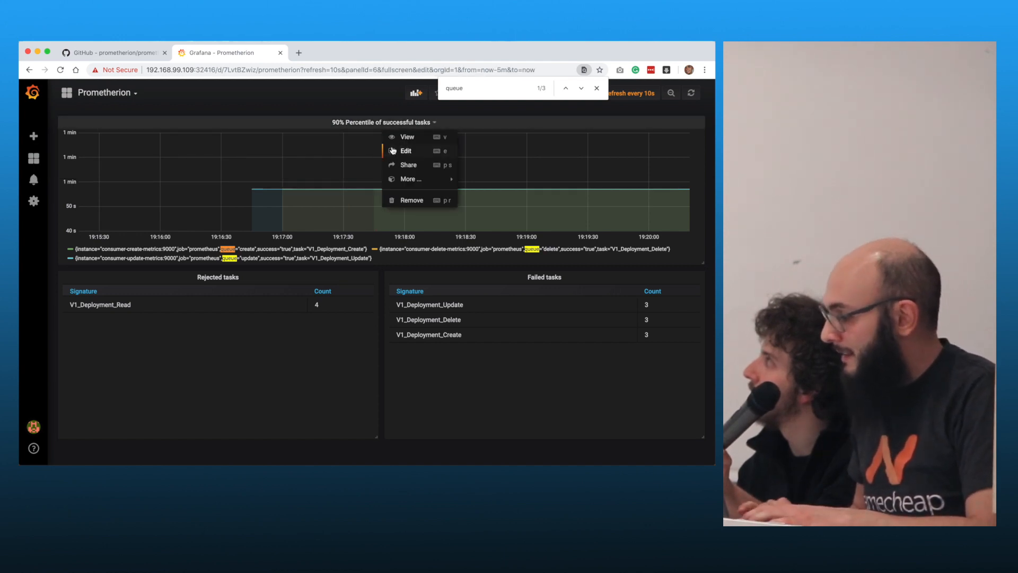
pyautogui.click(405, 150)
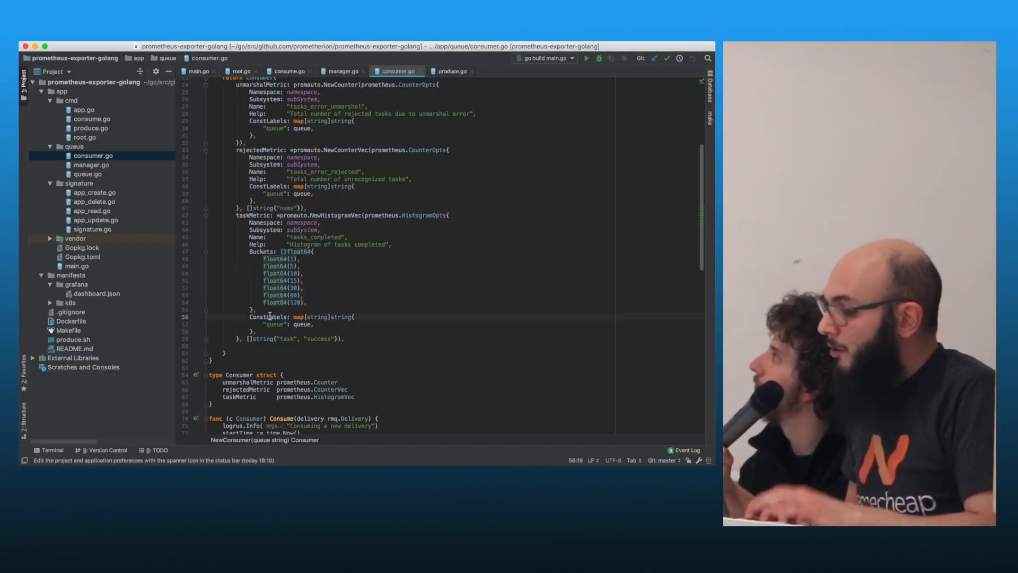
pyautogui.moveTo(248, 316); pyautogui.dragTo(249, 334)
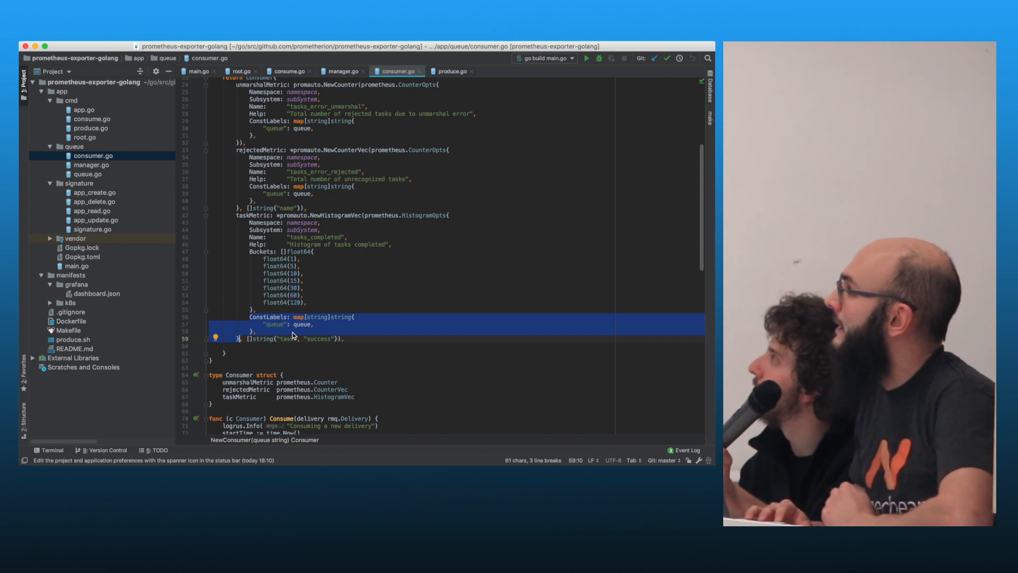
pyautogui.doubleClick(284, 338)
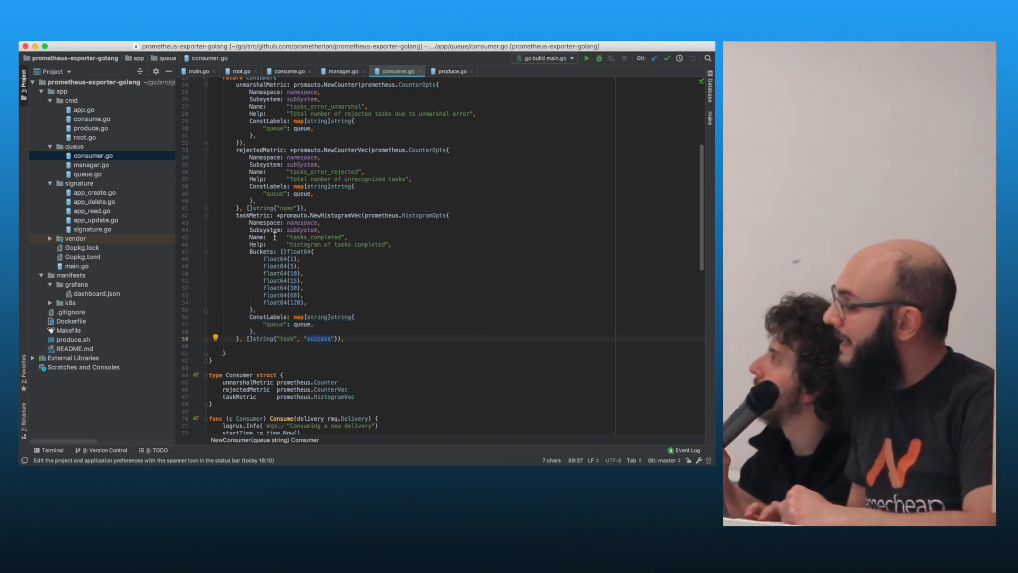
pyautogui.scroll(-3)
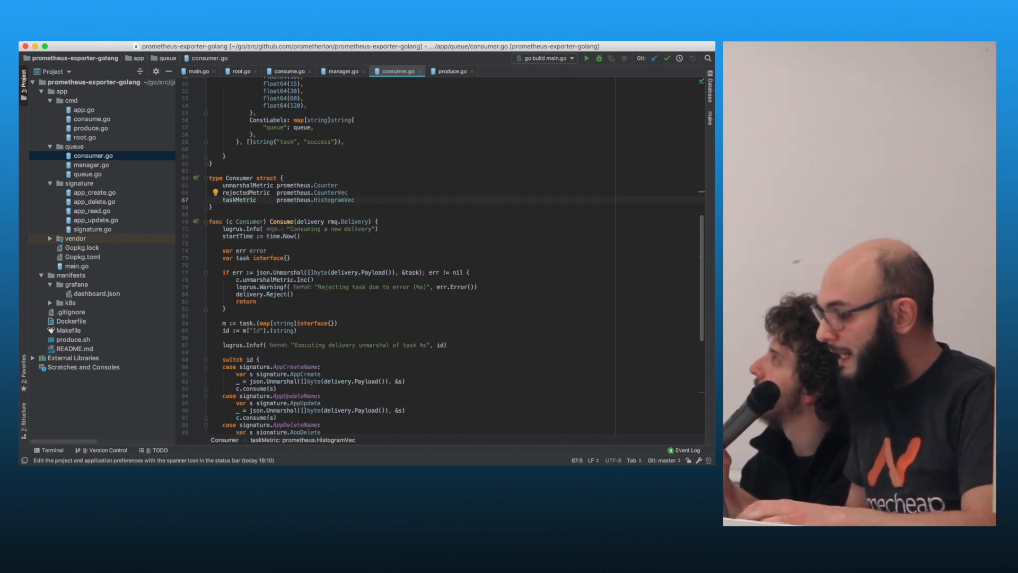
pyautogui.scroll(-3)
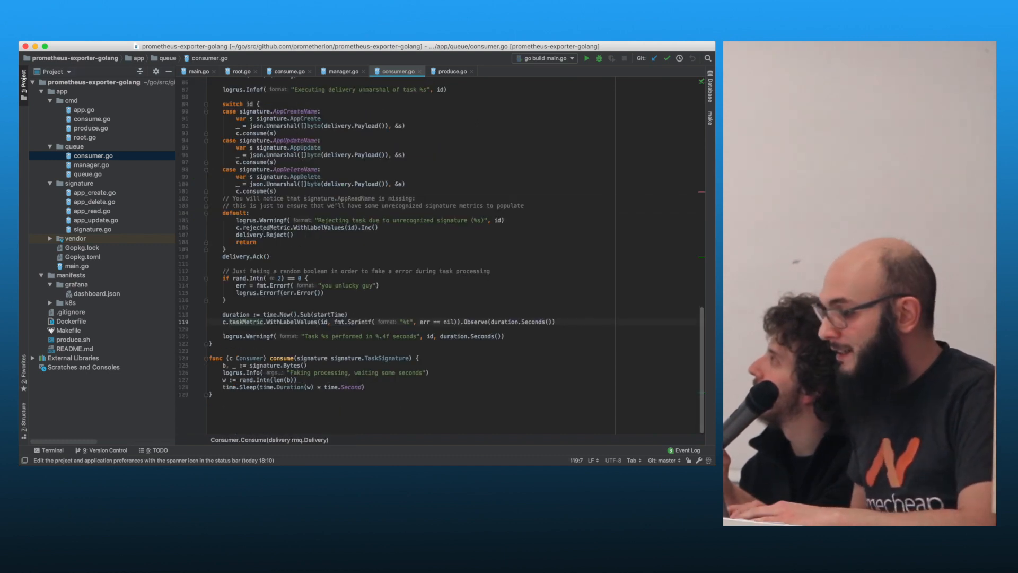
pyautogui.tripleClick(383, 321)
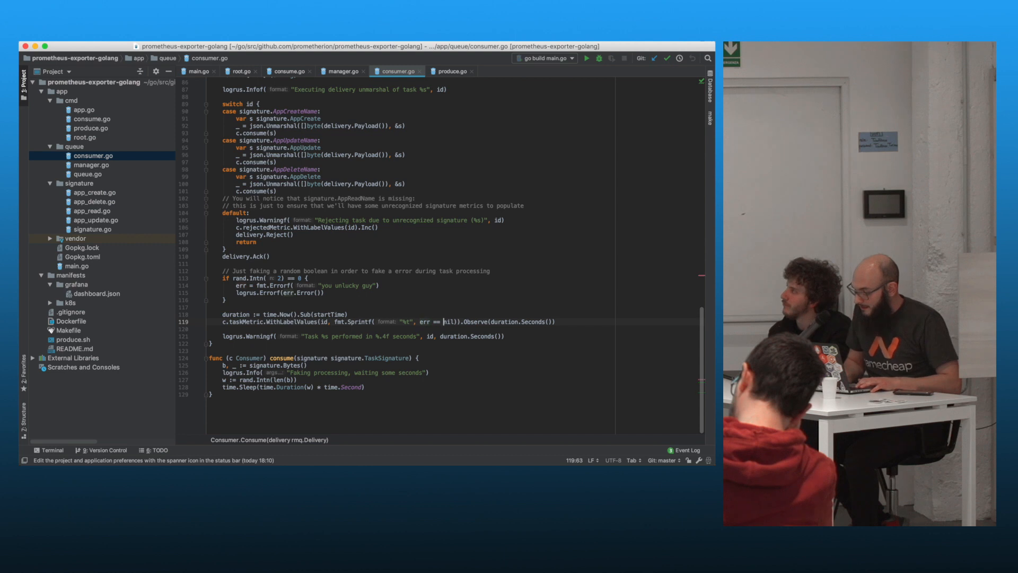
pyautogui.moveTo(409, 321); pyautogui.dragTo(447, 321)
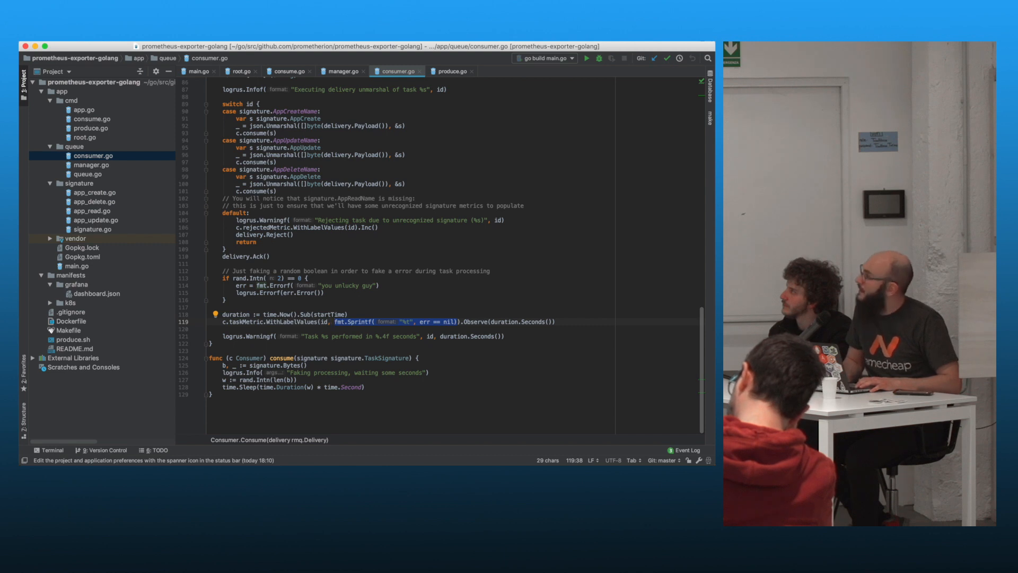
pyautogui.click(551, 321)
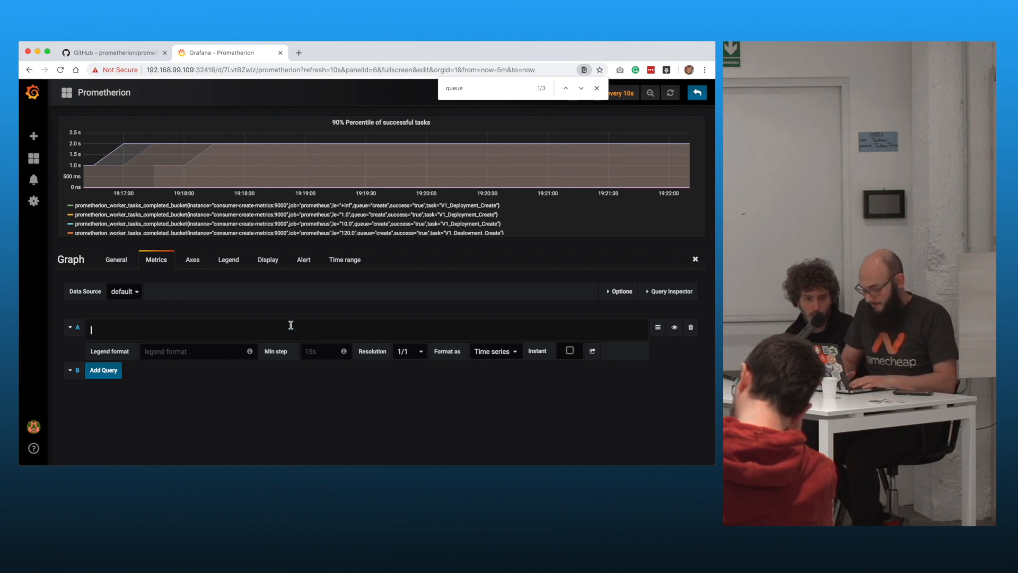
# Query histogram_quantile(0.9) on successful completed-task buckets with a {{ task }} legend format
pyautogui.write('histogram_quantile(0.9, prometherion_worker_tasks_completed_bucket{success="true"})')
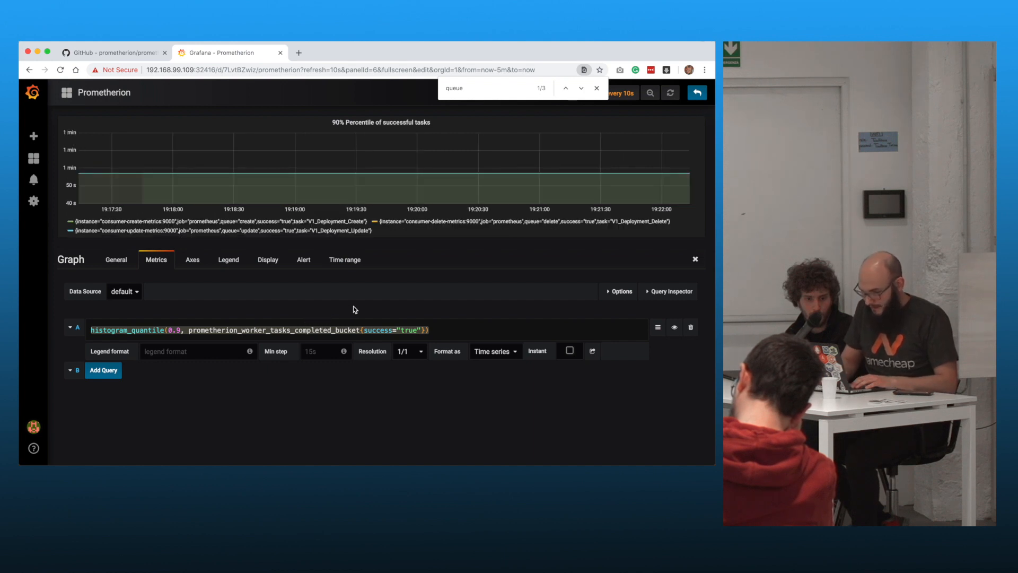
pyautogui.moveTo(431, 223)
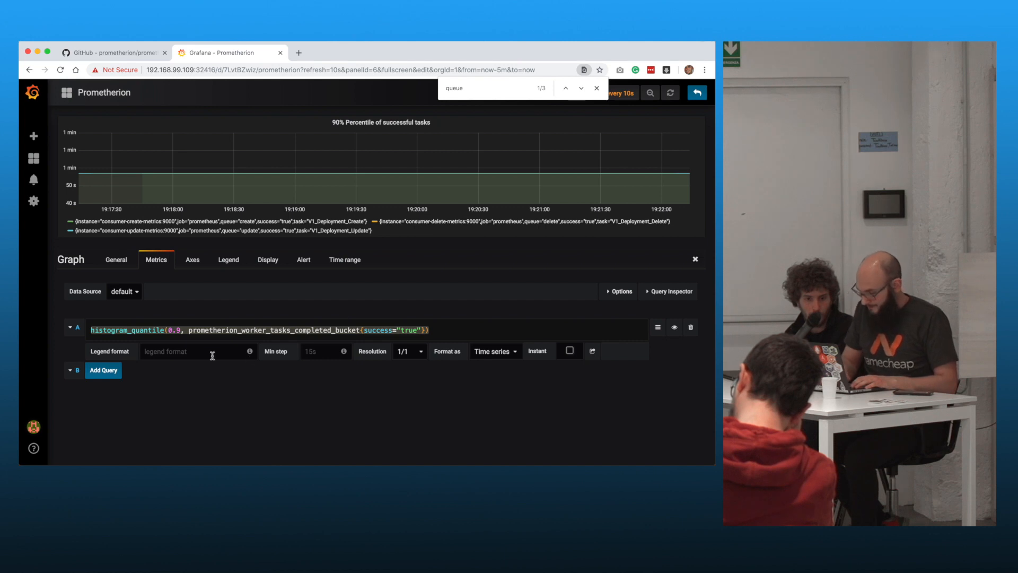
pyautogui.write('{{.}}')
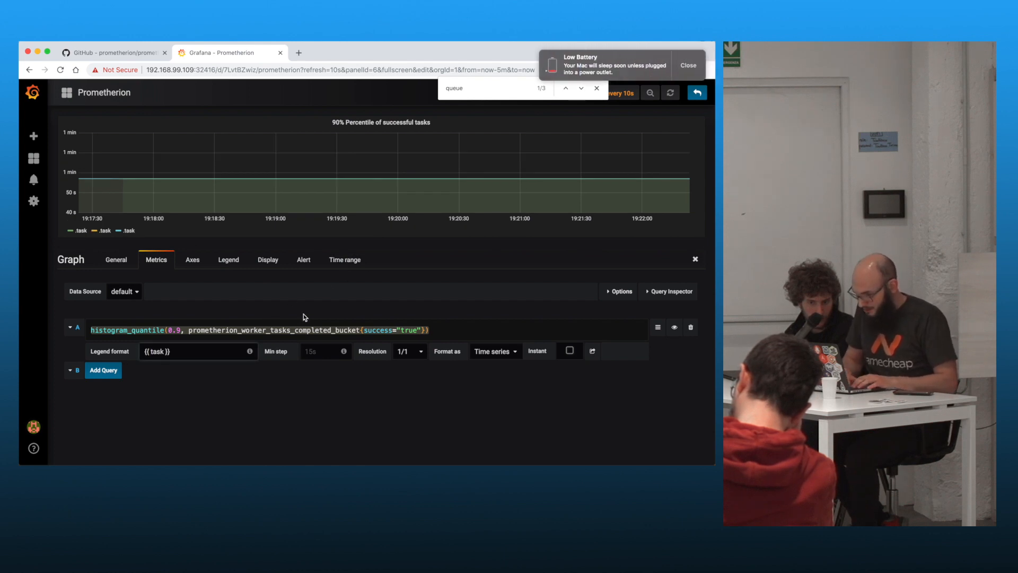
pyautogui.click(687, 66)
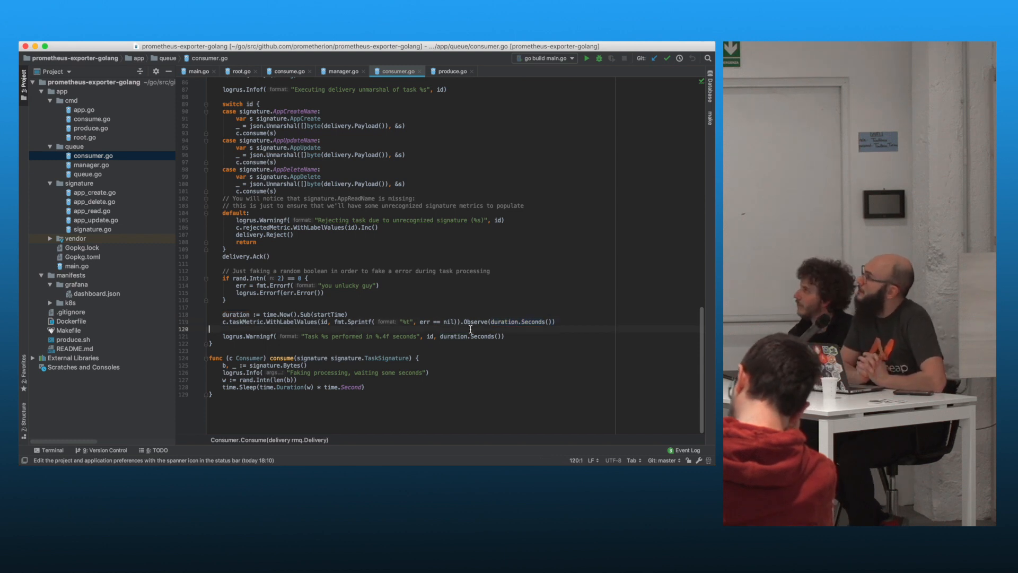
pyautogui.scroll(3)
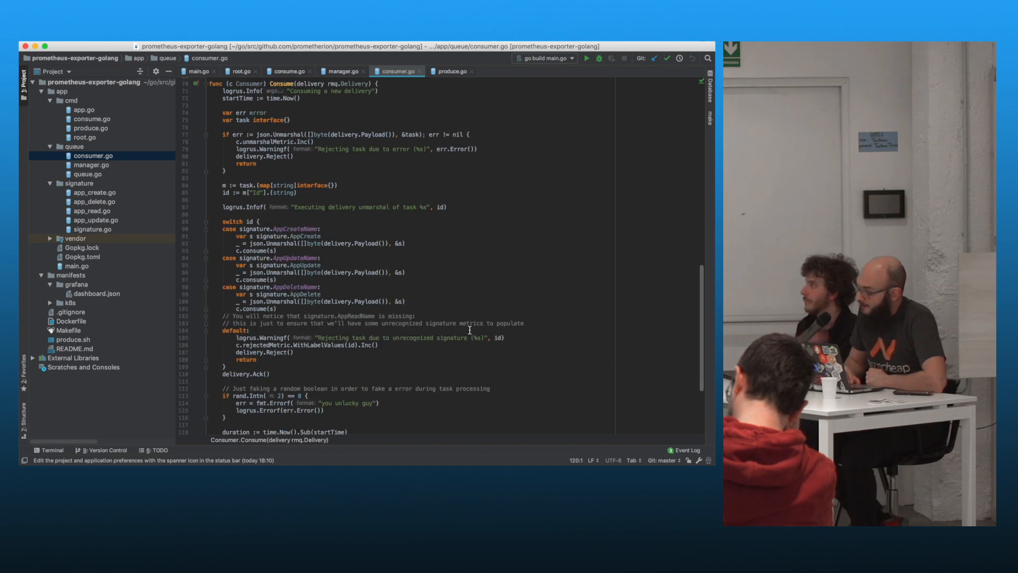
pyautogui.scroll(-3)
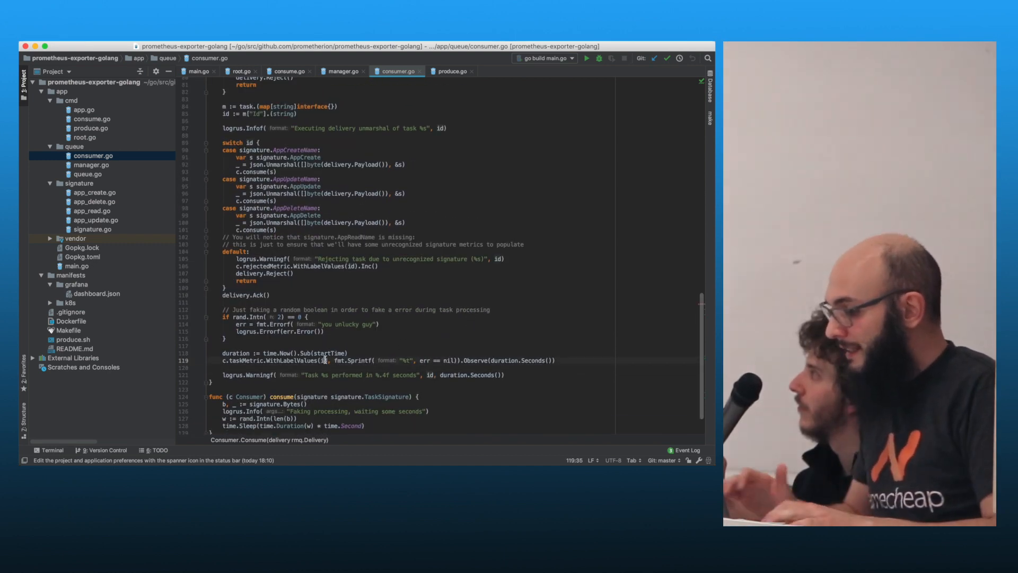
pyautogui.moveTo(323, 361)
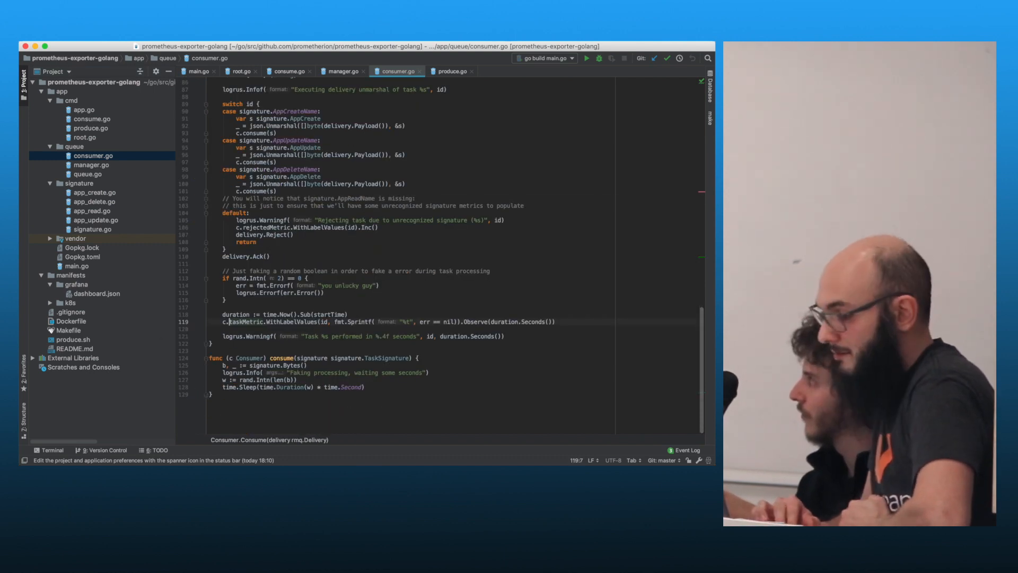
pyautogui.click(332, 321)
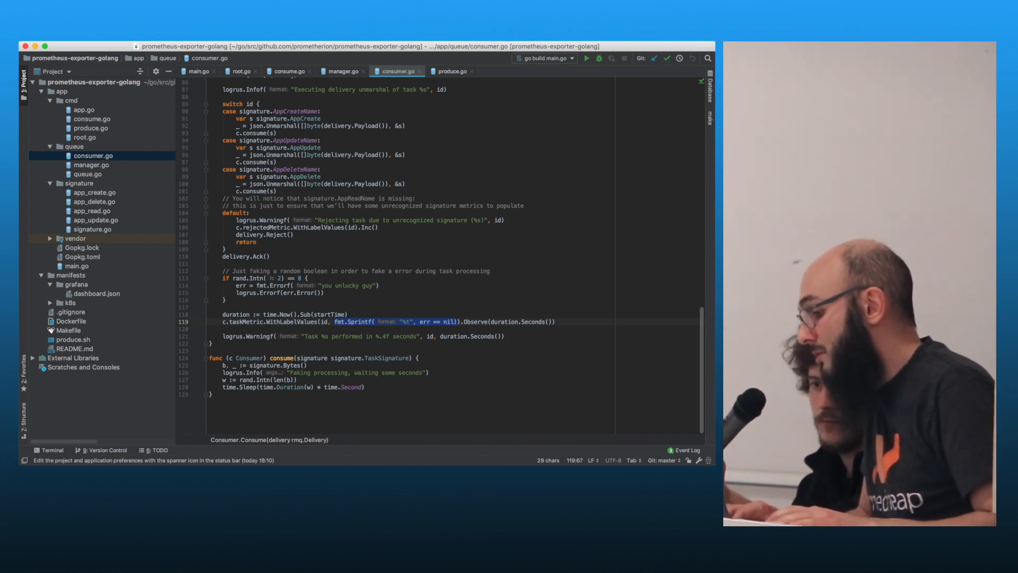
pyautogui.moveTo(204, 256)
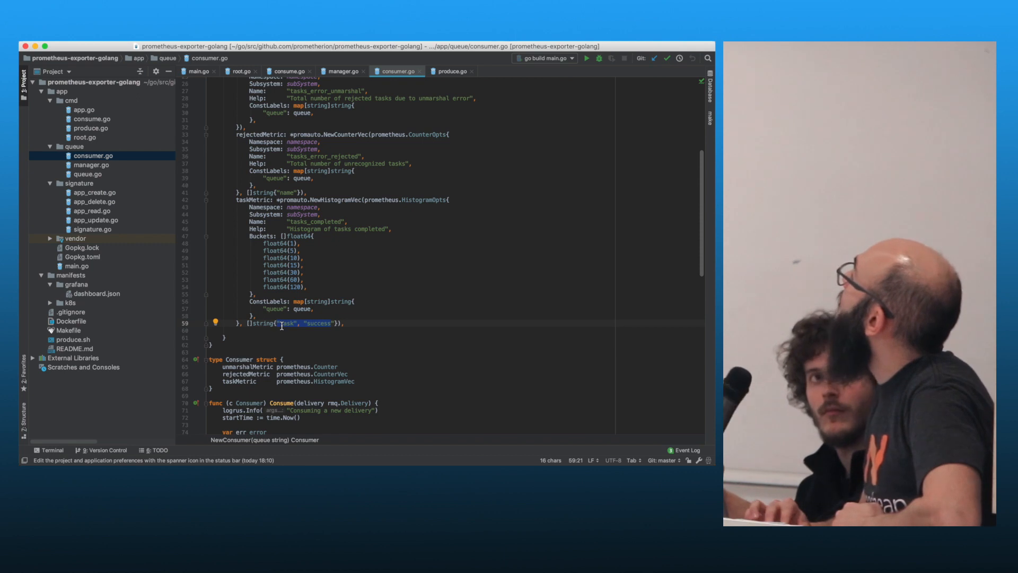
pyautogui.press('cmd+tab')
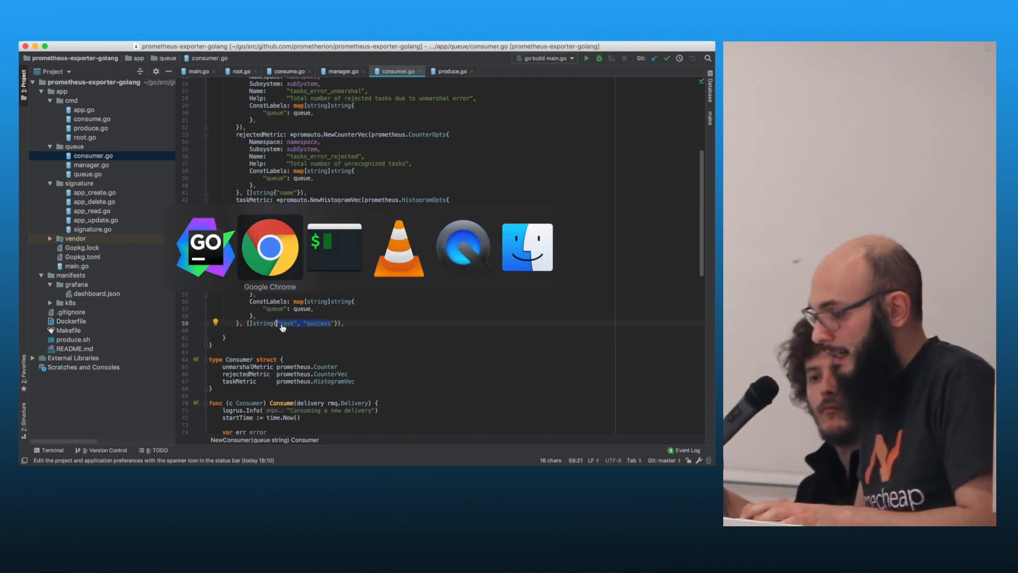
# Close Chrome's find bar and go back to the Prometherion dashboard
pyautogui.click(269, 246)
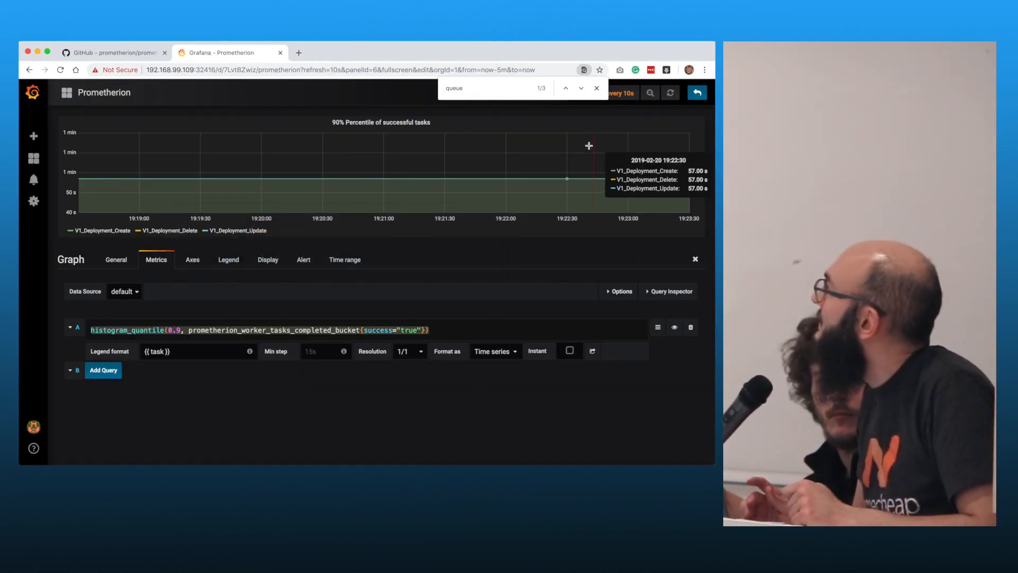
pyautogui.click(595, 87)
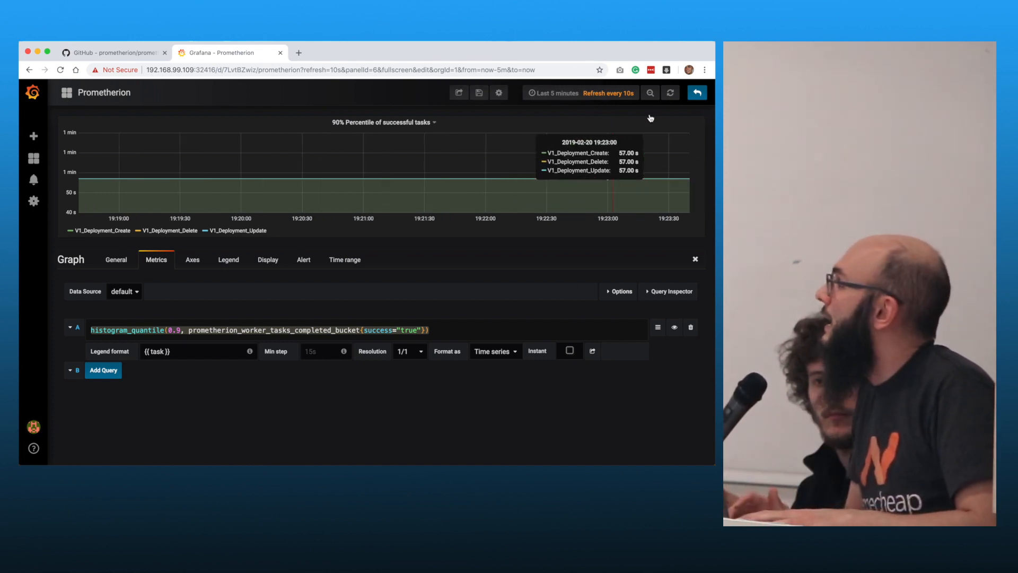
pyautogui.click(696, 93)
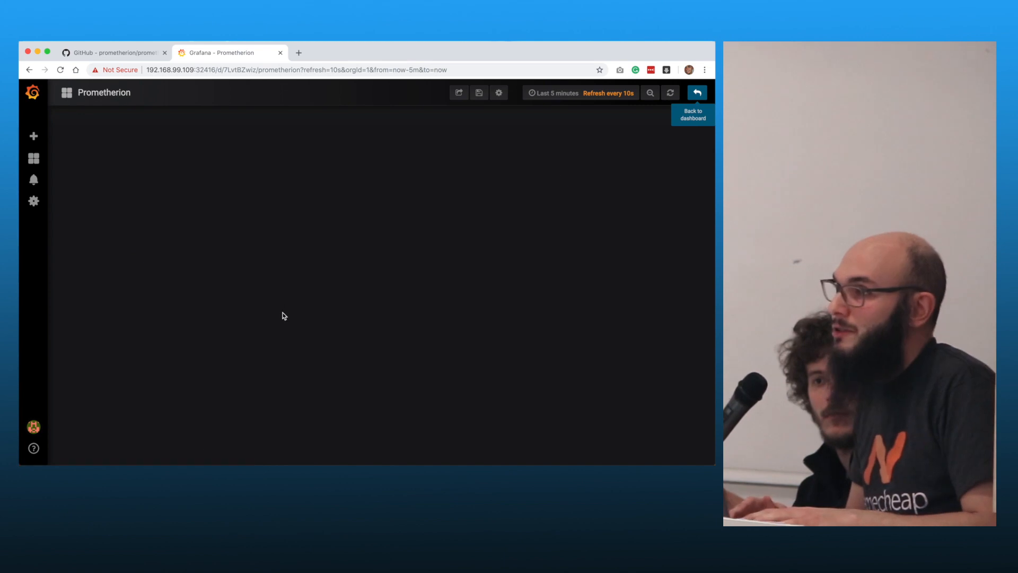